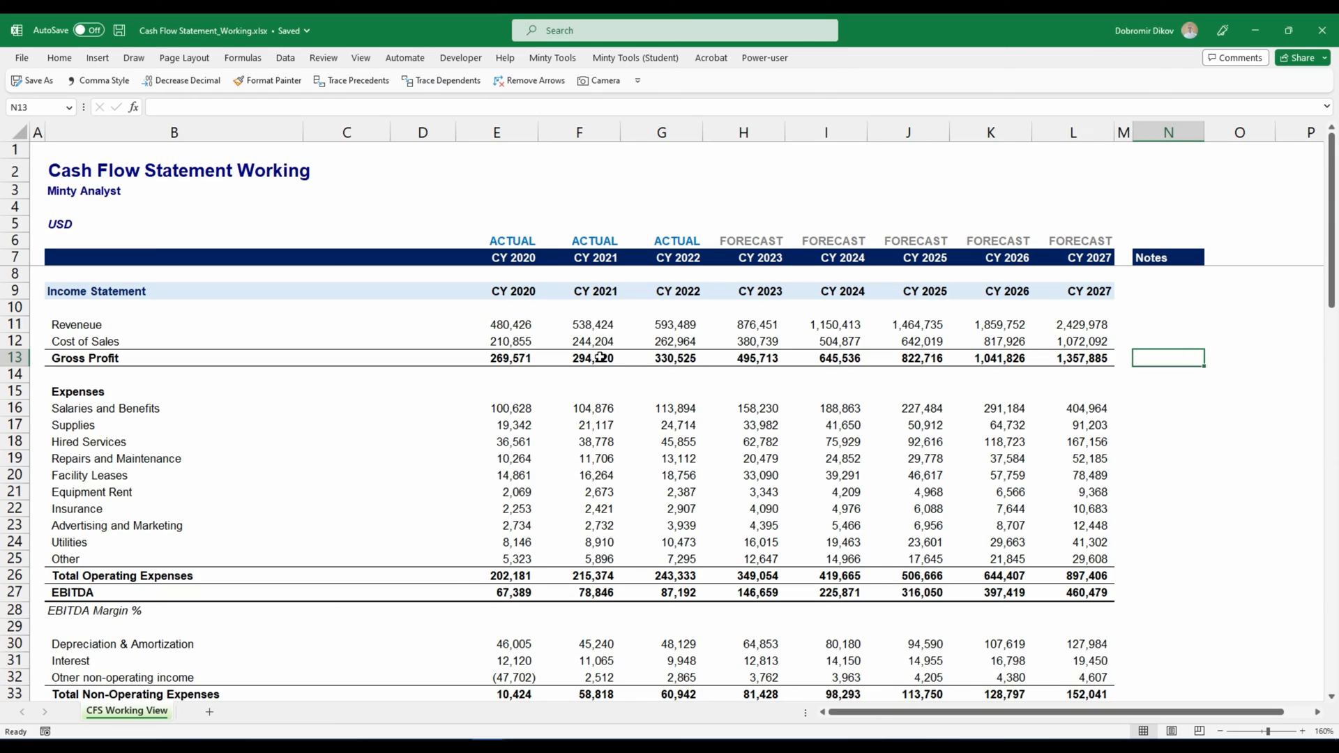
Step: Link CY 2021 Net Earnings in the cash flow statement to the income statement
scroll(down, 3)
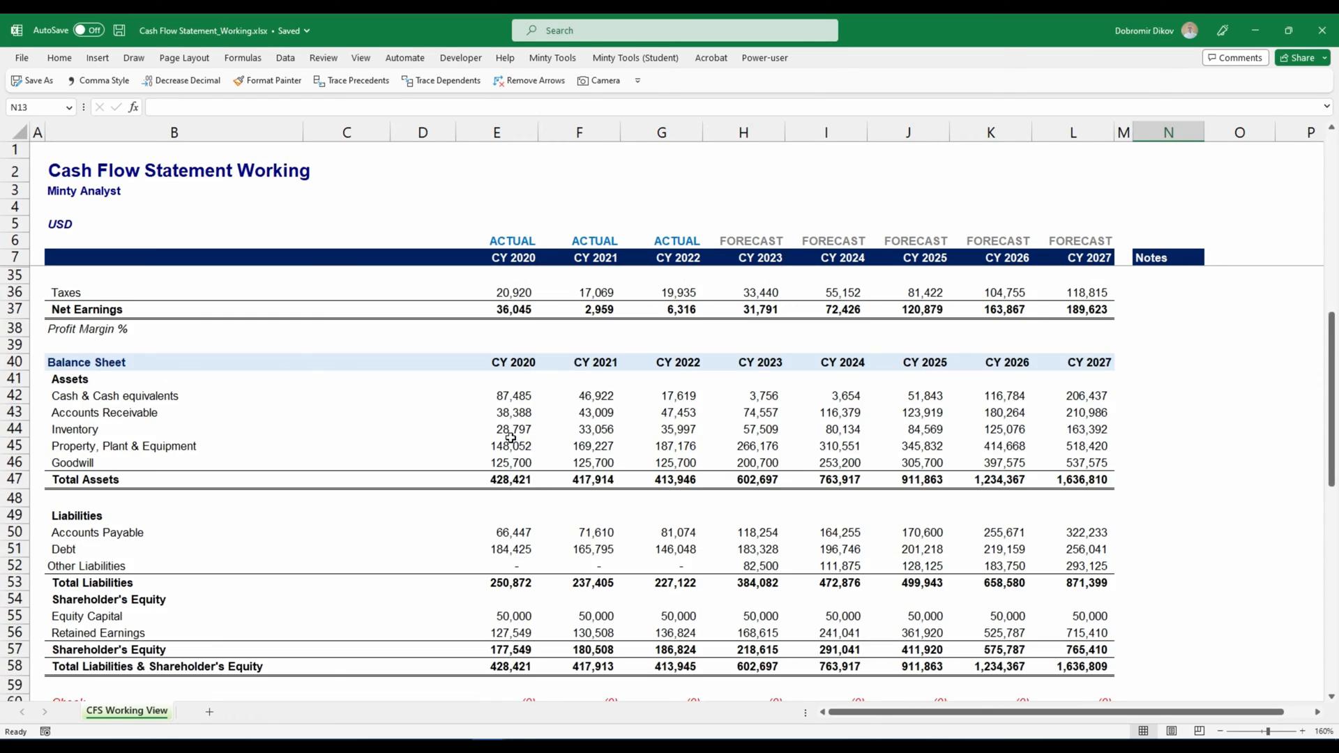
scroll(up, 3)
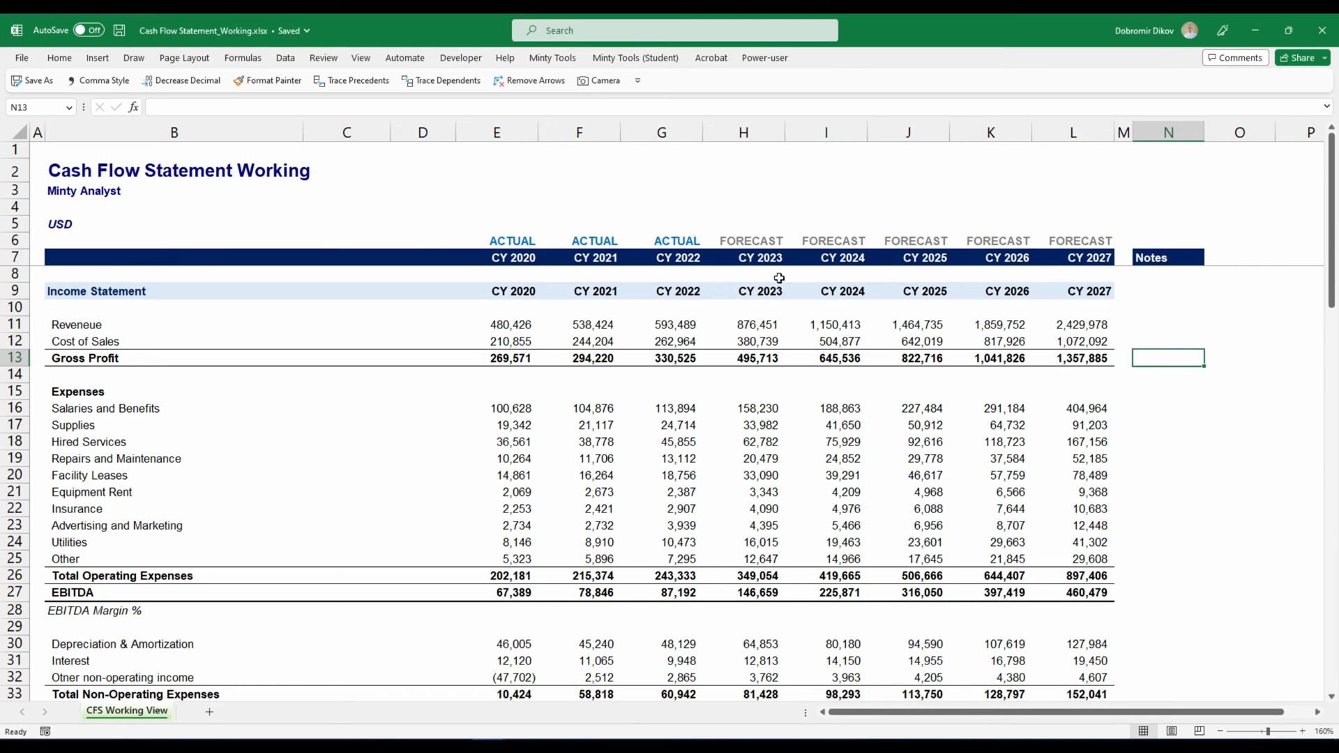
scroll(down, 3)
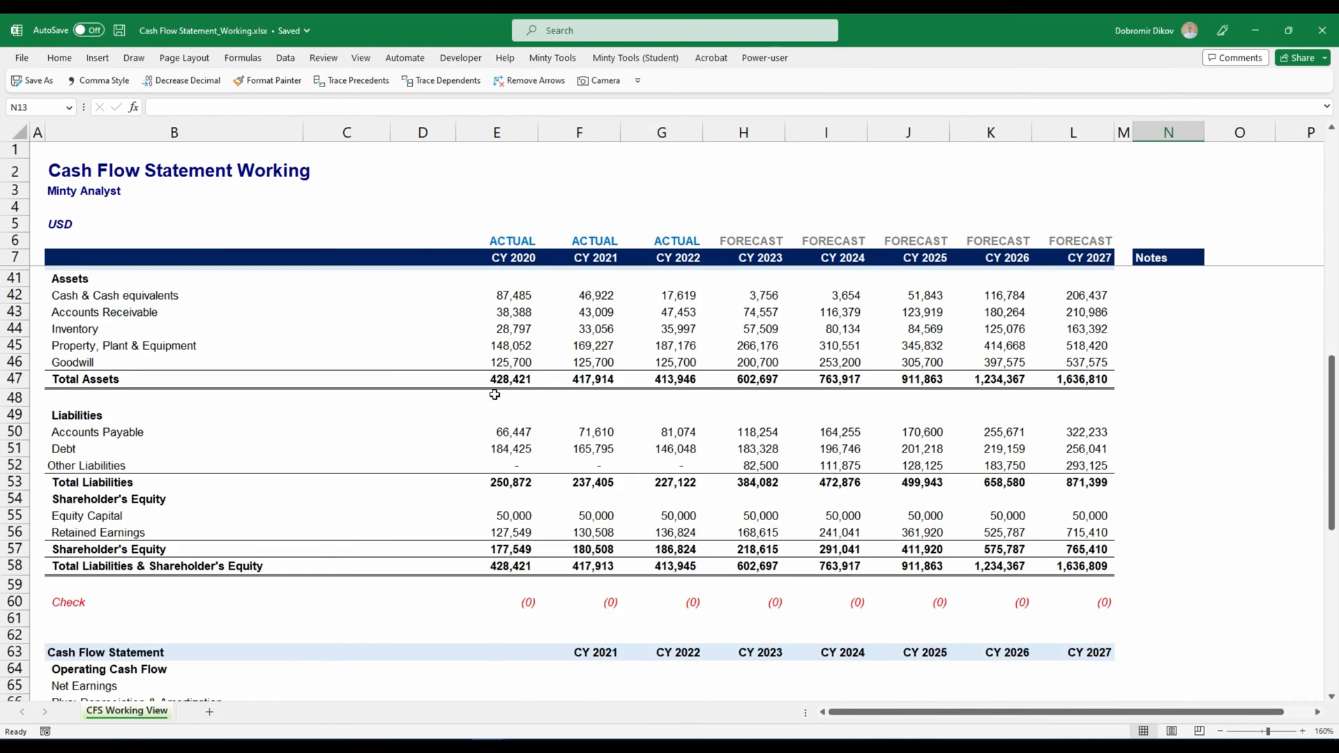
scroll(down, 3)
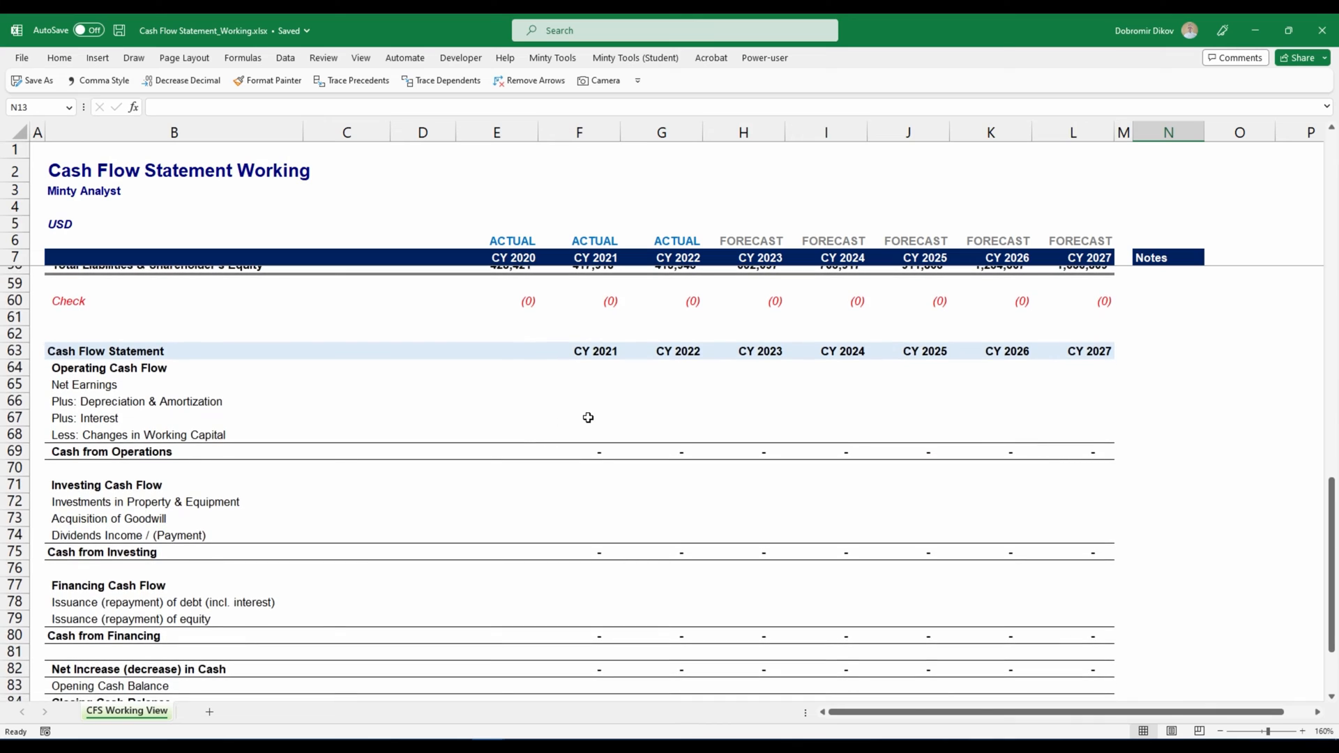
scroll(down, 3)
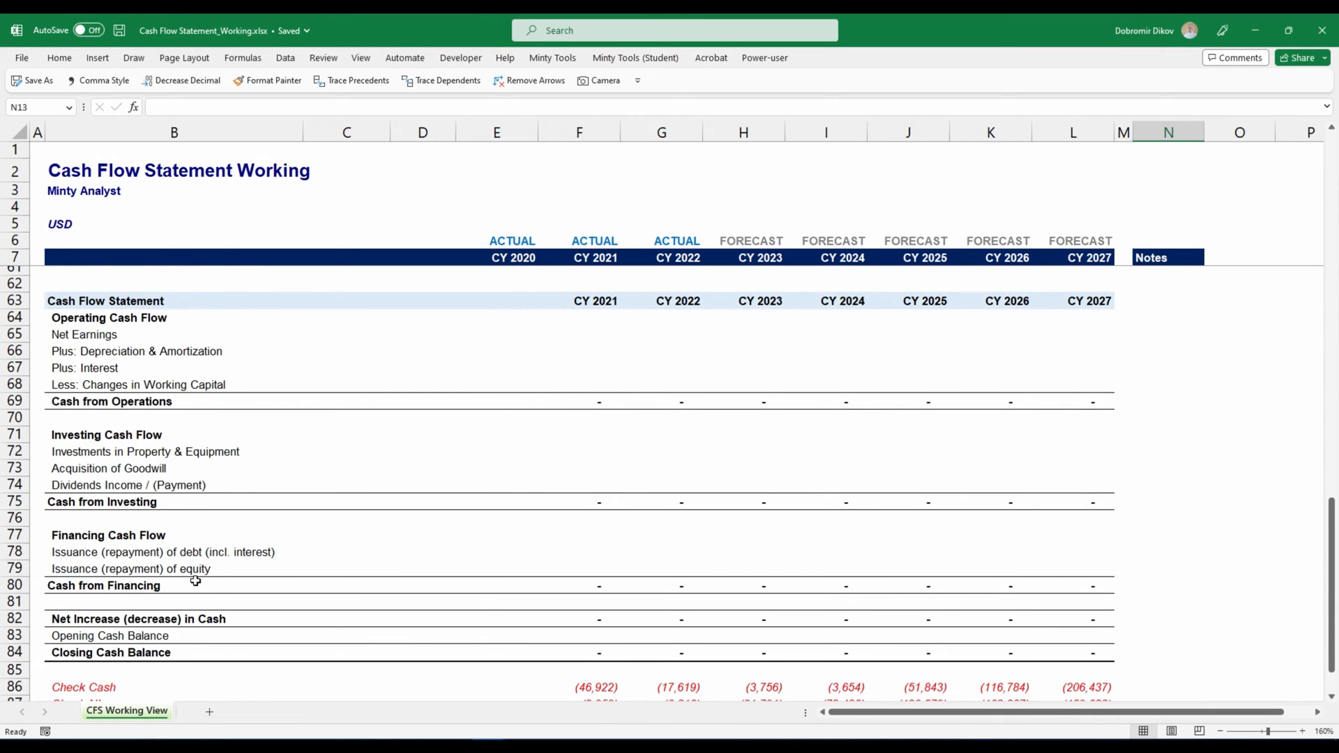
scroll(up, 3)
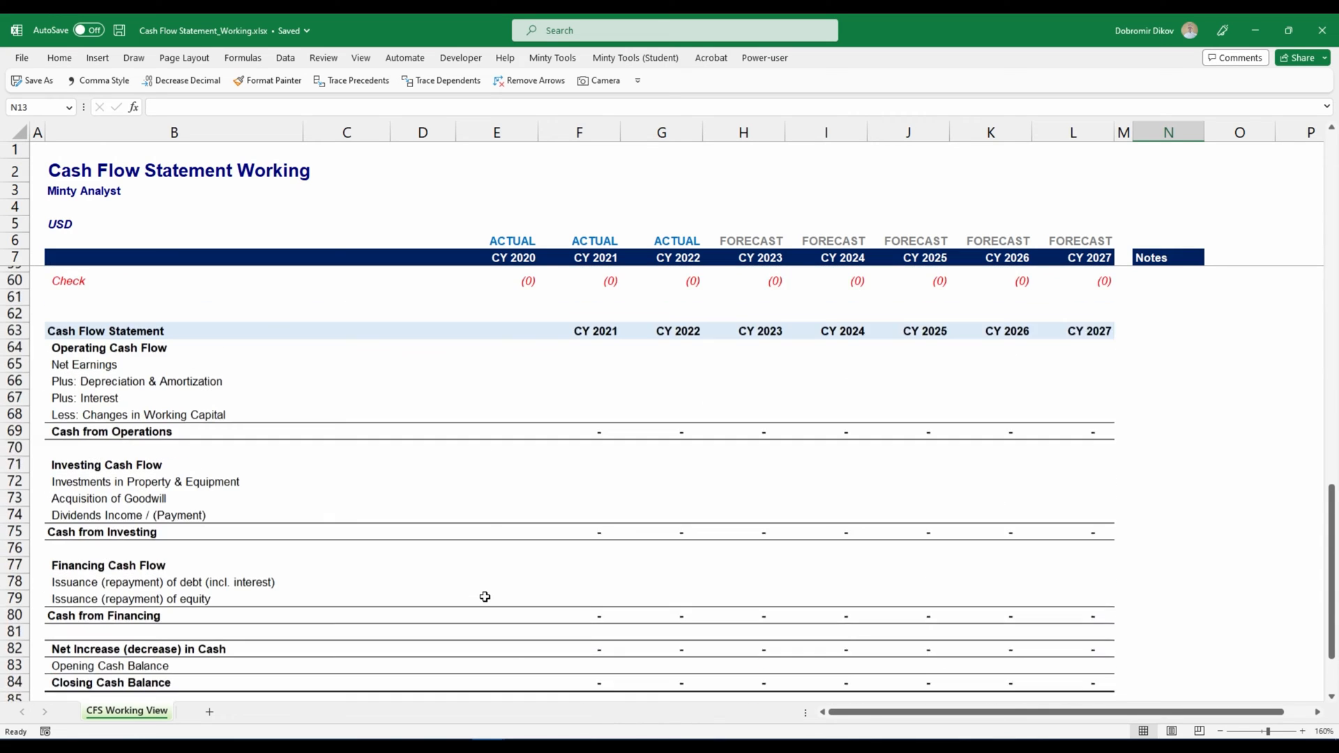
scroll(up, 3)
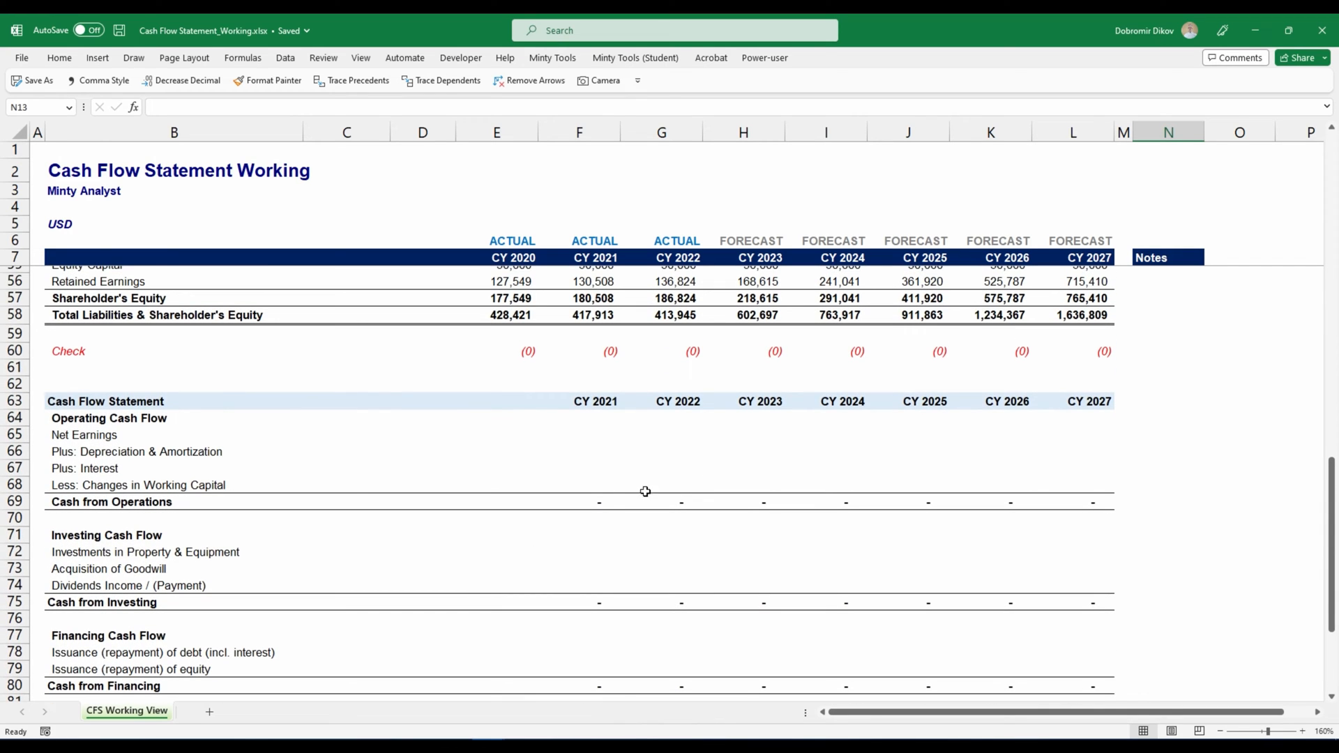
scroll(down, 3)
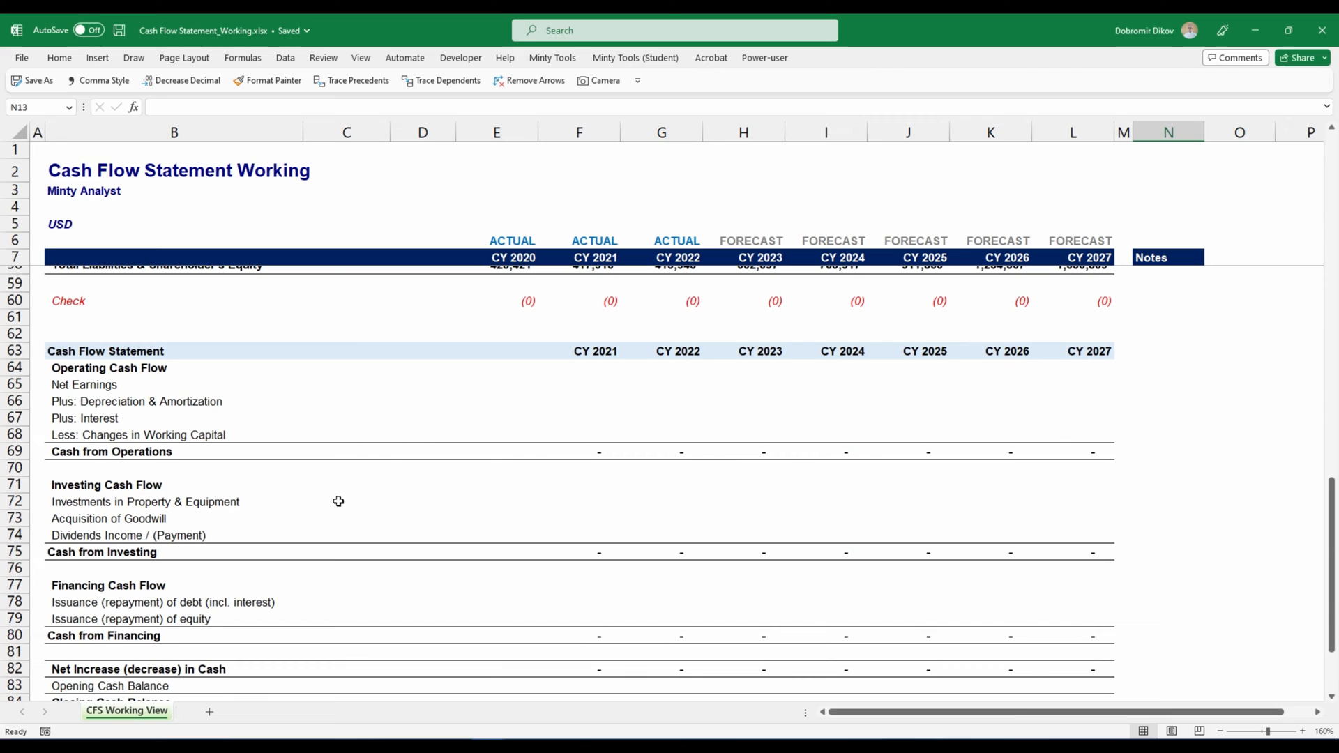
mouse_move(448, 543)
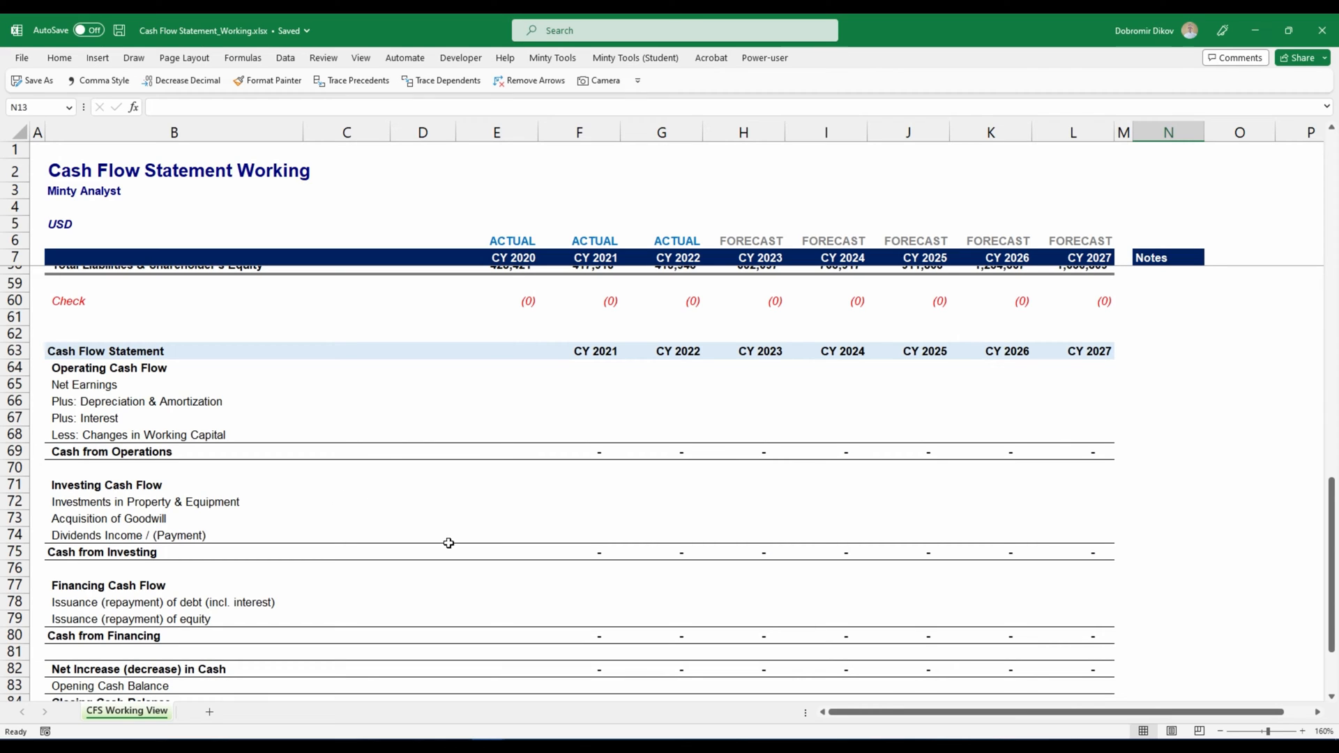
click(577, 385)
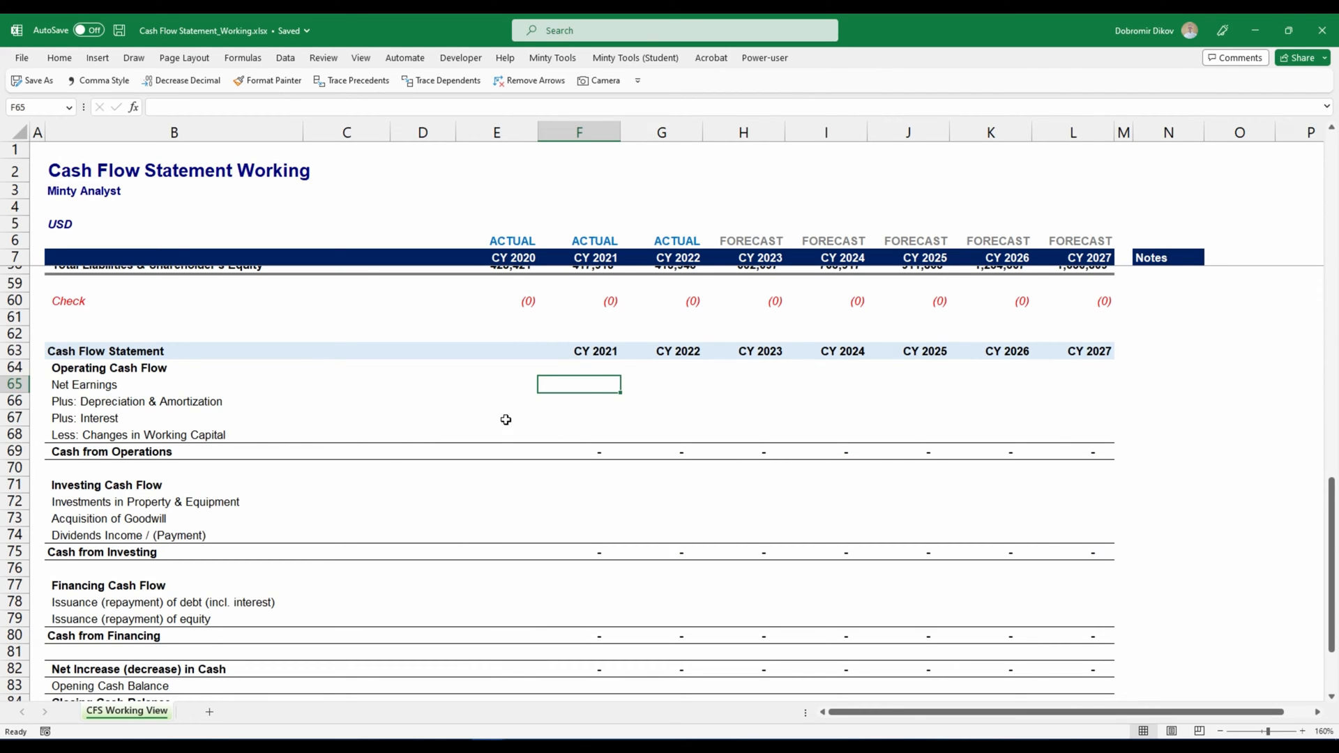
mouse_move(164, 385)
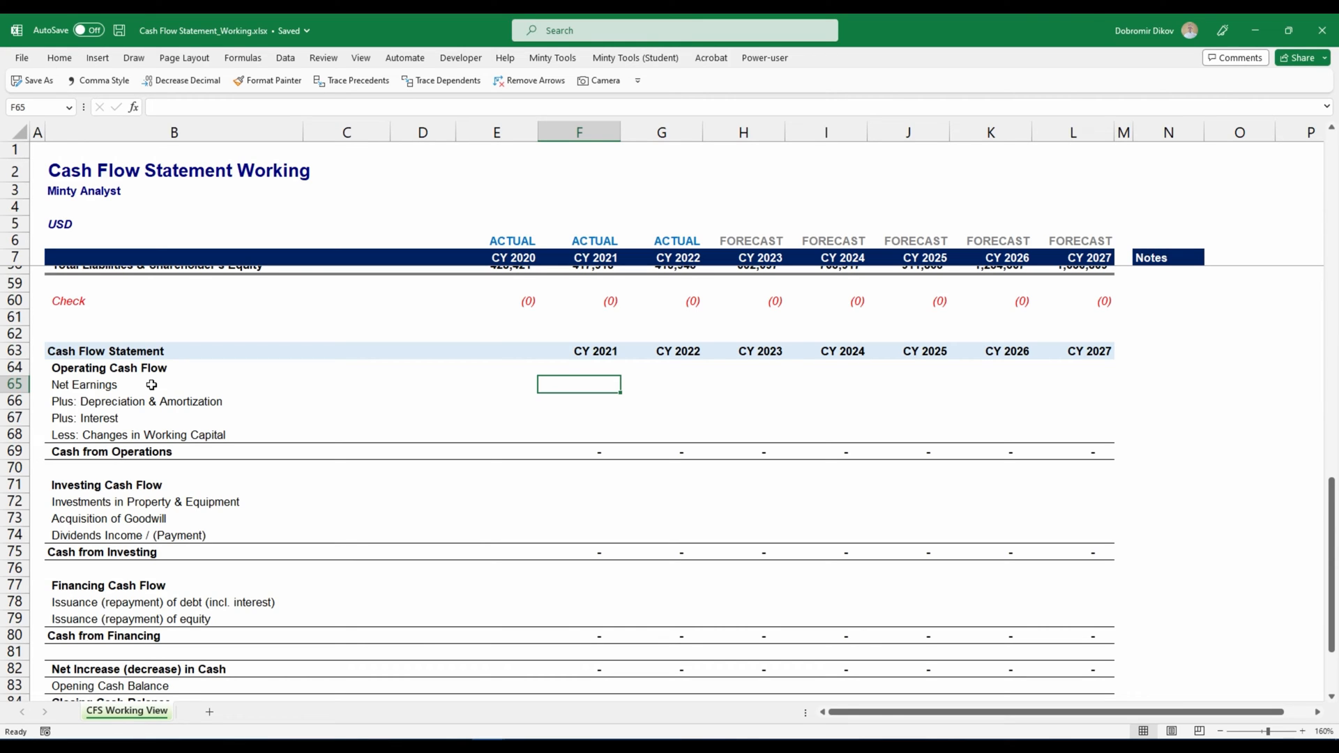
mouse_move(147, 603)
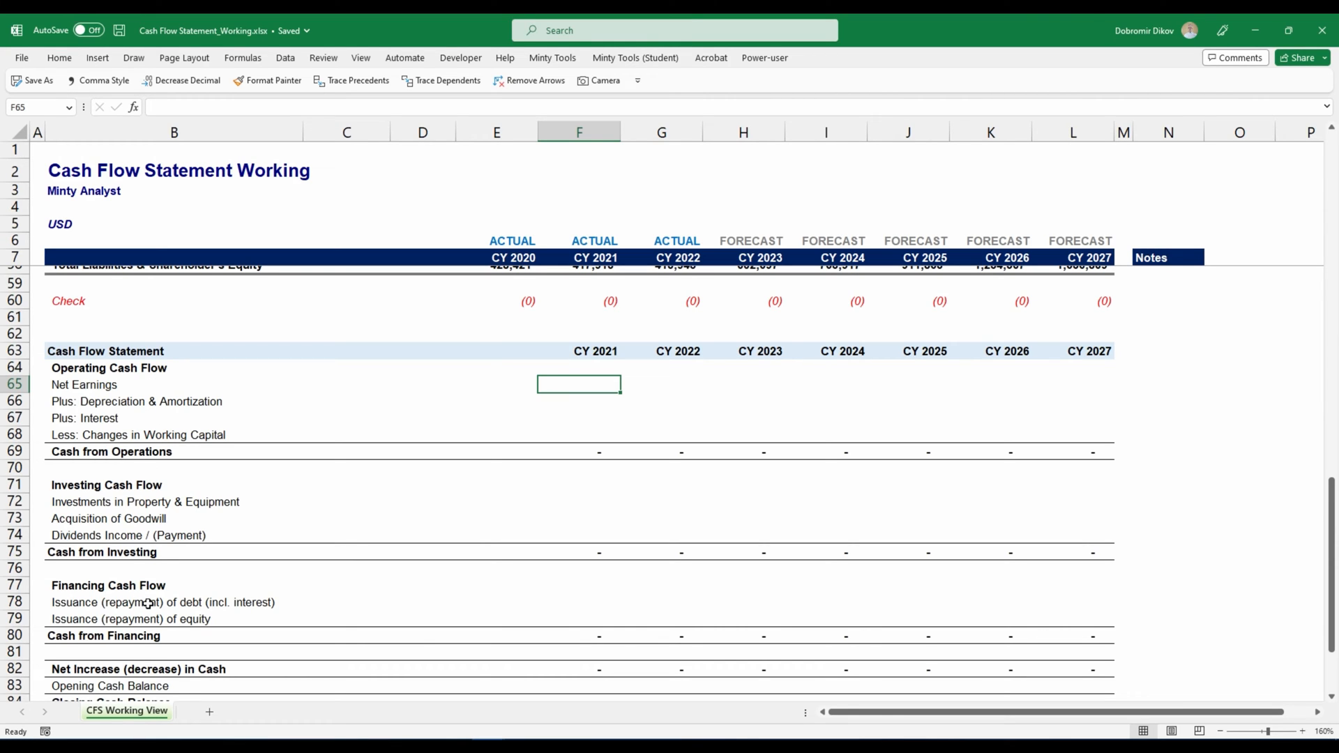
mouse_move(197, 477)
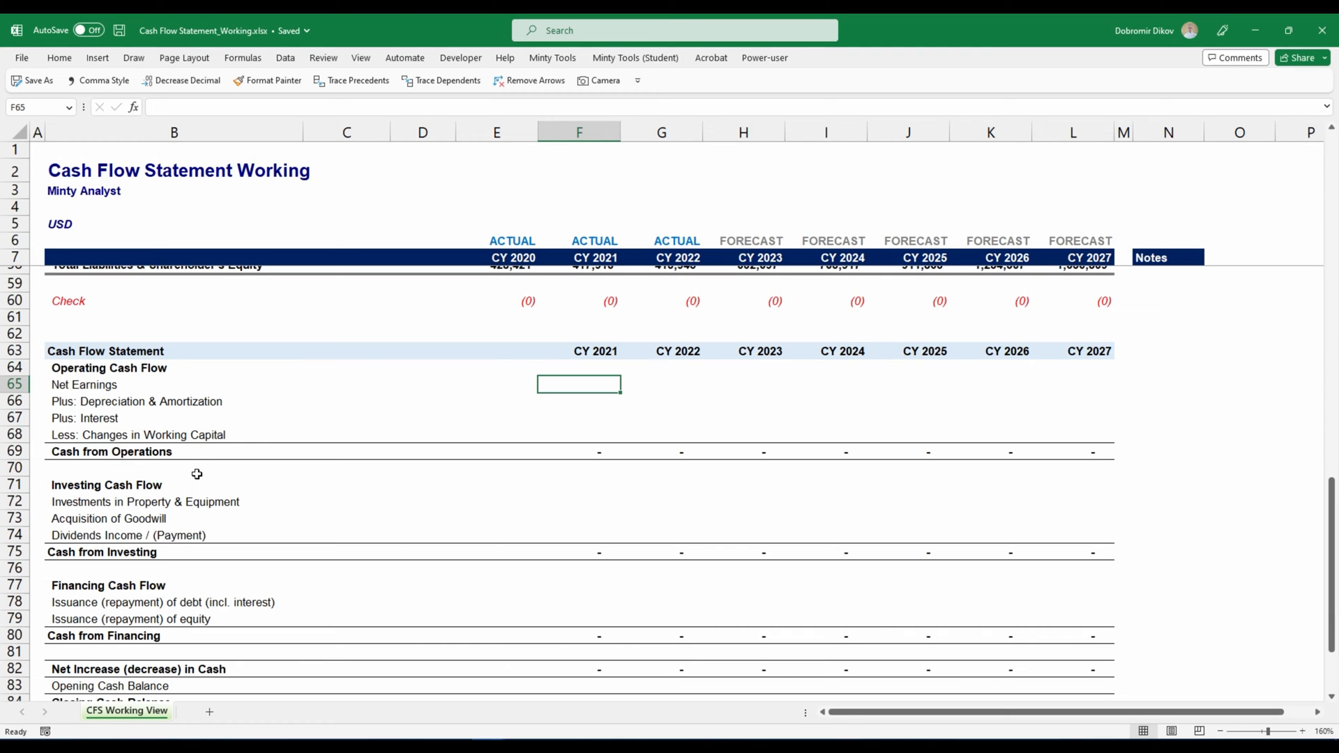
mouse_move(113, 386)
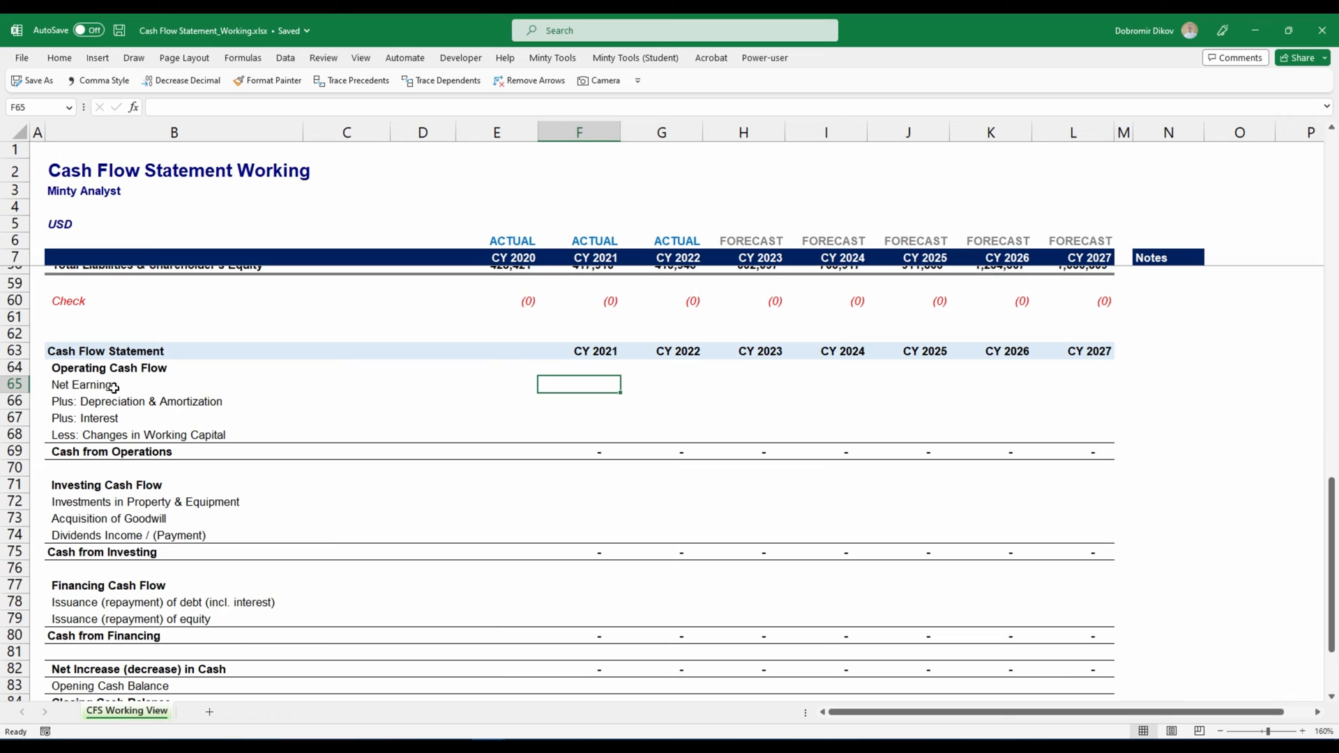
mouse_move(193, 395)
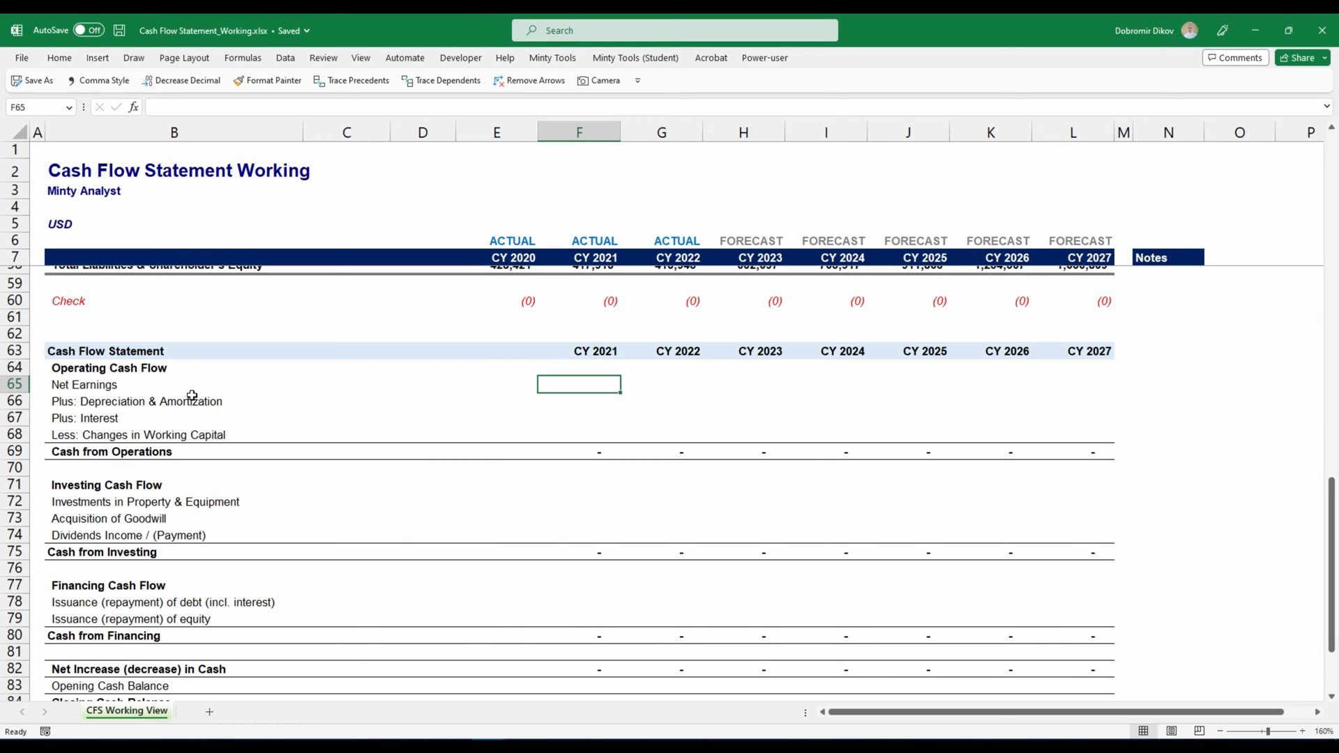
scroll(up, 3)
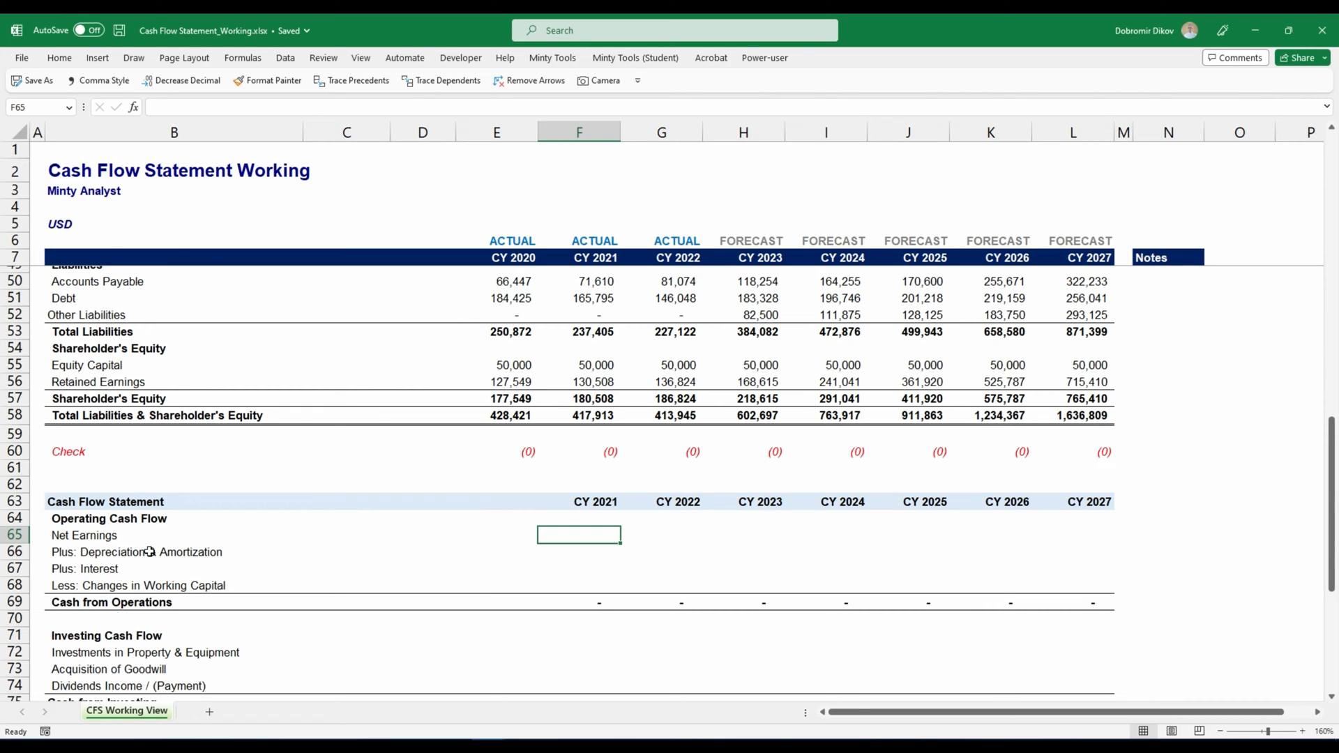
mouse_move(245, 610)
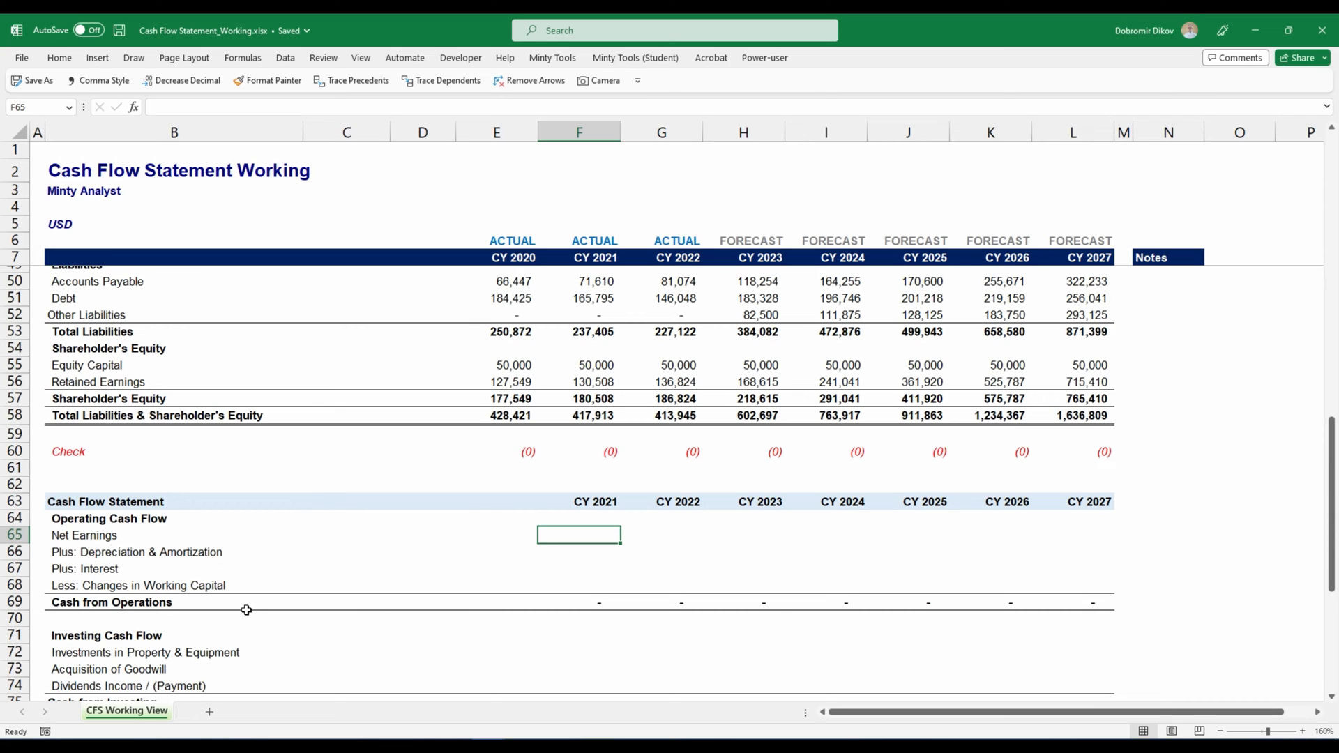
mouse_move(208, 599)
text(=F37)
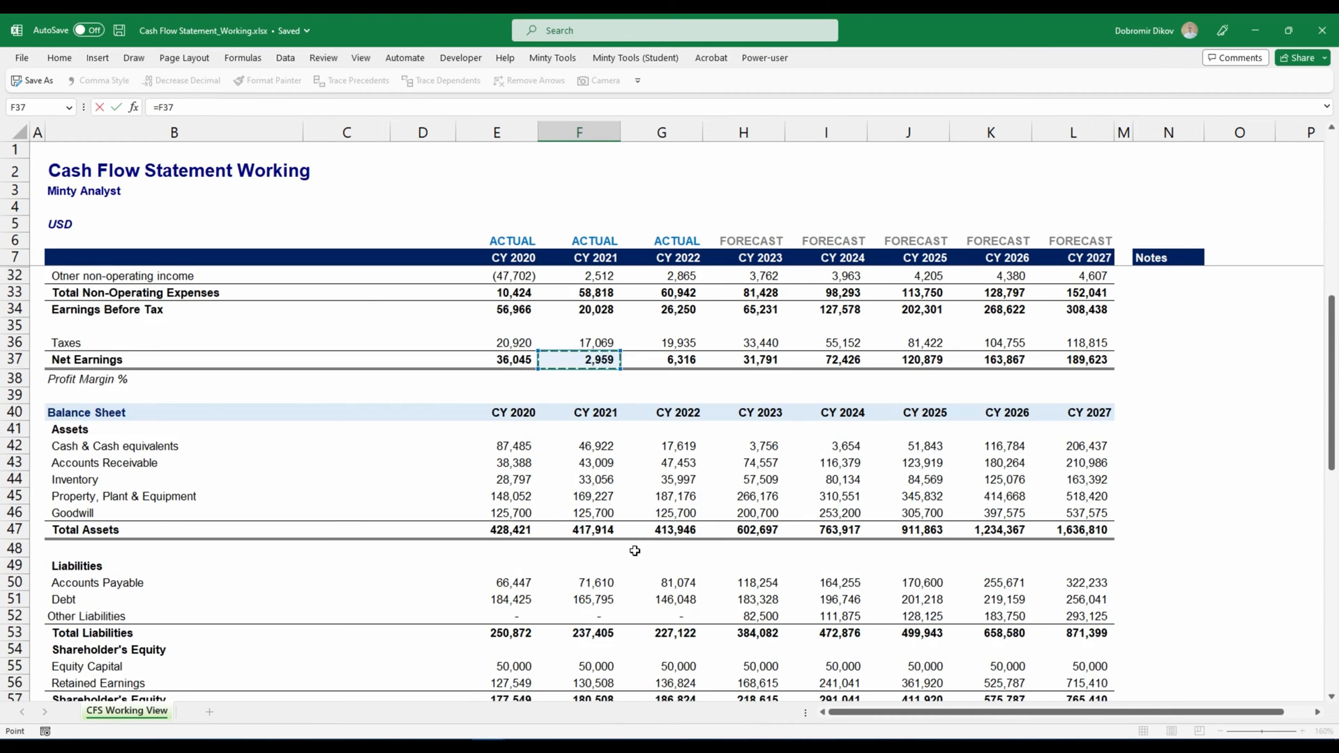
click(578, 602)
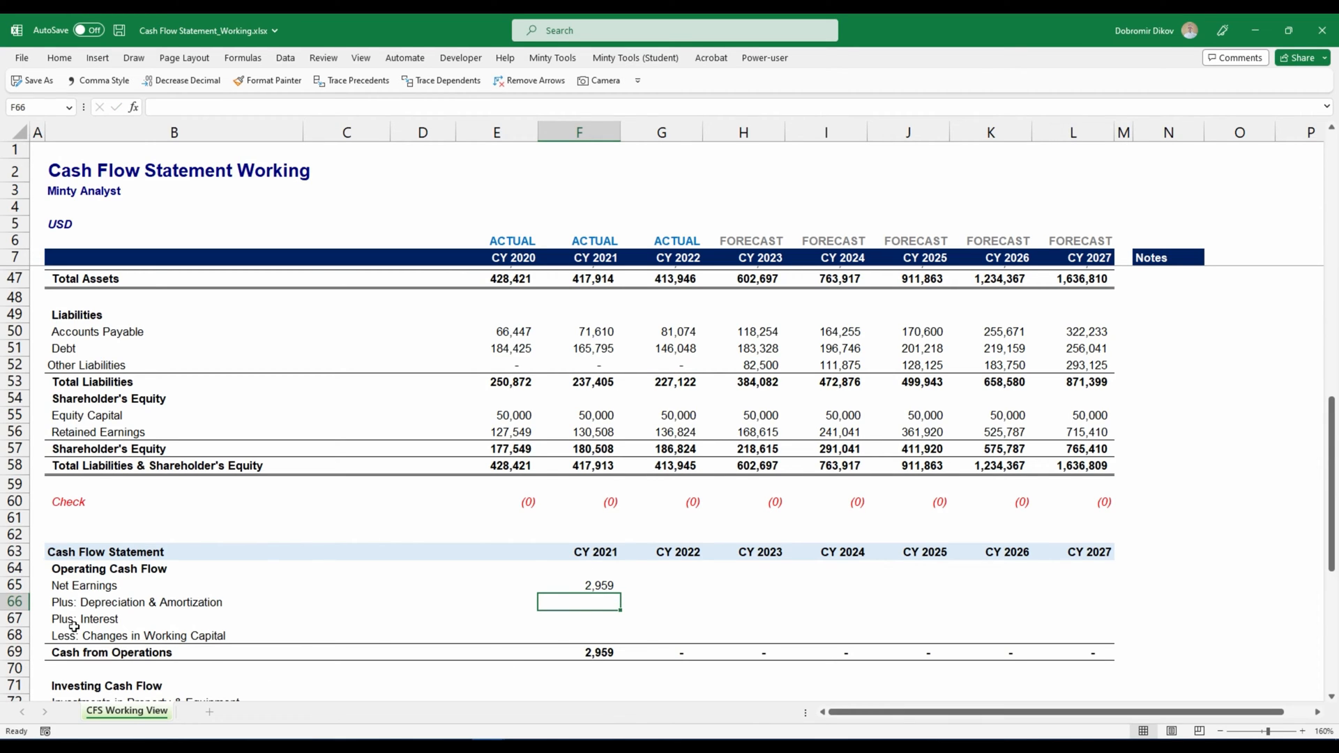
Step: Review the working capital row and move to the CY 2021 Depreciation & Amortization line
click(136, 636)
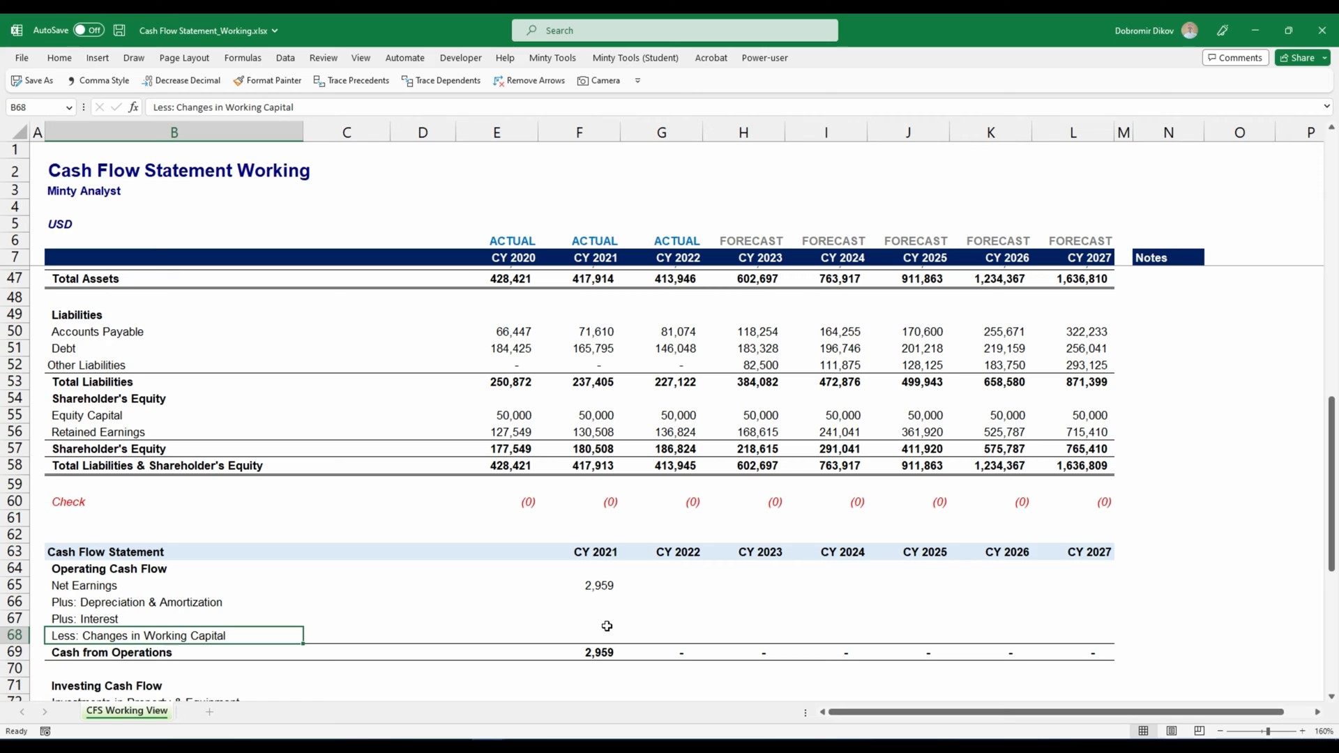
mouse_move(495, 416)
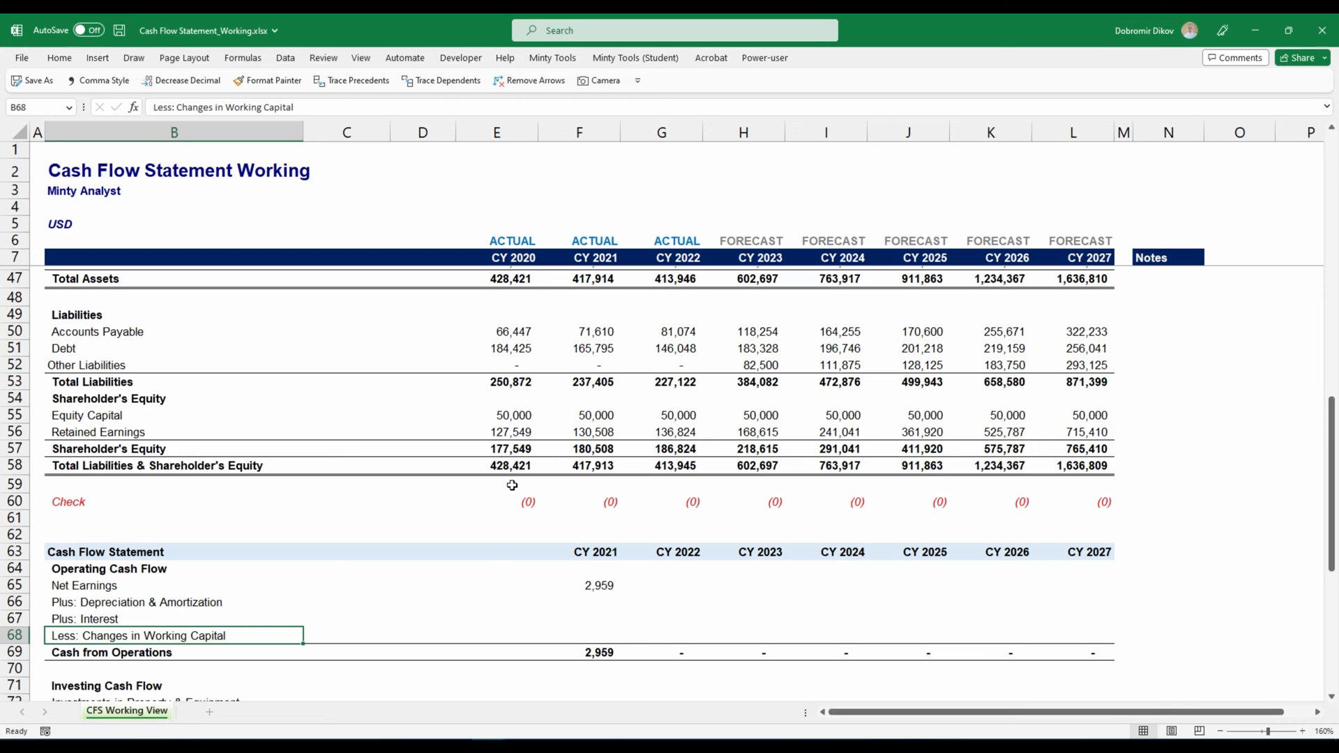
mouse_move(405, 339)
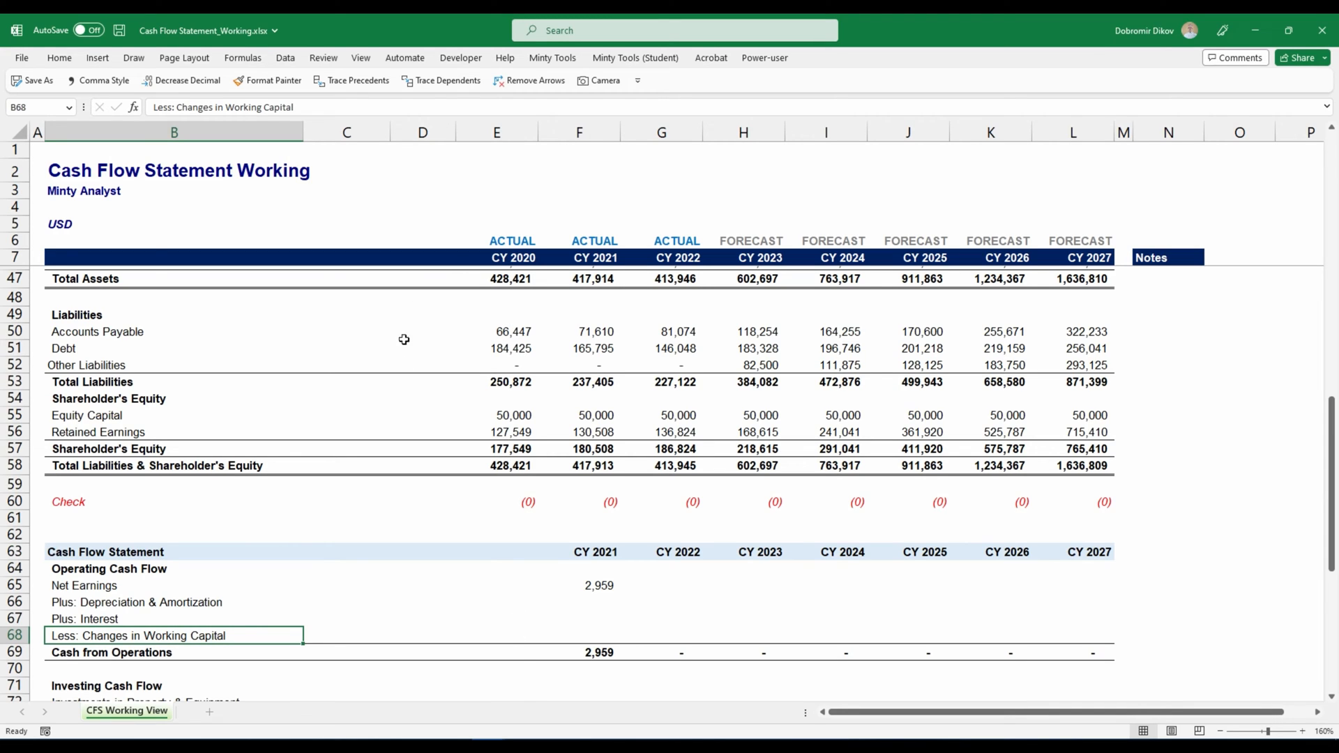
click(579, 603)
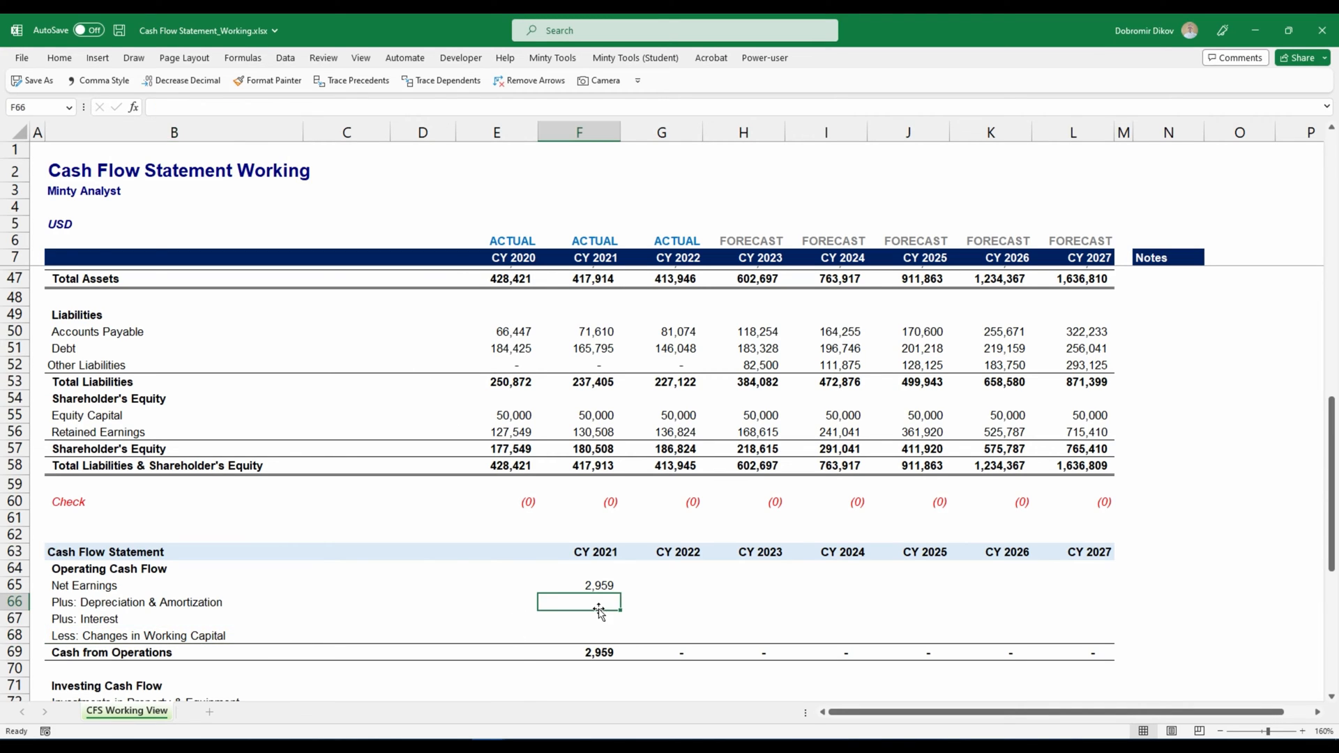
scroll(up, 3)
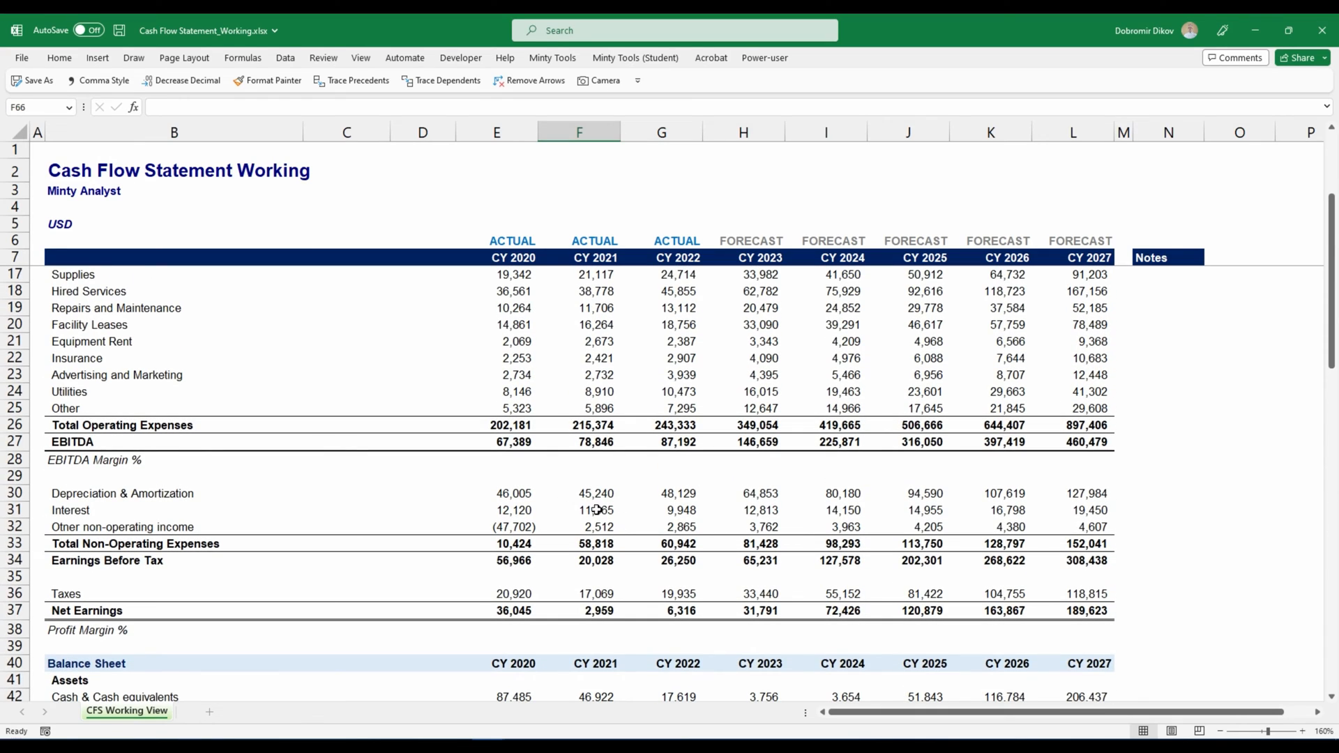
scroll(down, 3)
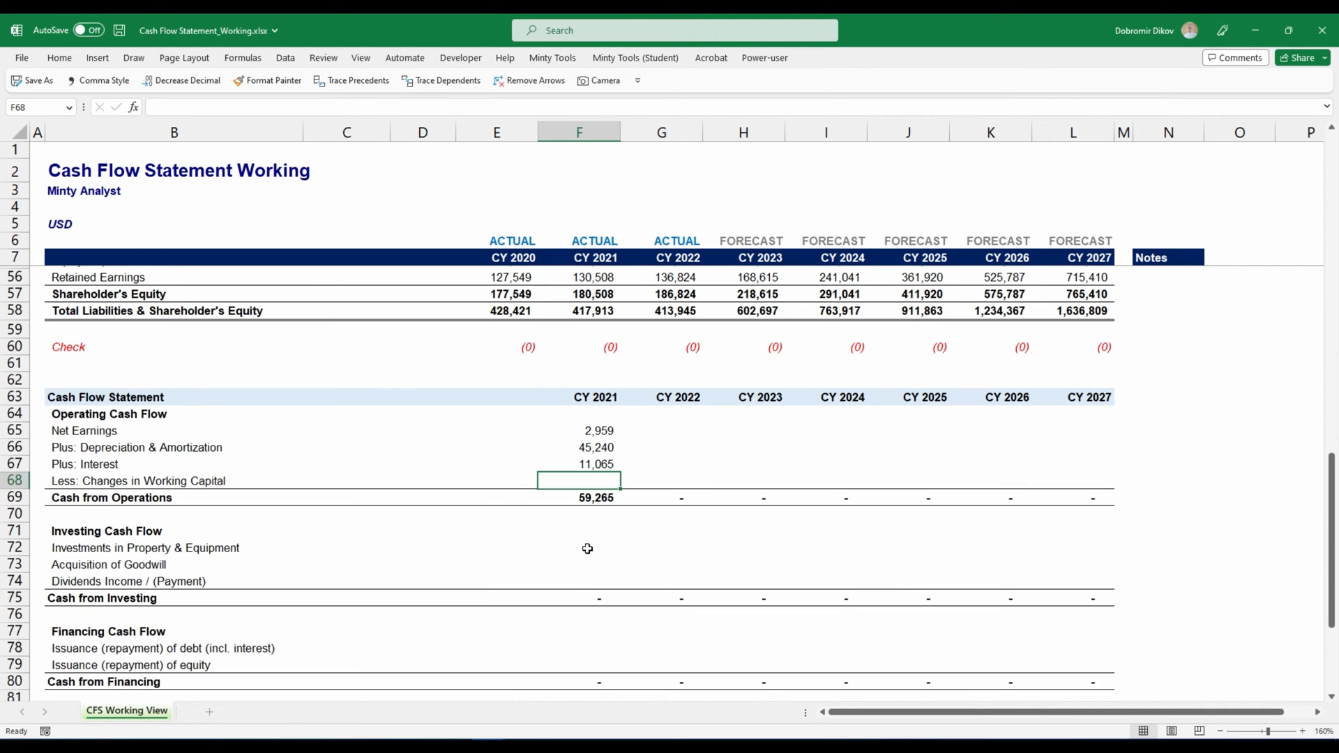
mouse_move(585, 512)
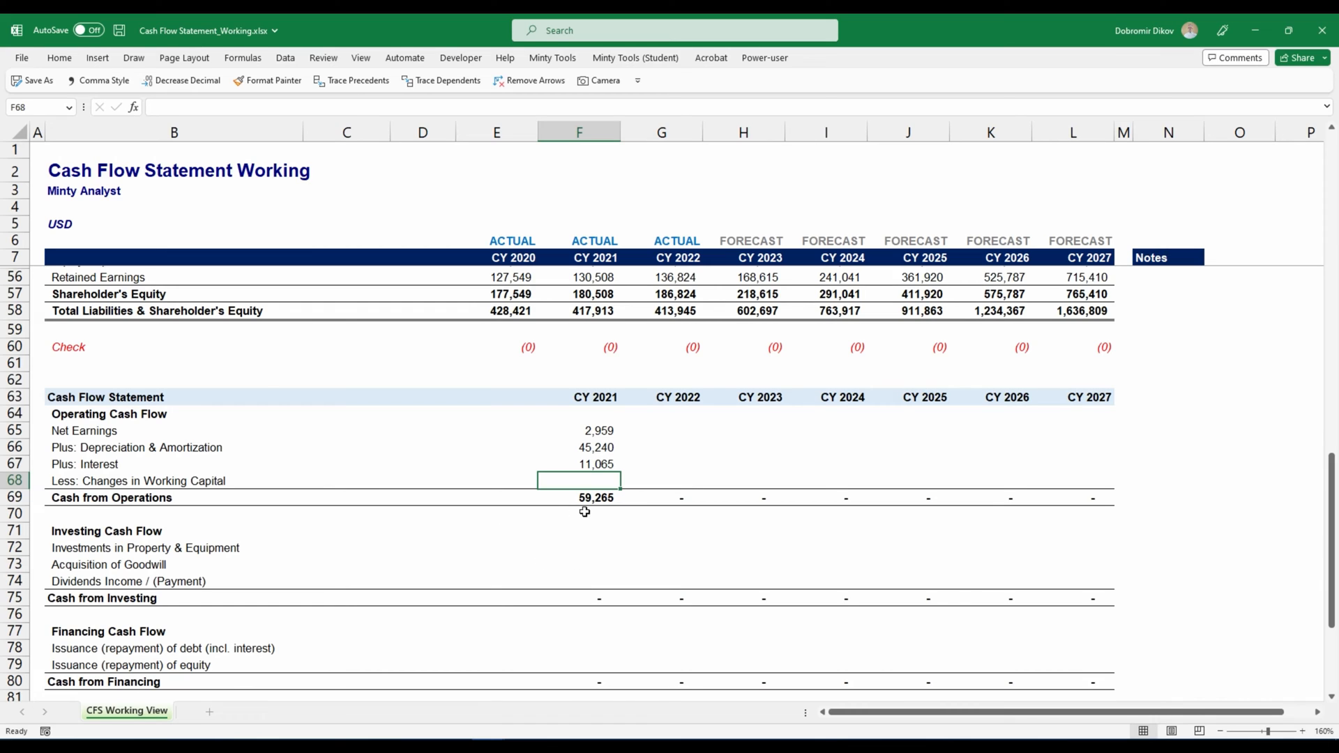
mouse_move(339, 475)
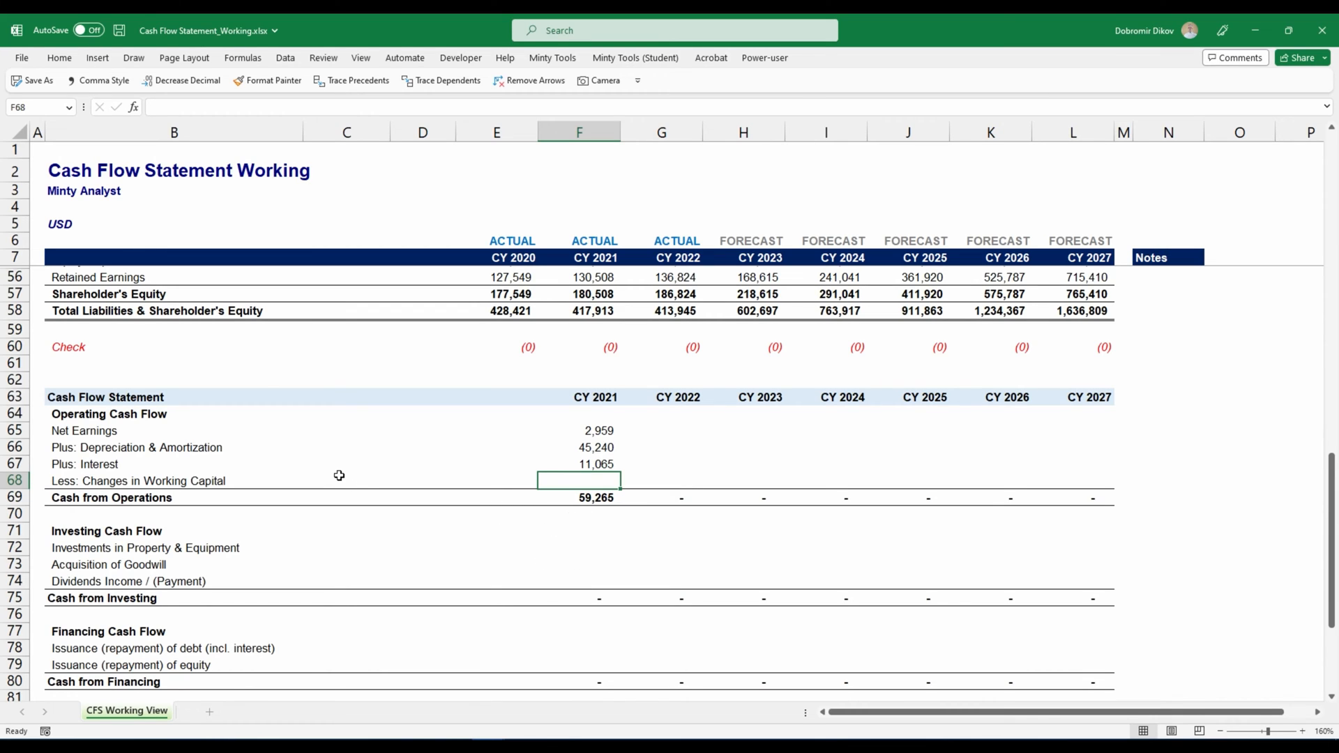
mouse_move(577, 466)
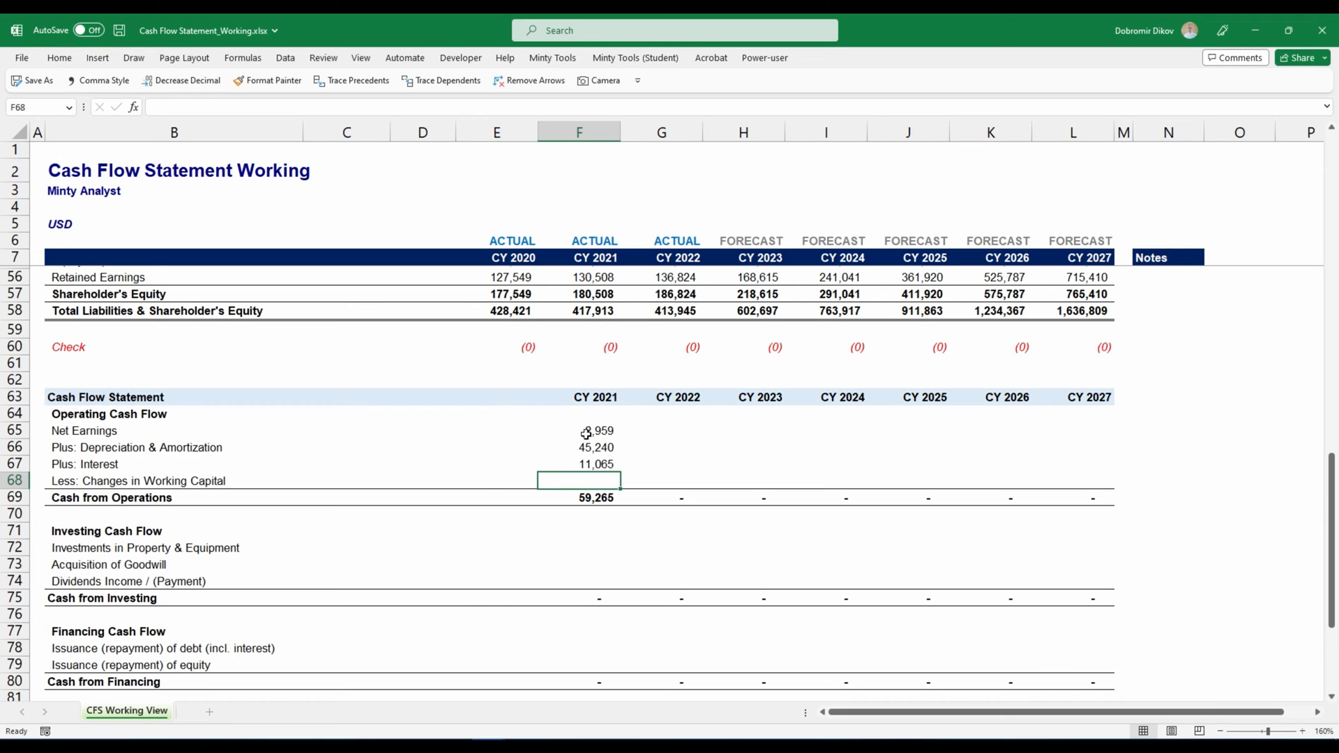
mouse_move(583, 474)
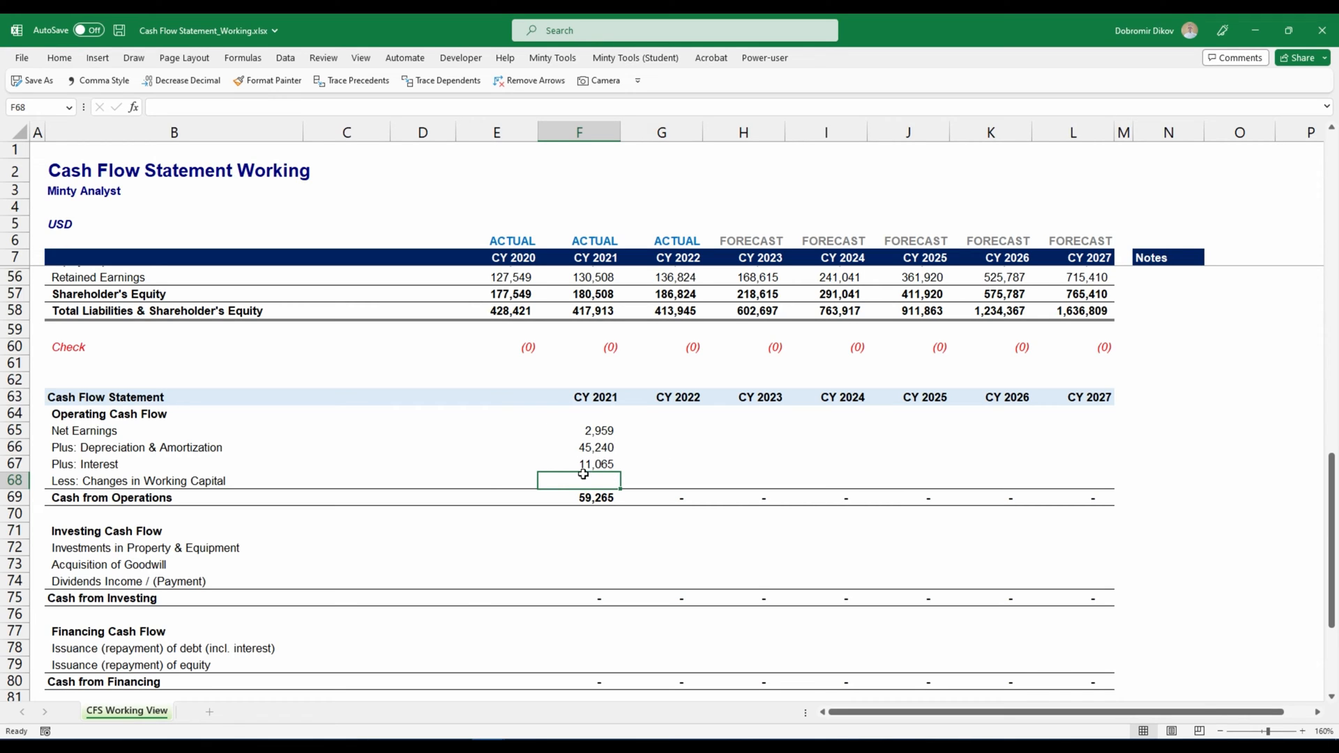
scroll(down, 3)
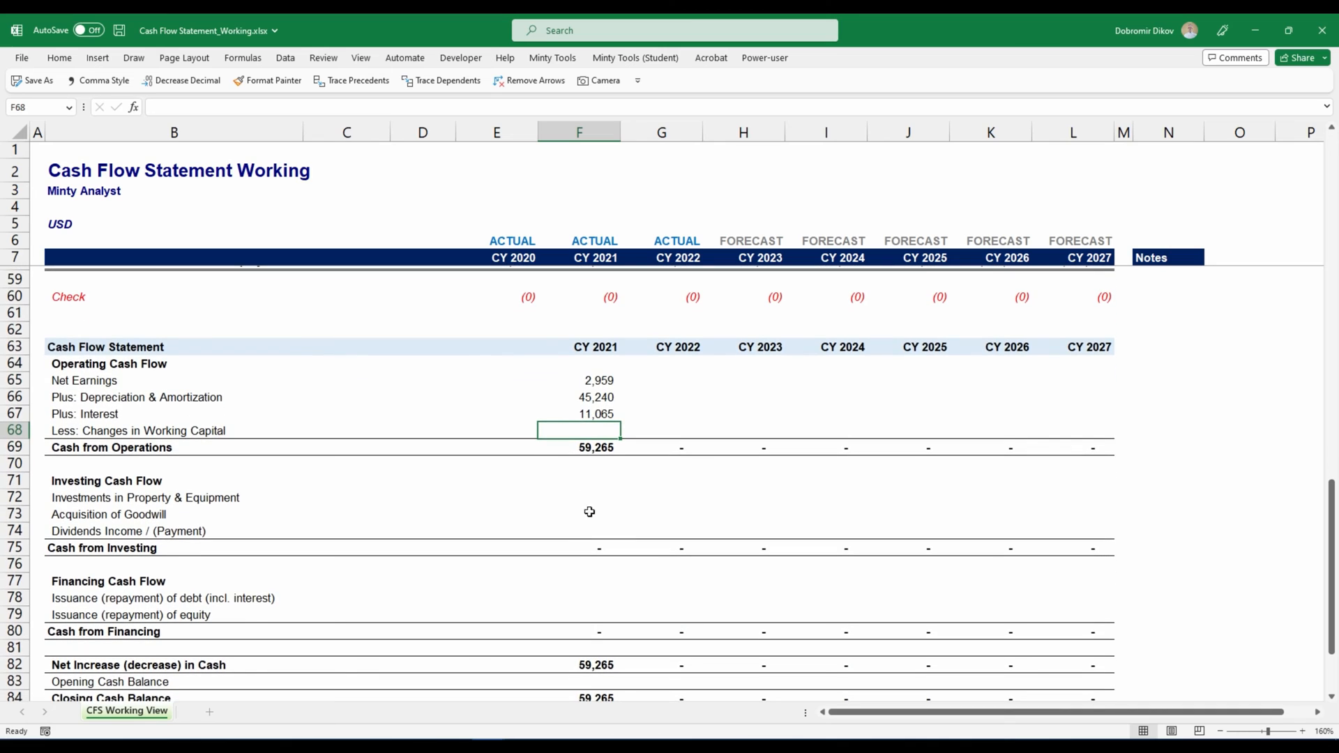
mouse_move(352, 598)
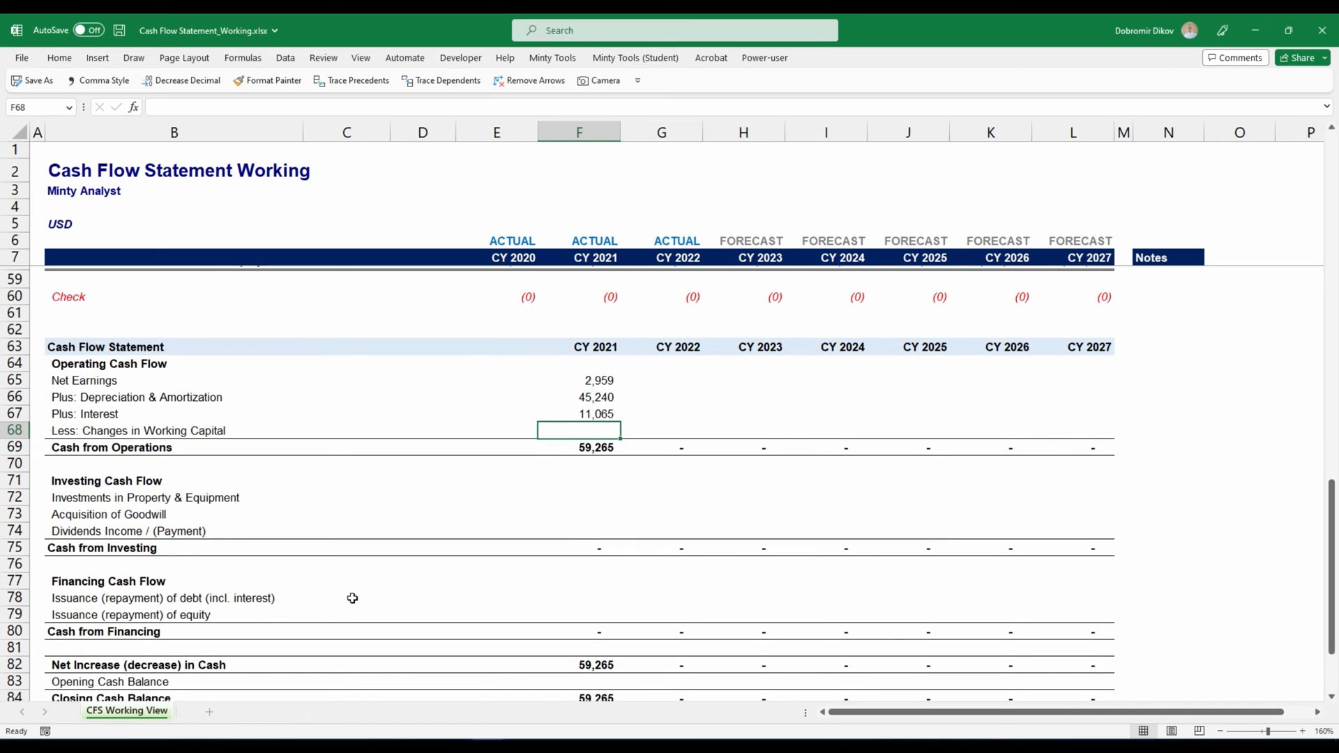
mouse_move(201, 598)
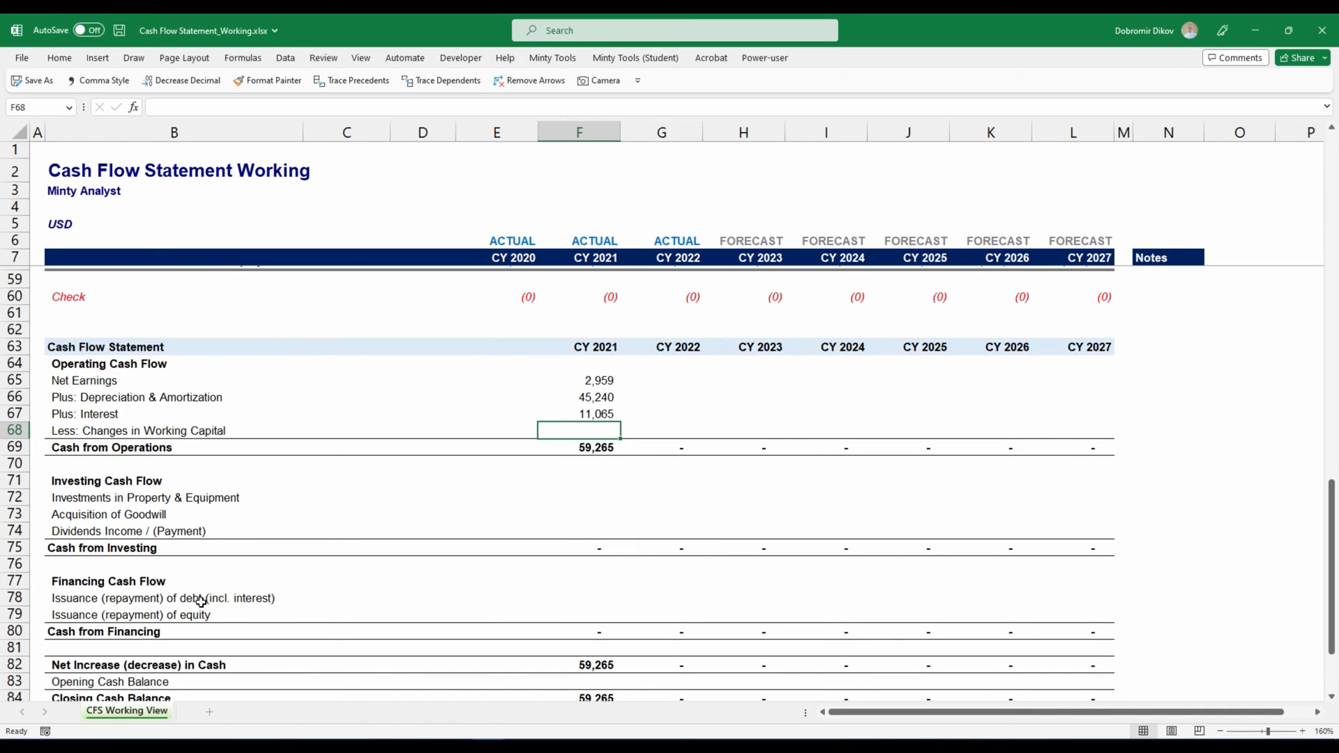
scroll(up, 3)
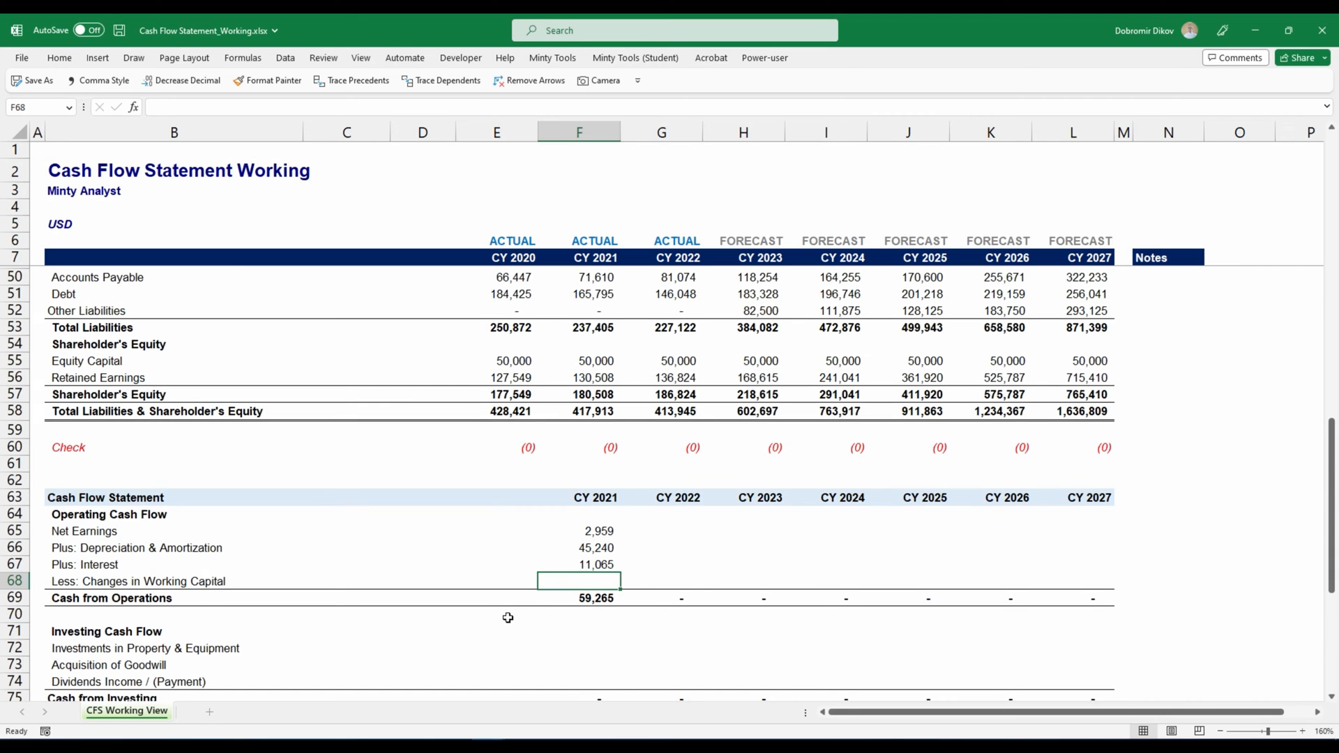
click(579, 599)
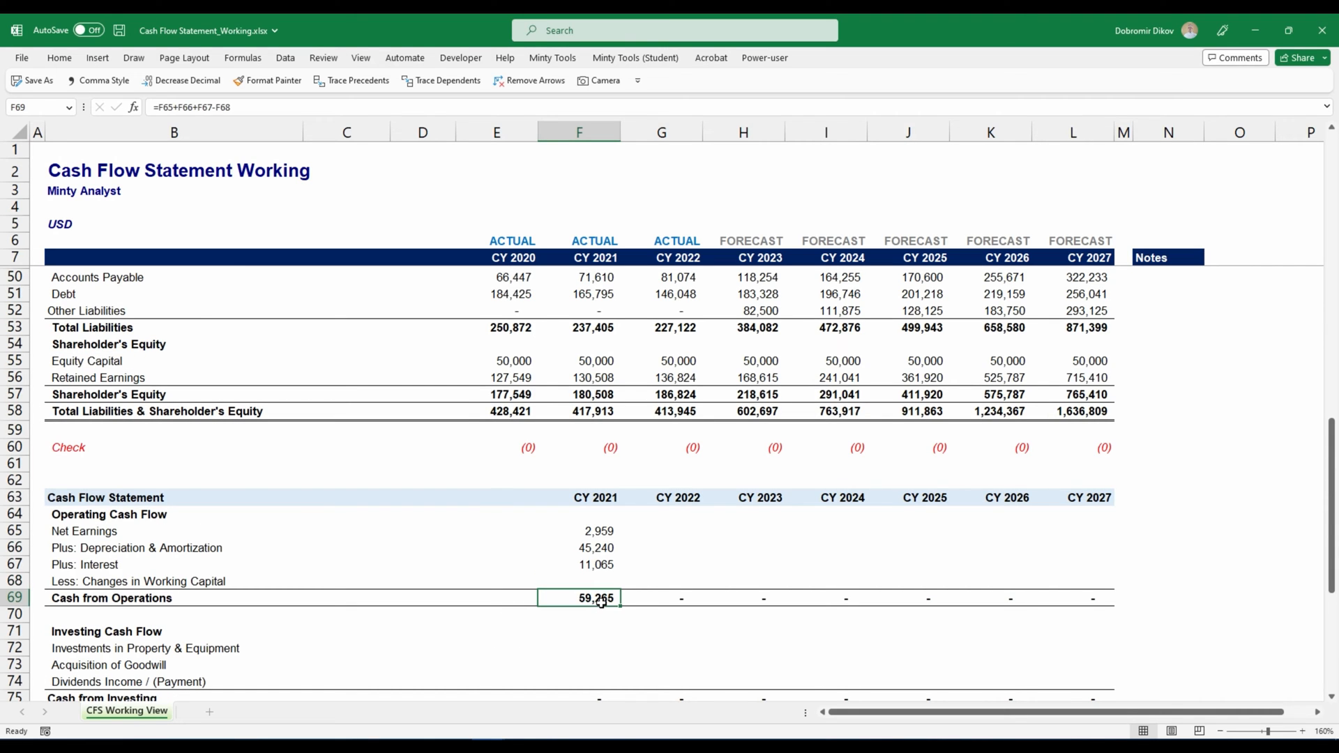
double_click(579, 598)
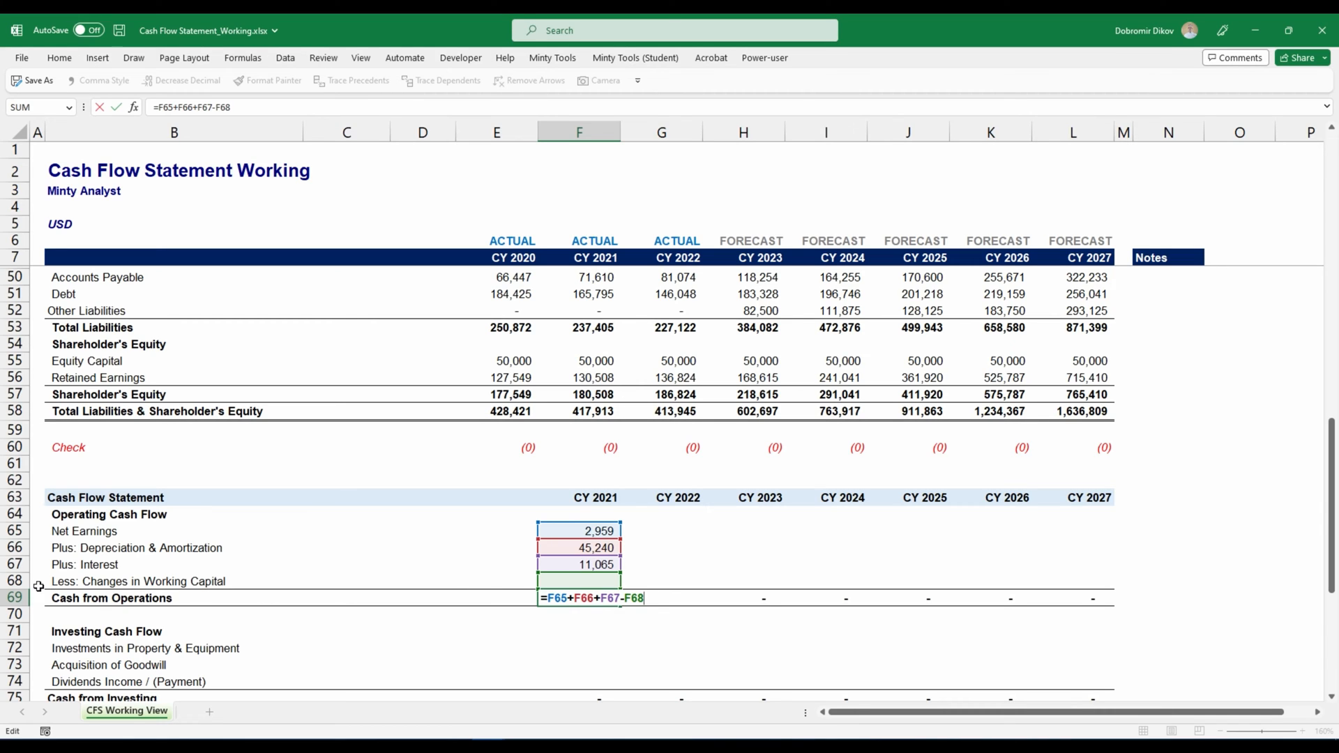
key(Return)
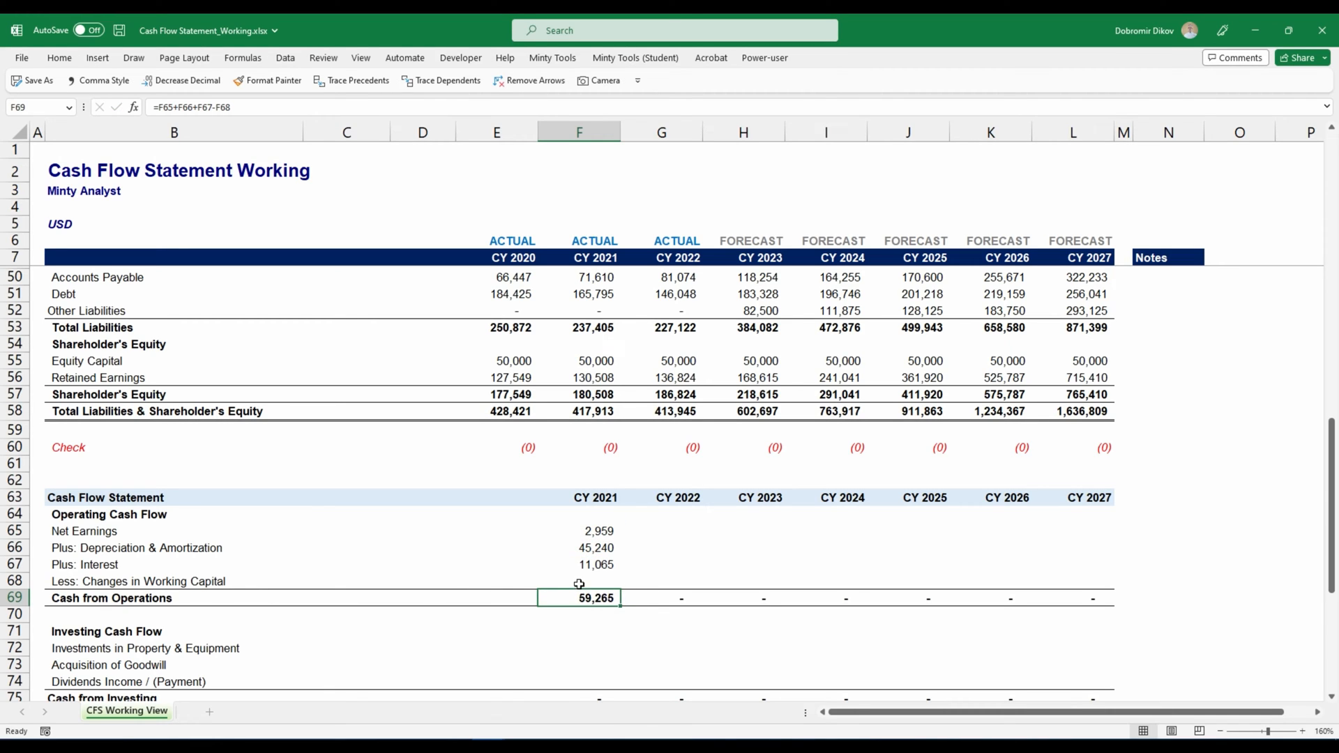
click(579, 580)
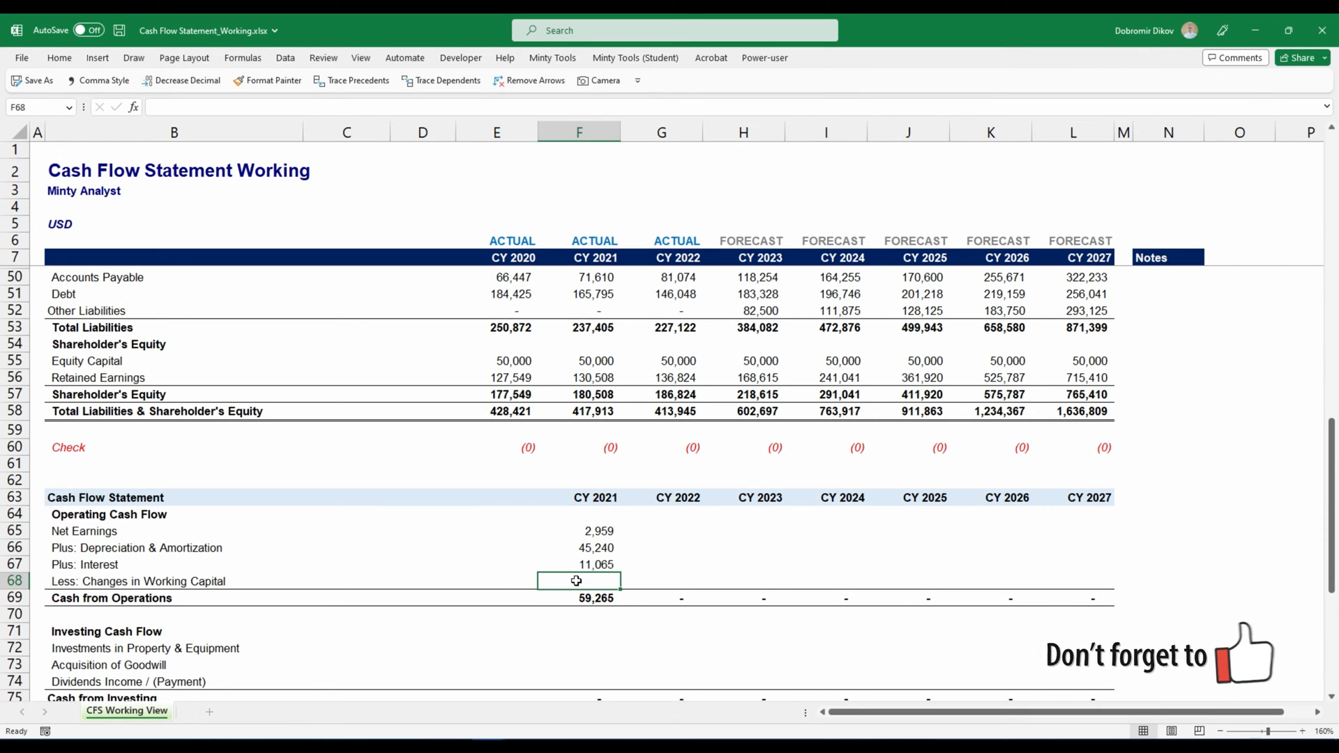
Step: Build the current-asset part of F68 from CY2021 less CY2020 receivables and inventory
text(=)
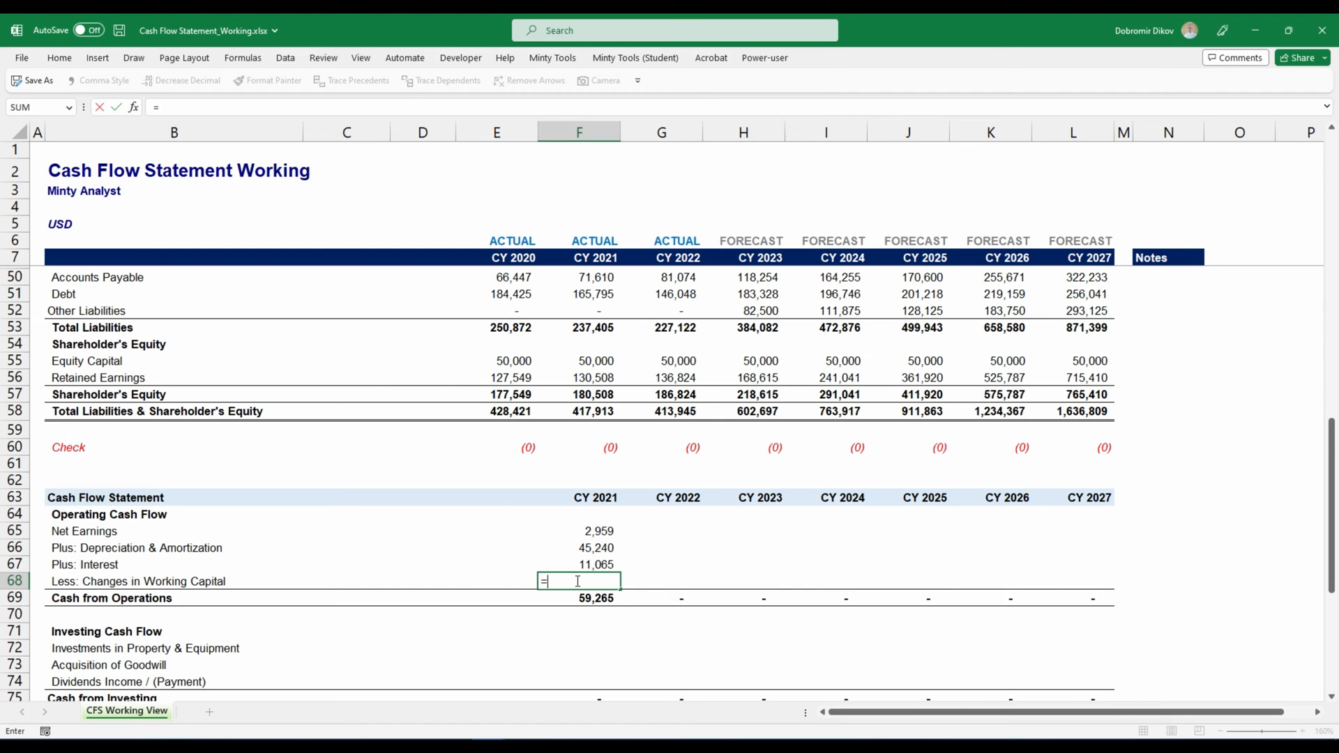
scroll(up, 3)
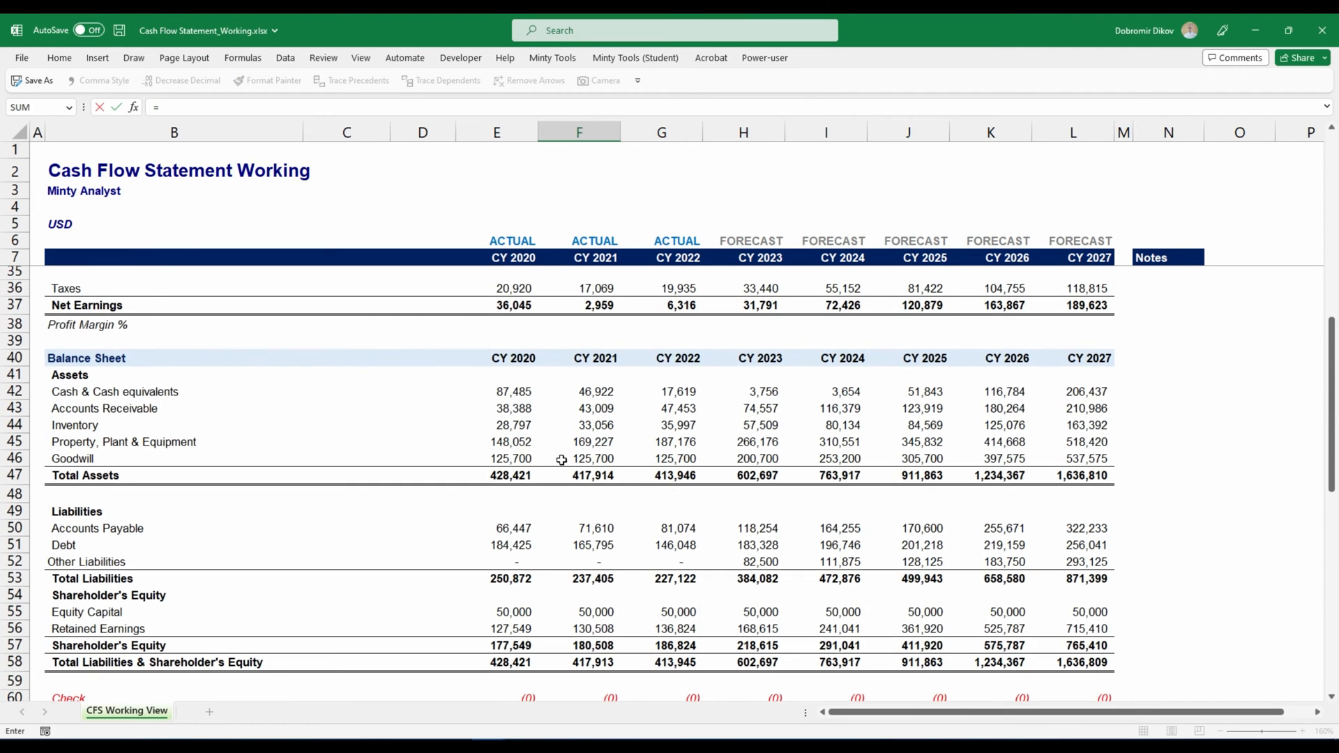
scroll(down, 3)
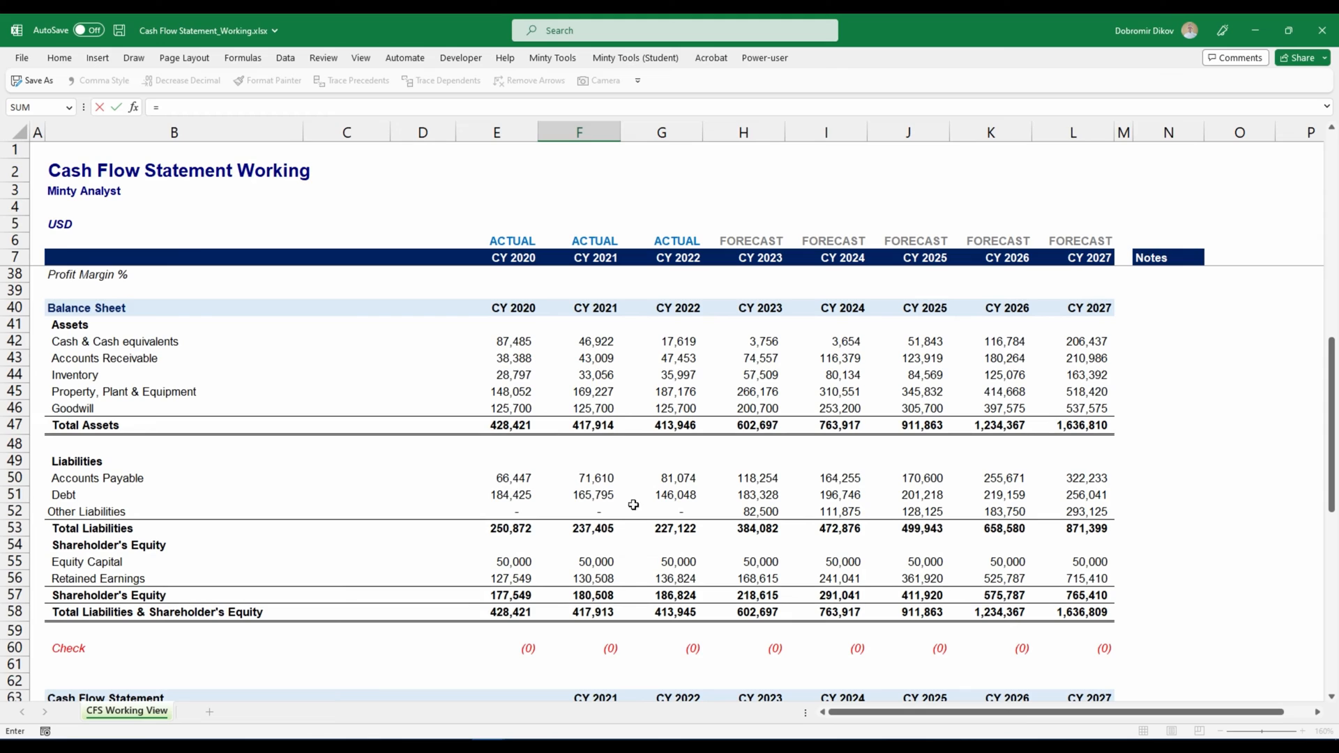
mouse_move(604, 431)
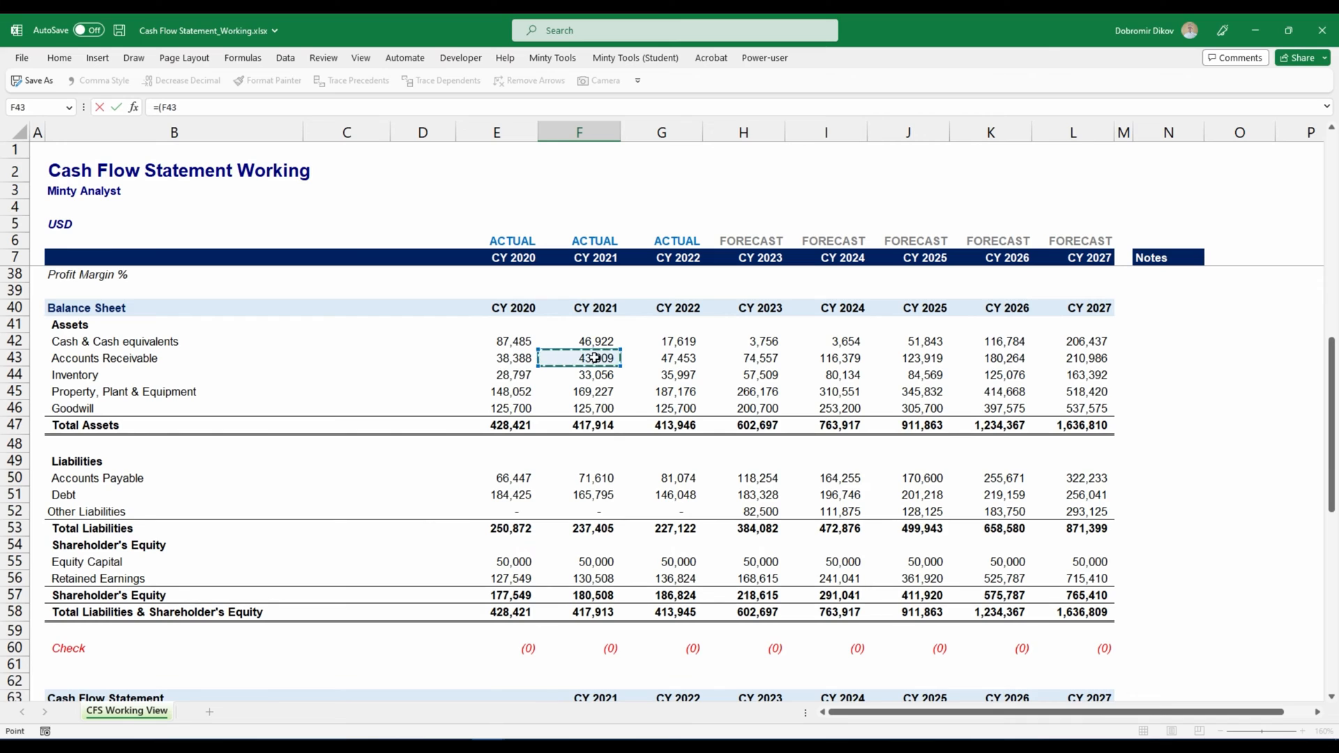
click(513, 358)
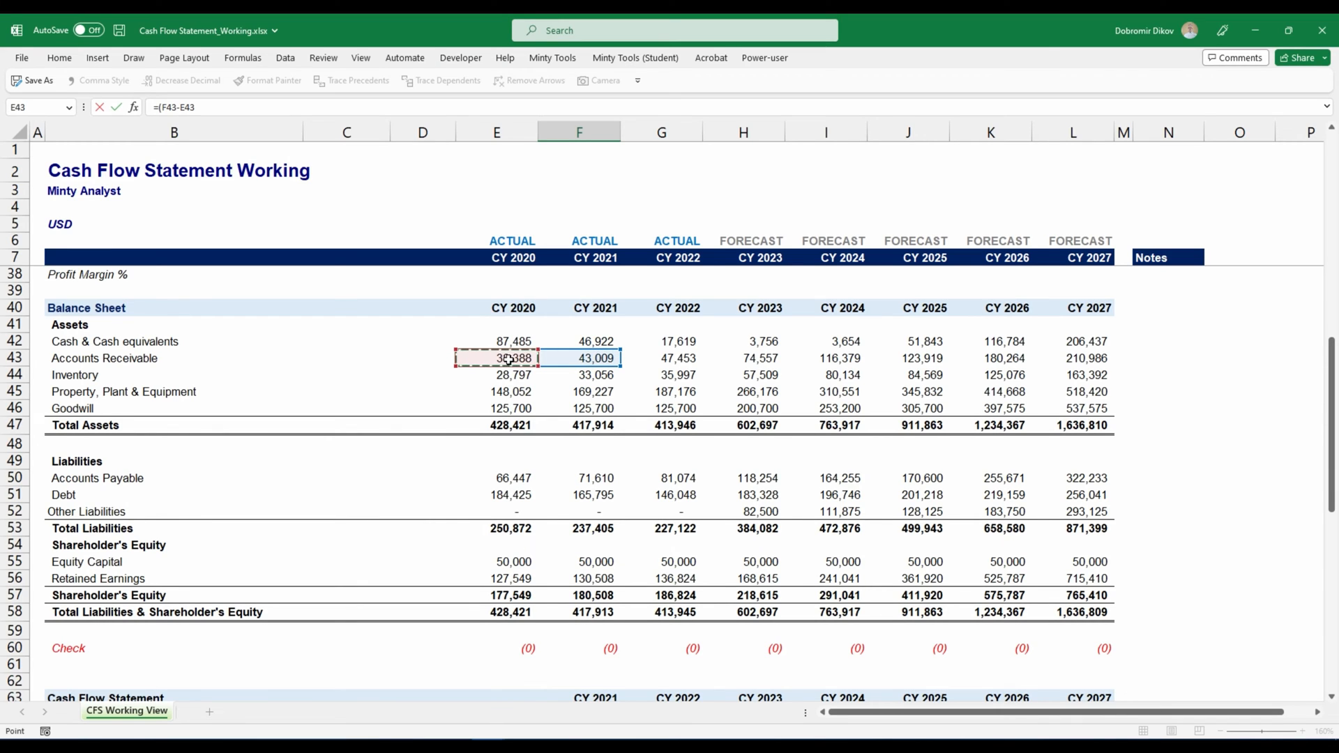
text(+)
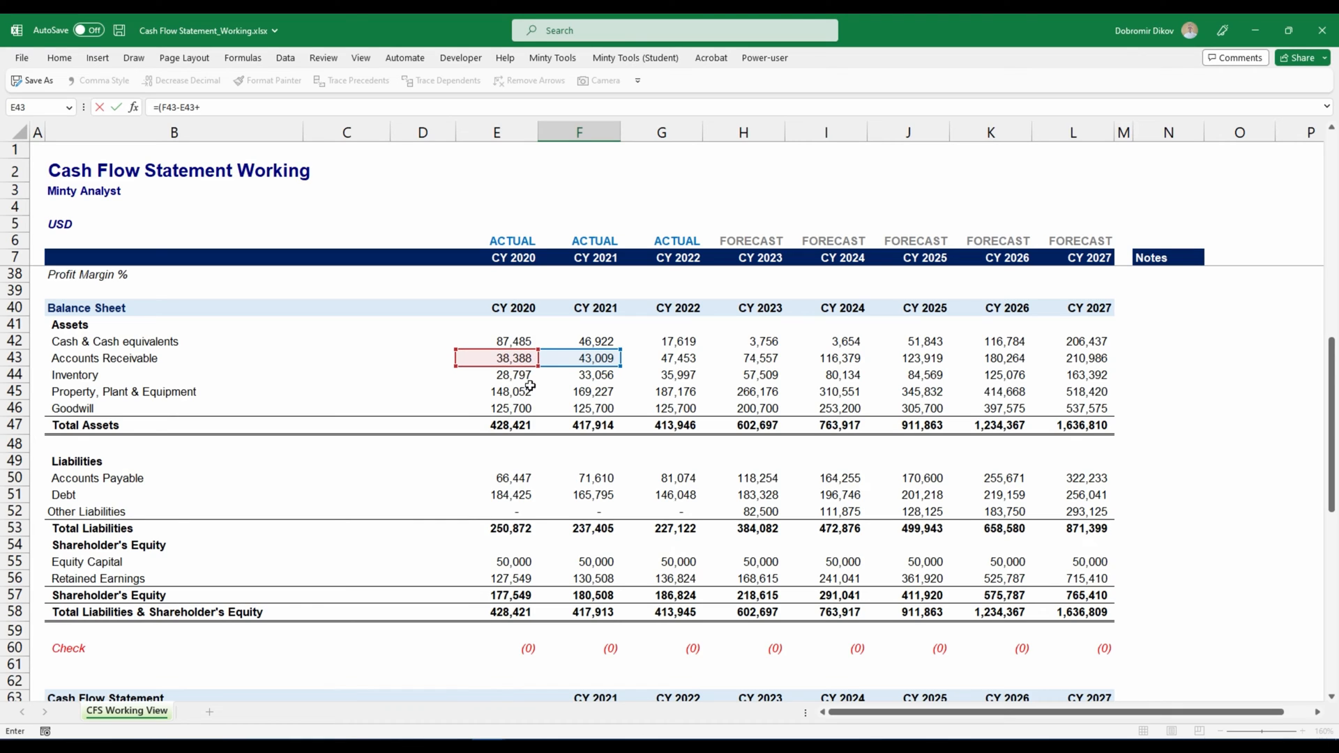
click(596, 376)
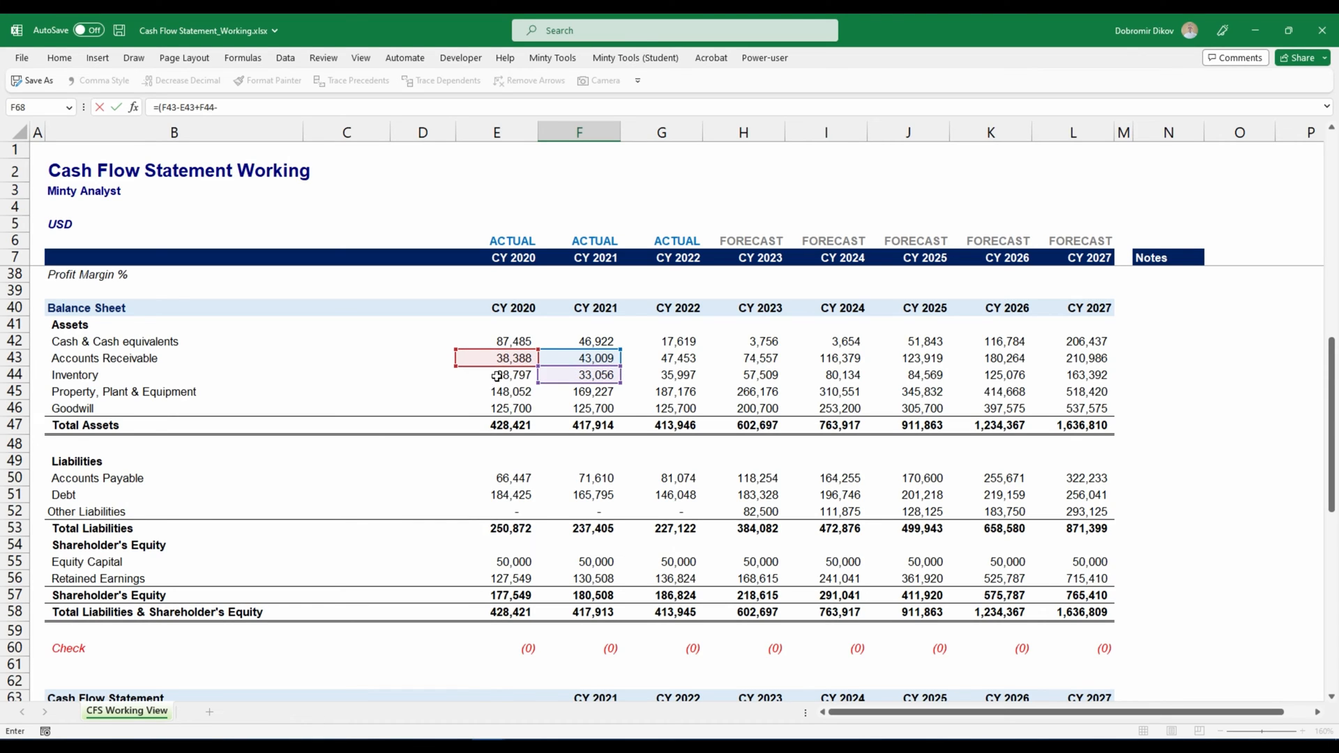
click(496, 375)
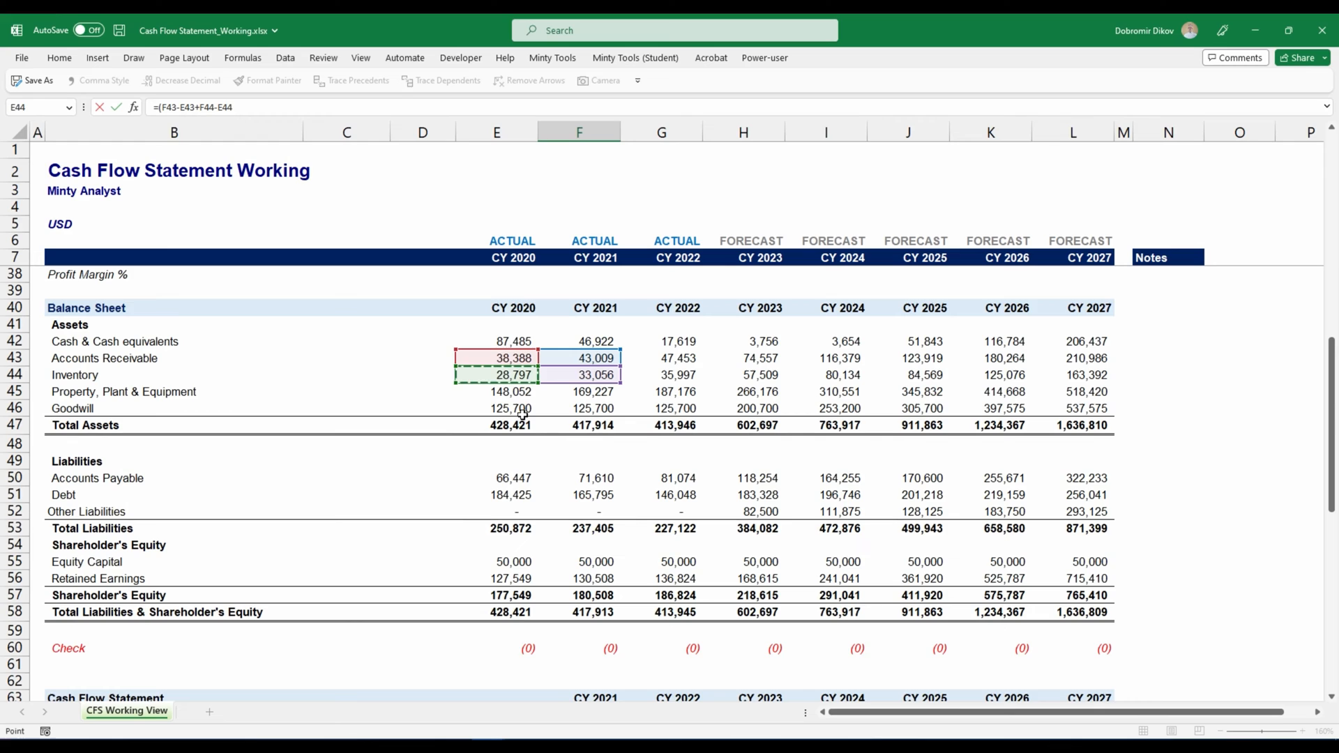
scroll(down, 3)
text()-)
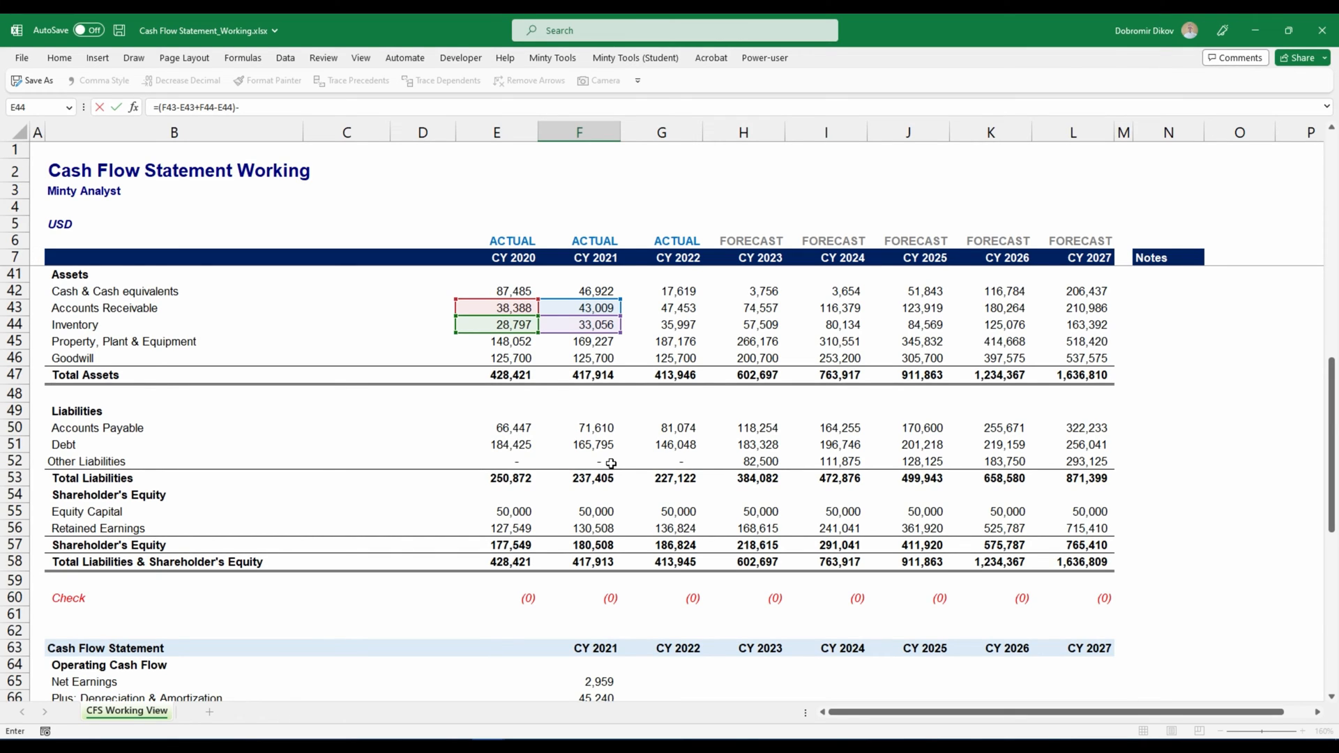
Step: Subtract the payables and other liabilities change and commit F68, giving 3,717 and 55,548 cash from operations
text(()
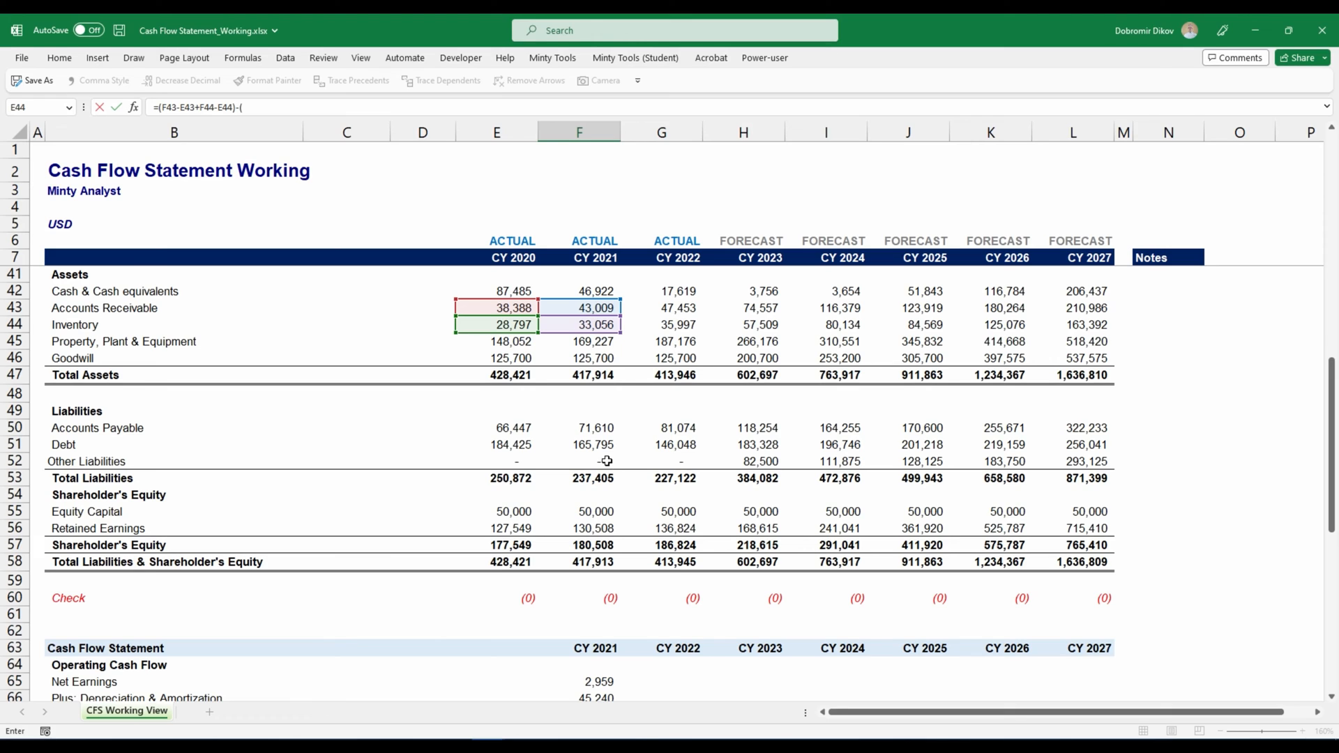
click(595, 428)
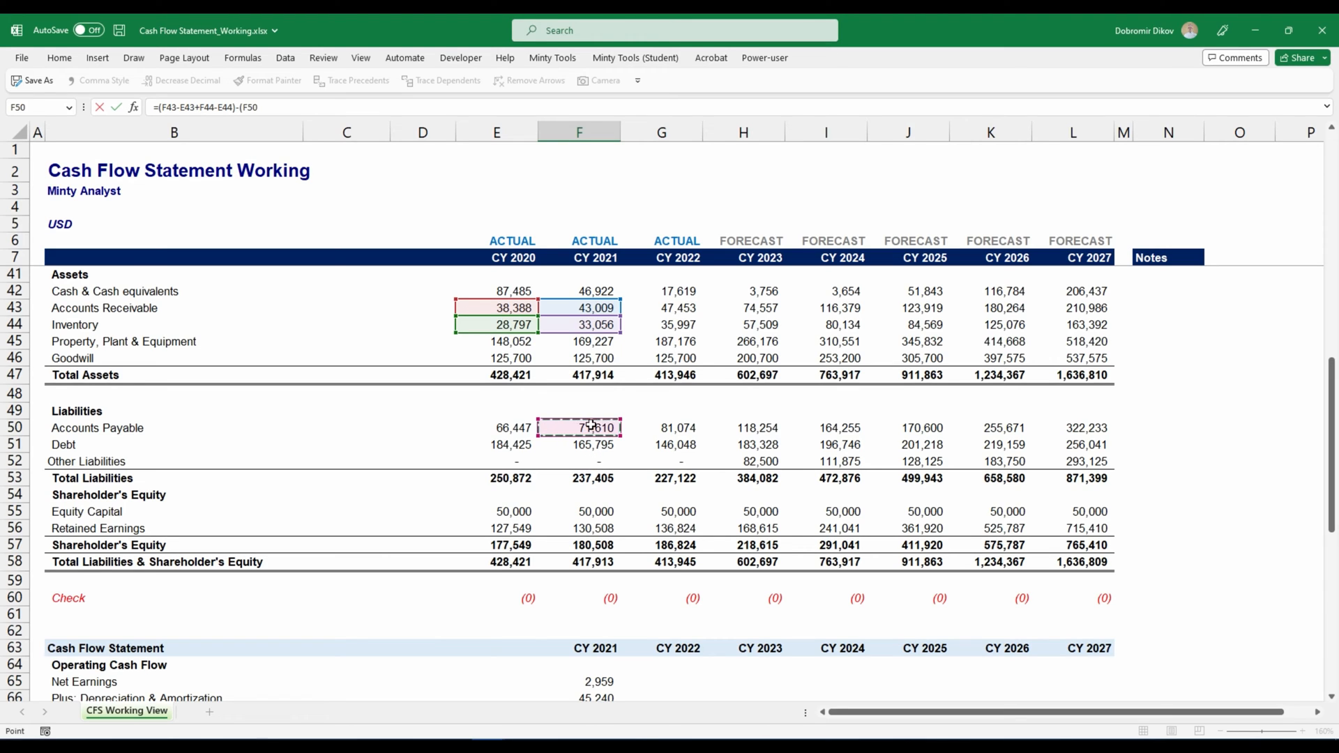
click(497, 428)
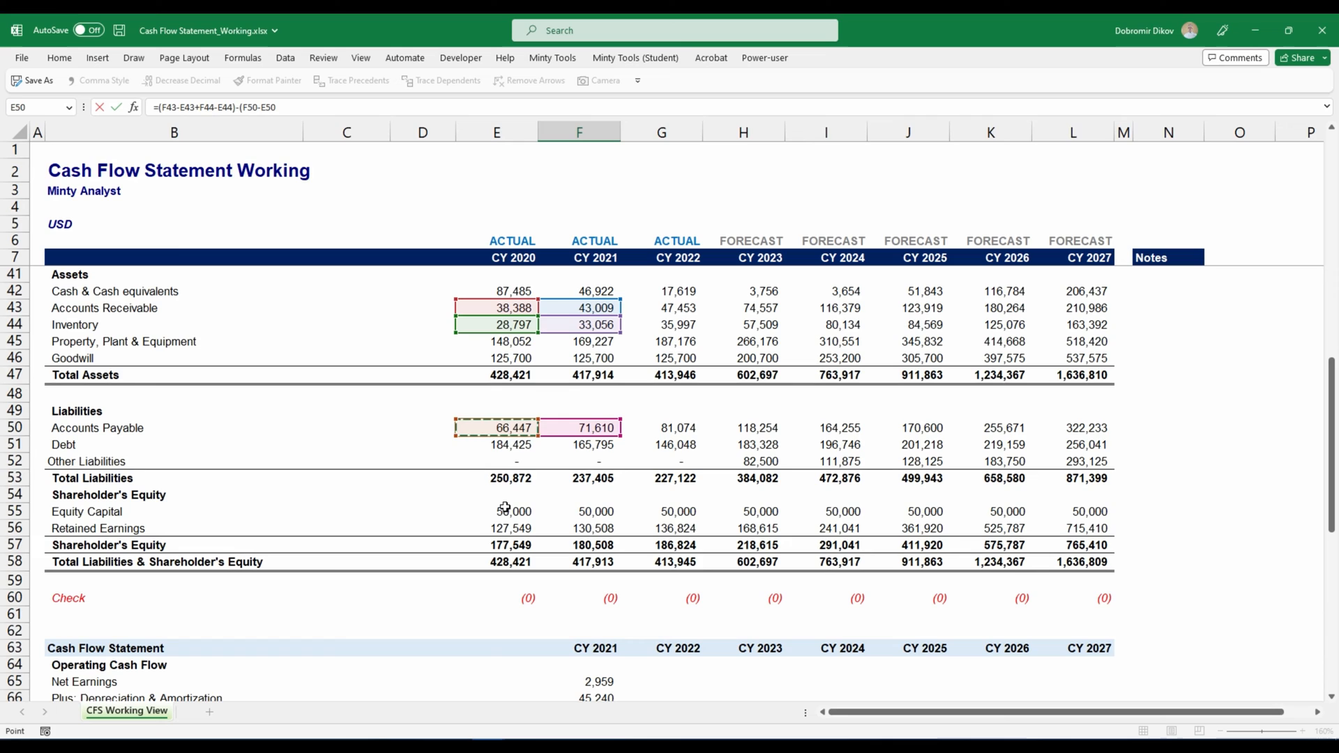
mouse_move(251, 488)
text(+F52-)
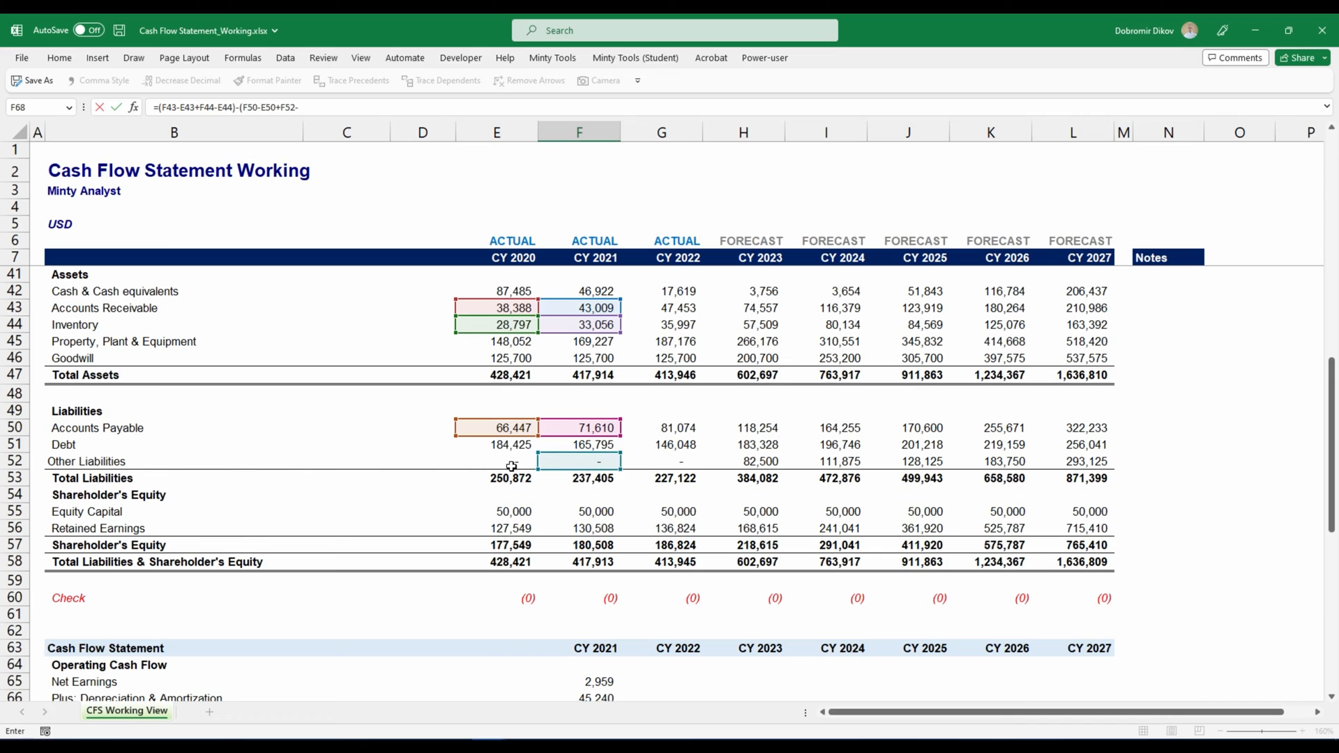
click(496, 461)
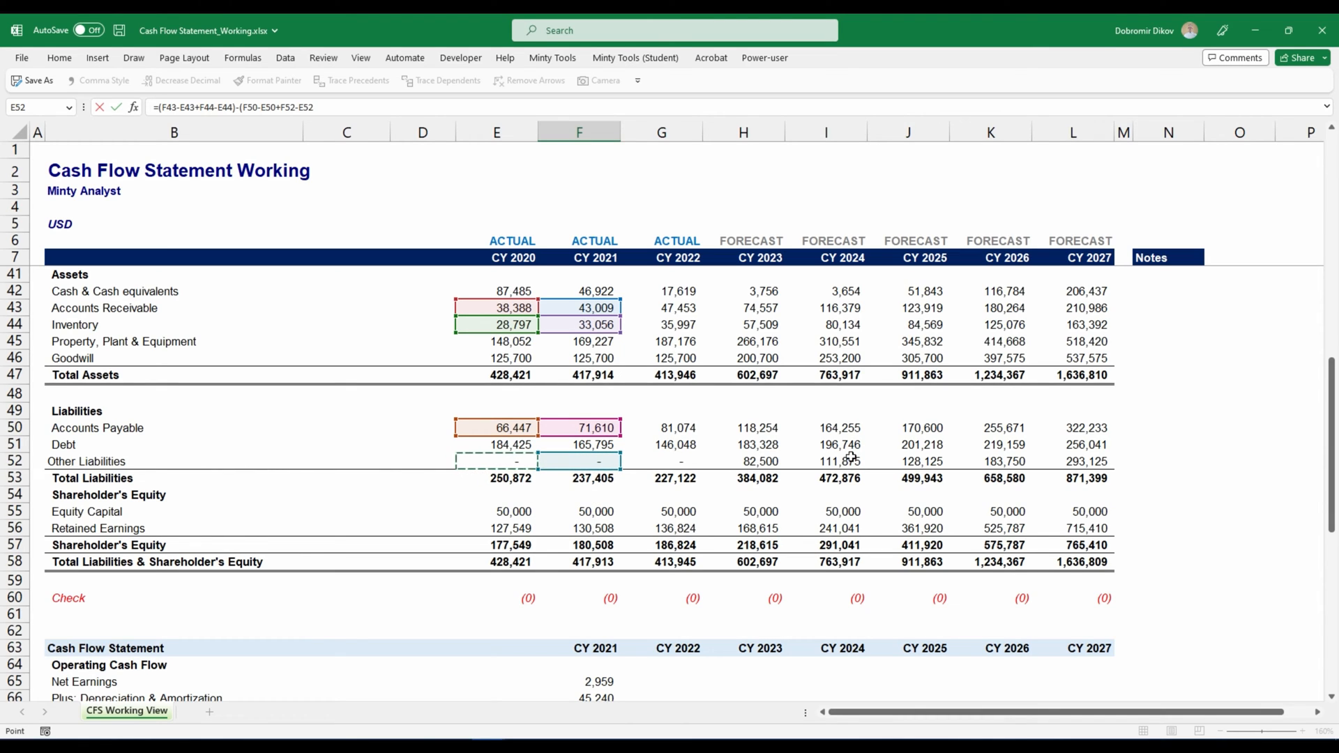
mouse_move(576, 492)
text())
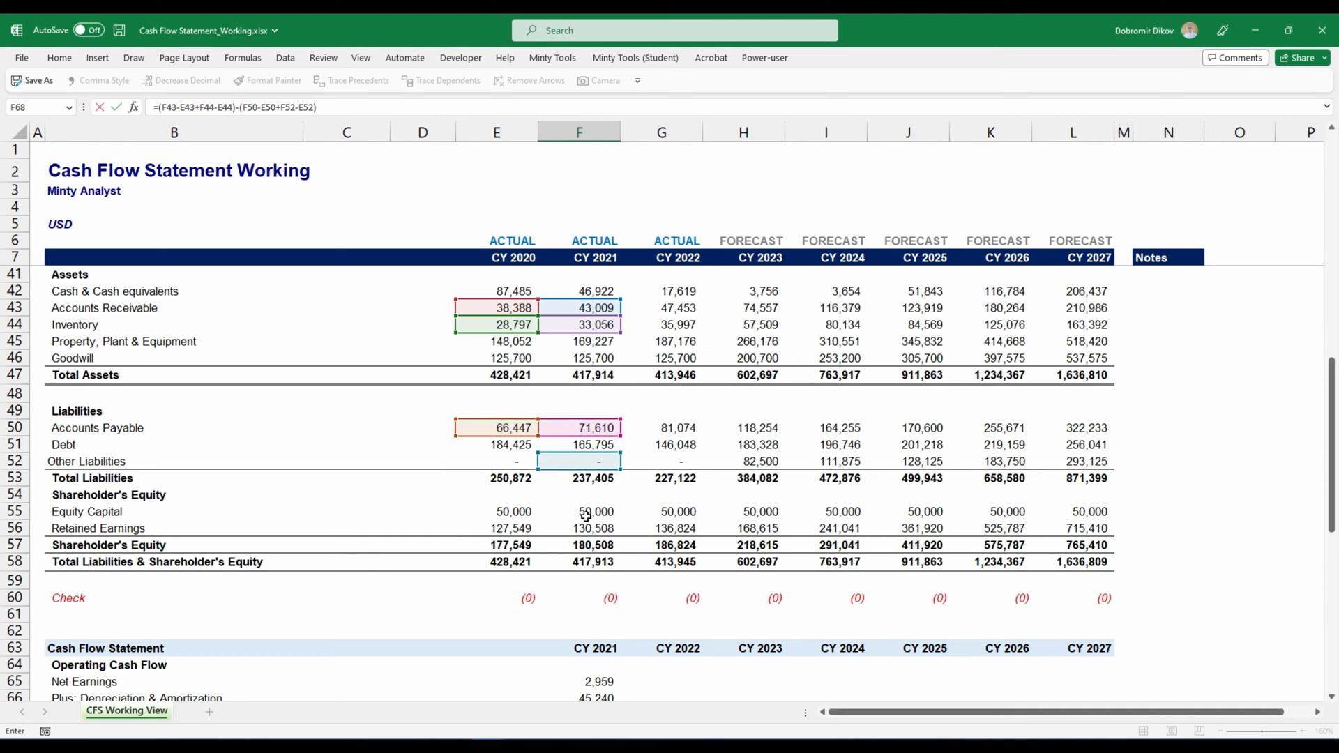
scroll(down, 3)
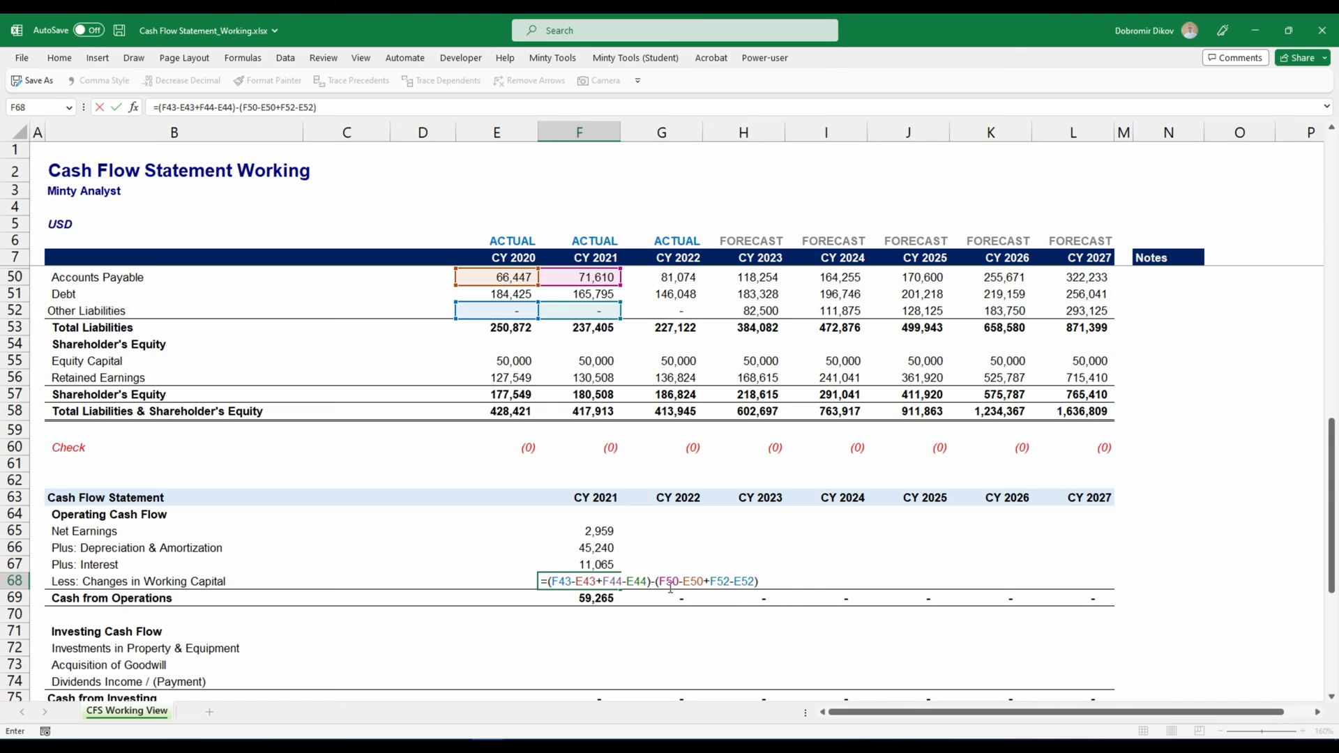
key(Return)
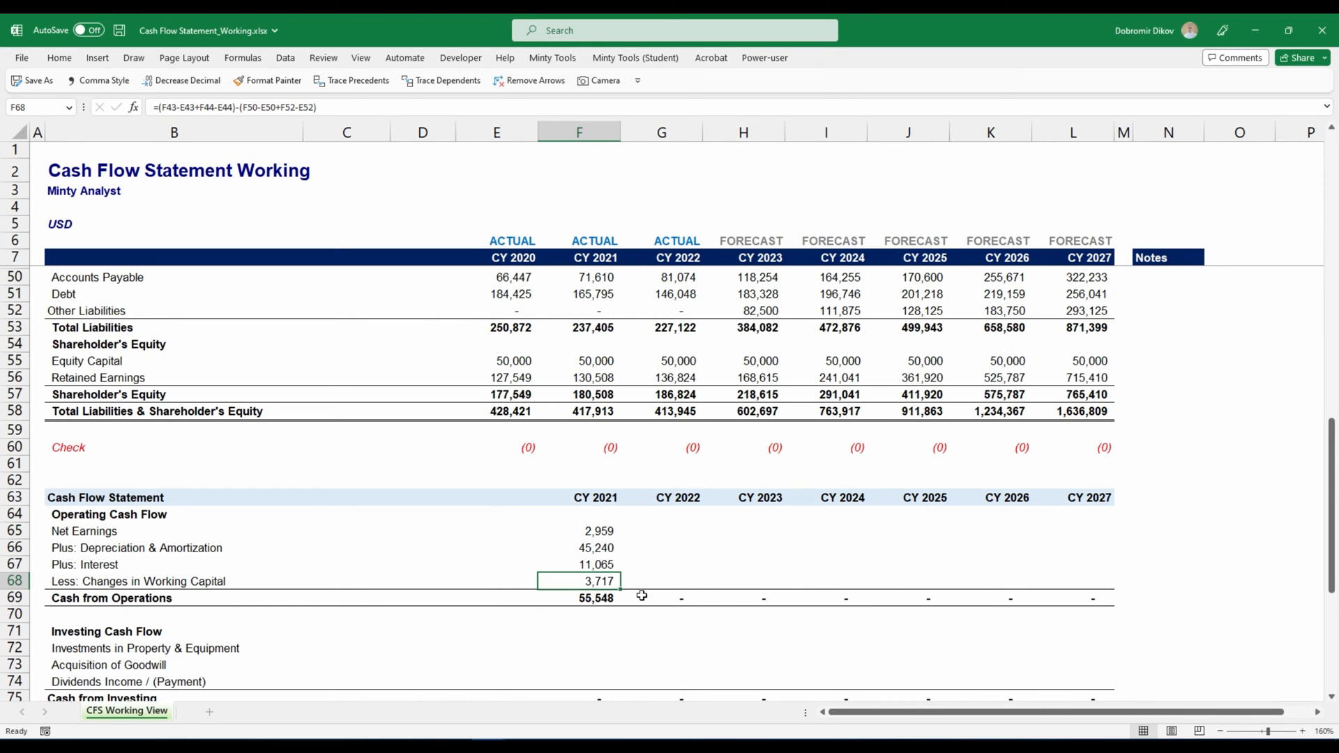
click(579, 598)
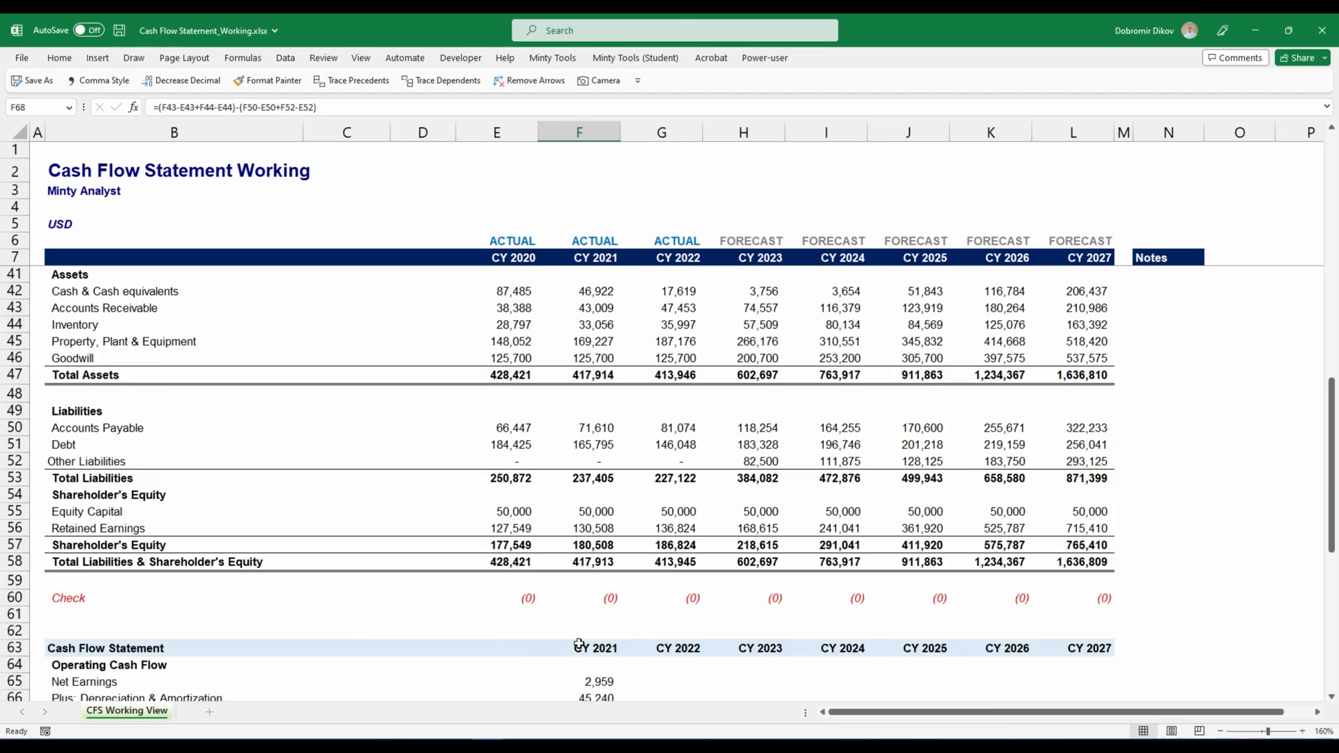
scroll(up, 3)
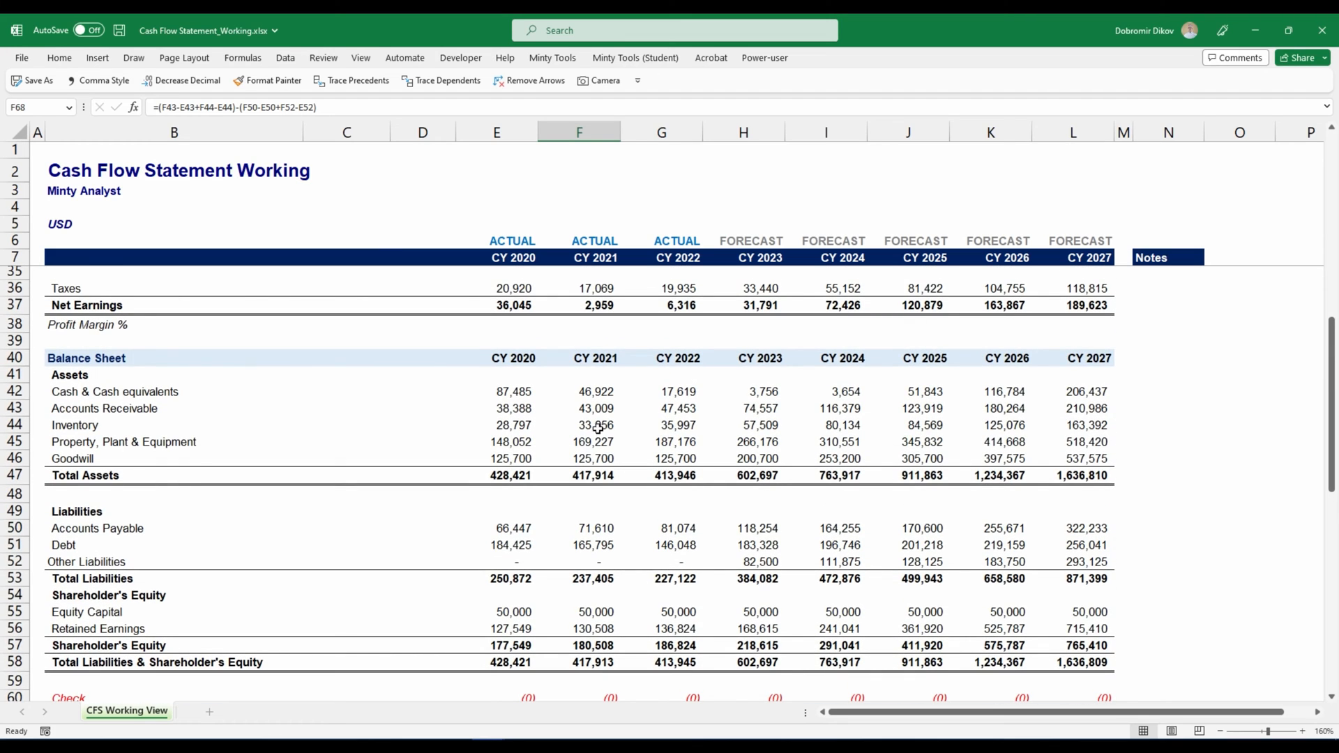
mouse_move(526, 417)
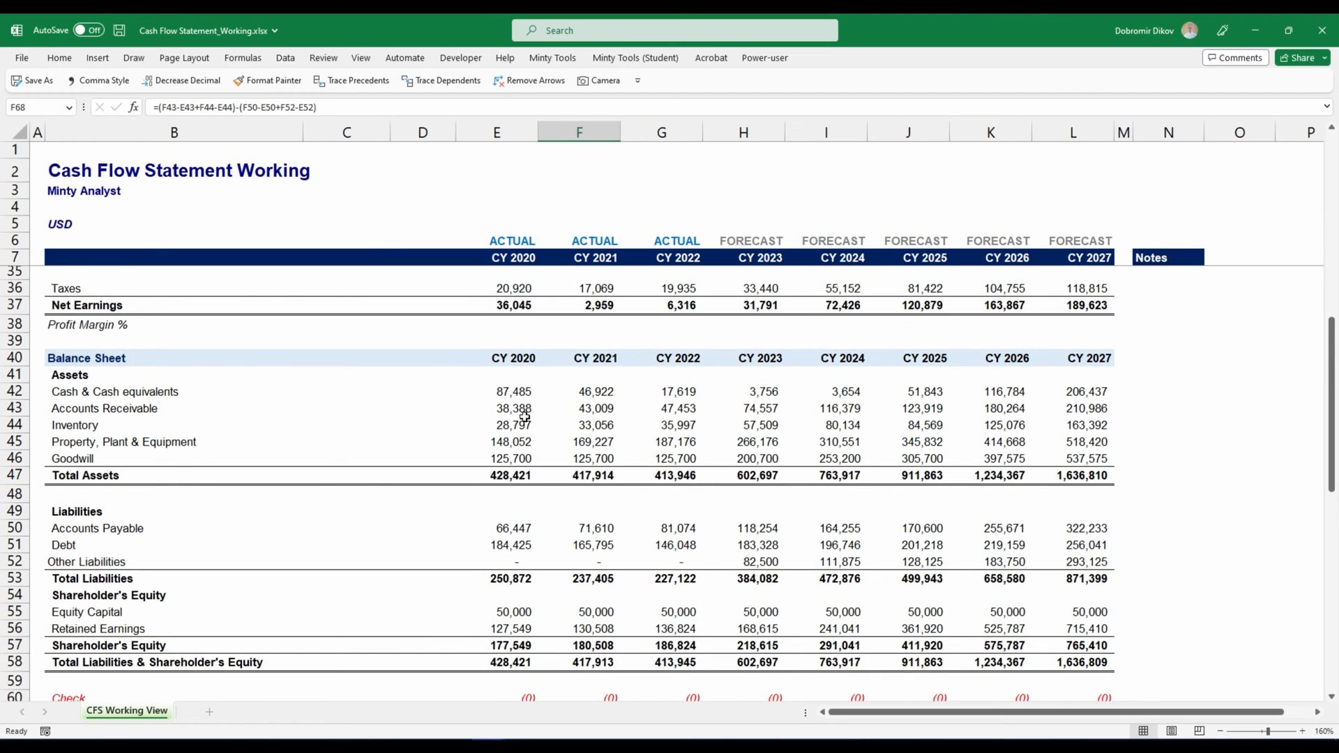
mouse_move(599, 418)
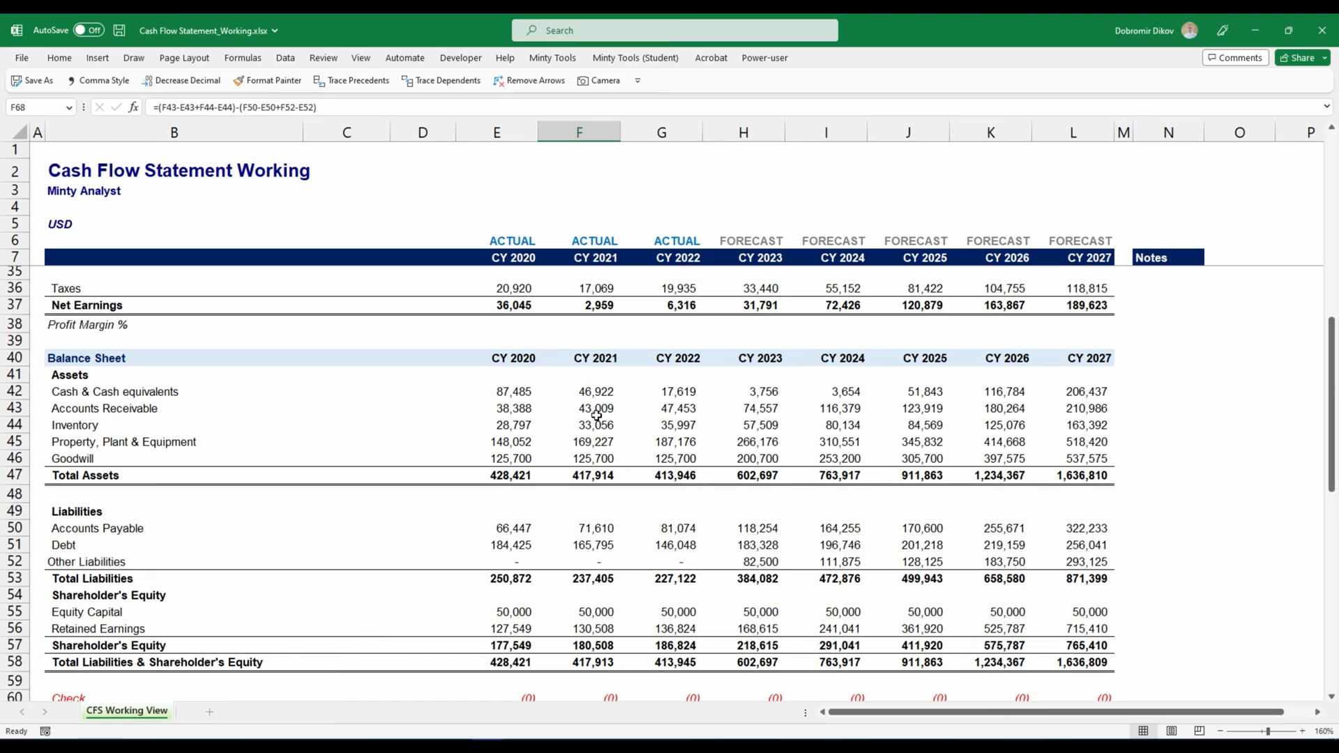
mouse_move(520, 411)
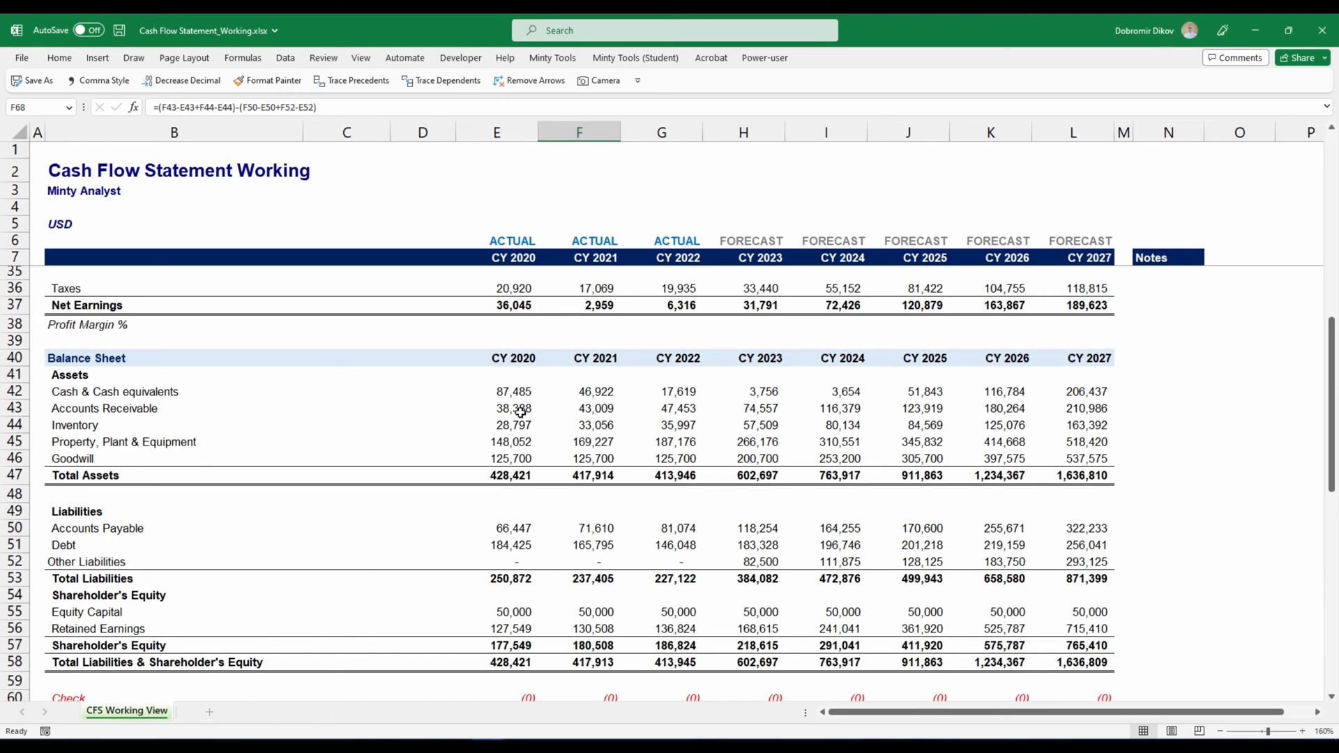
mouse_move(594, 410)
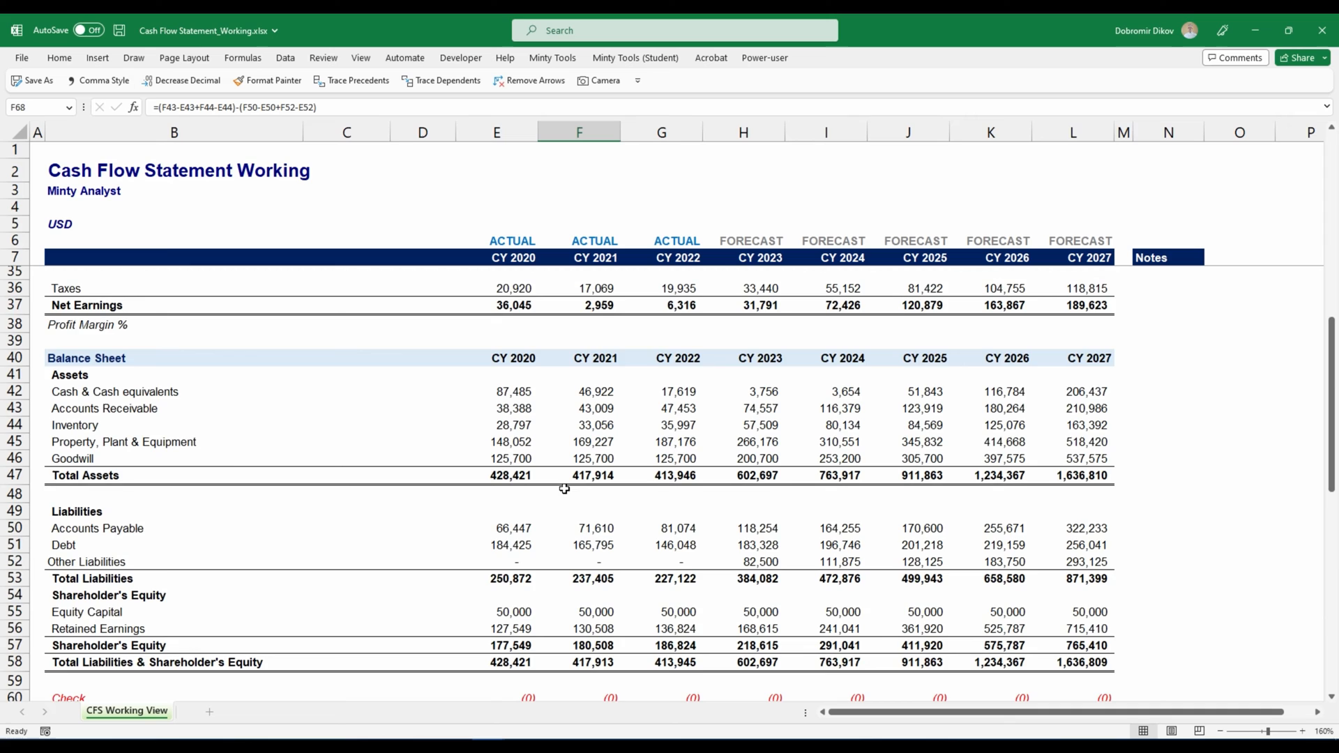
scroll(down, 3)
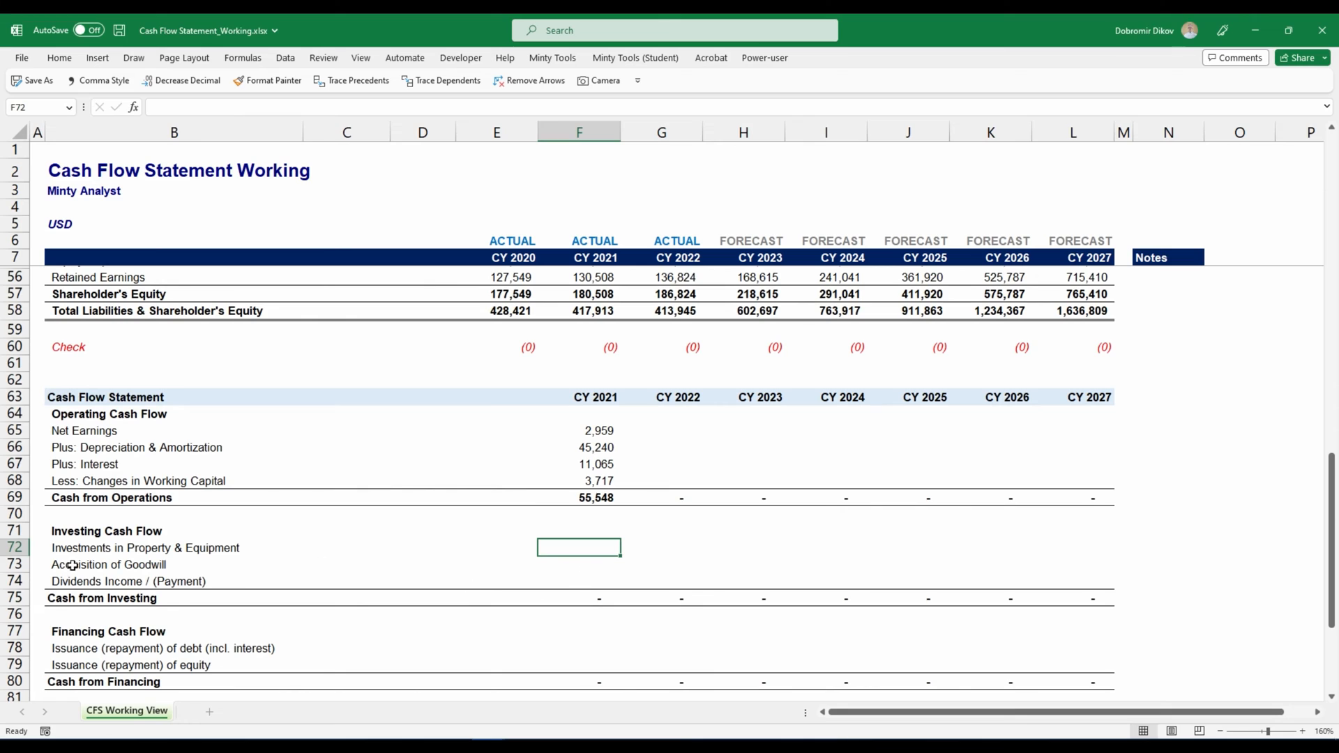
mouse_move(641, 606)
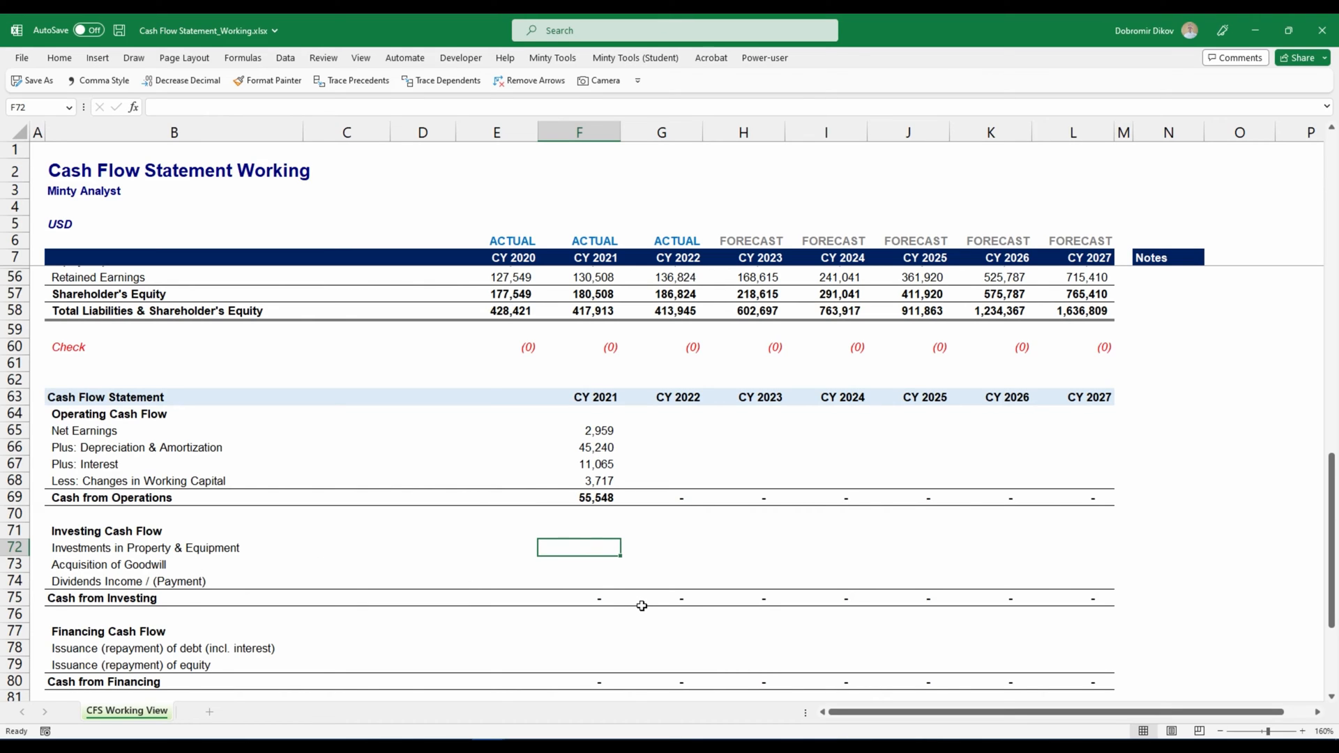
Step: Enter F72 as =-(F45-E45+F66), PP&E change plus depreciation, giving (66,415)
text(=)
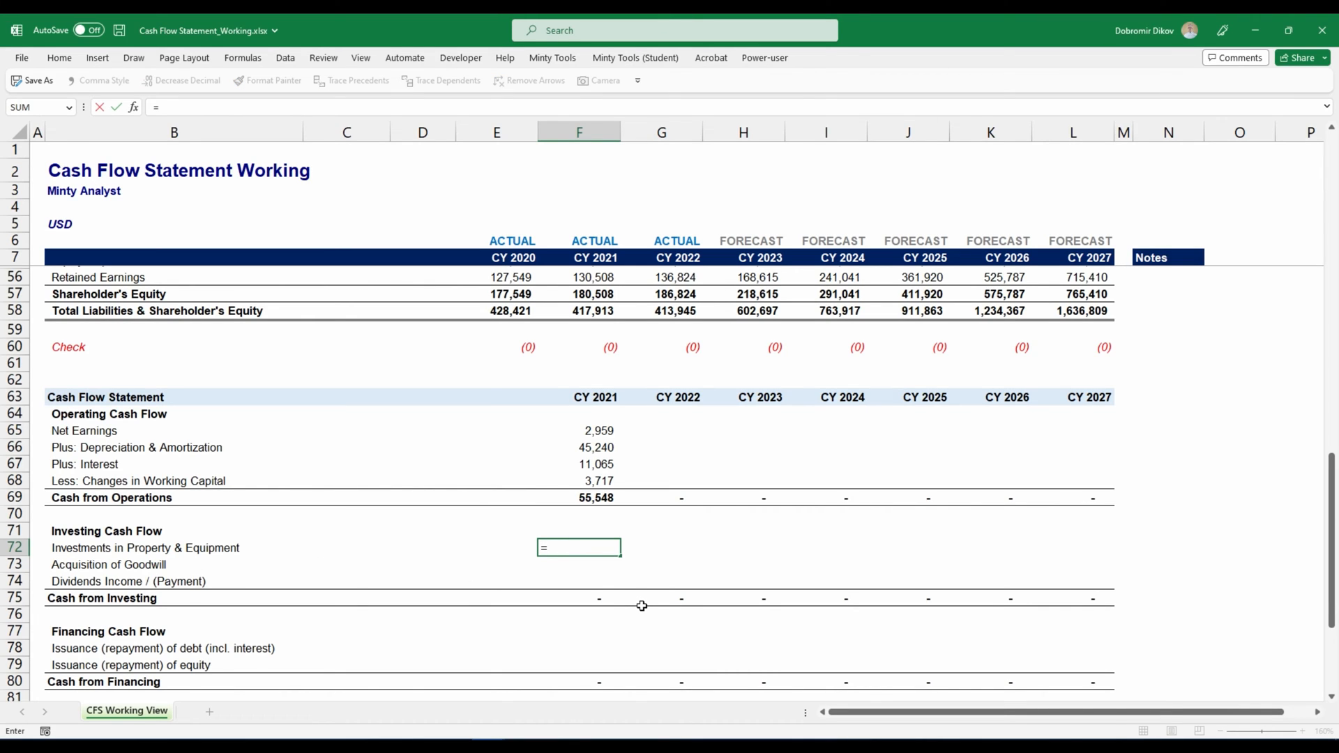
text(-()
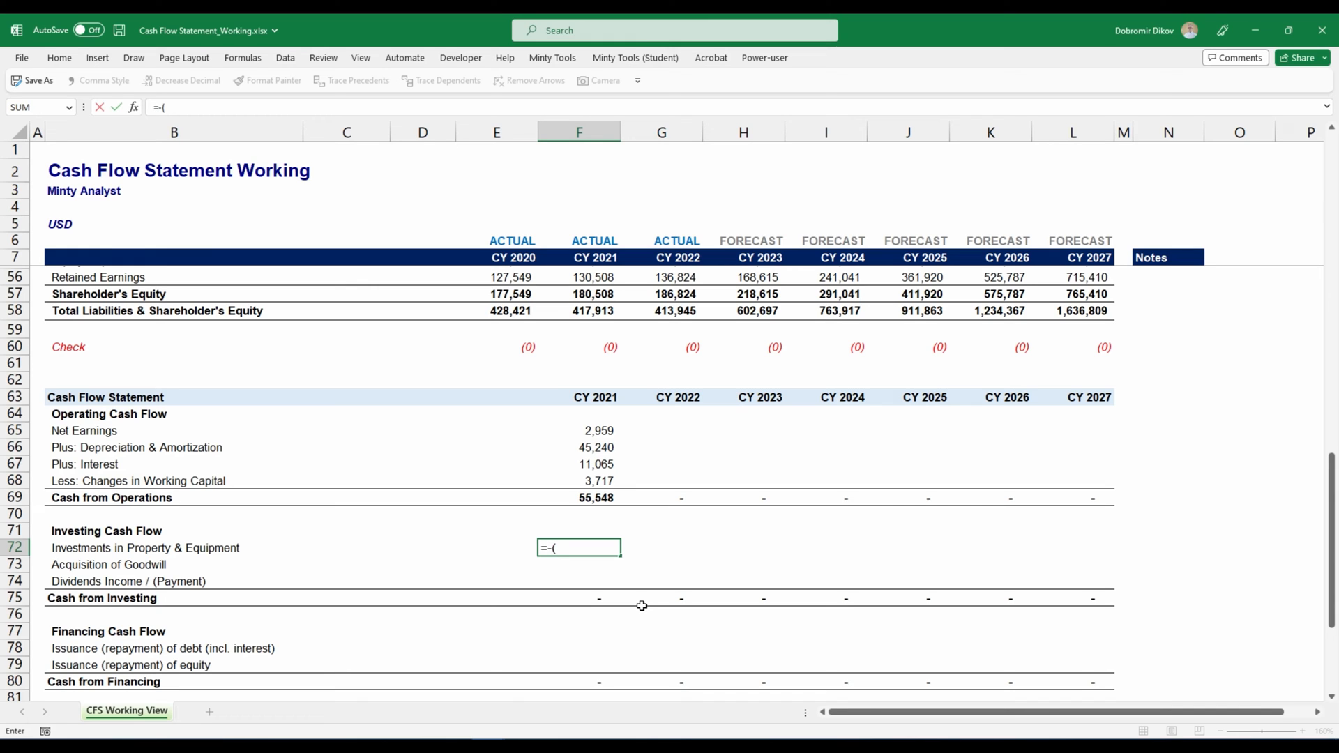
scroll(up, 3)
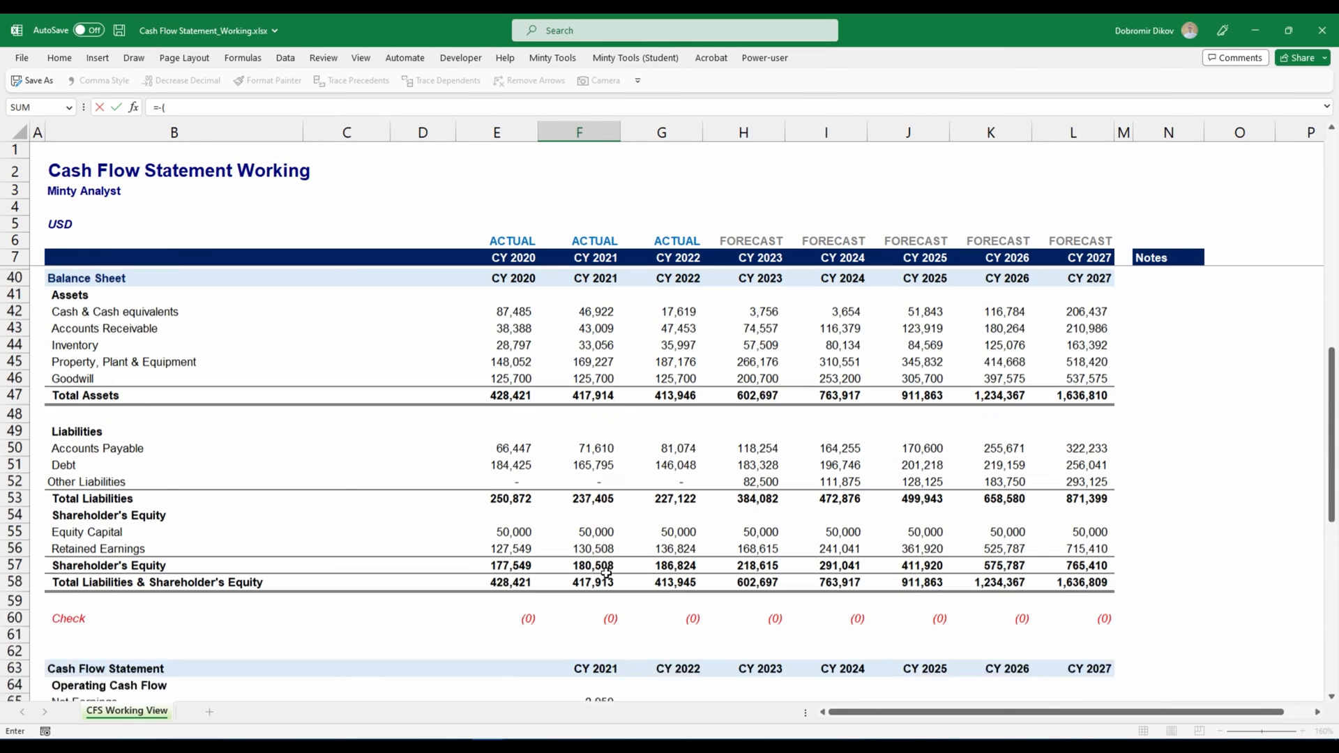
click(594, 391)
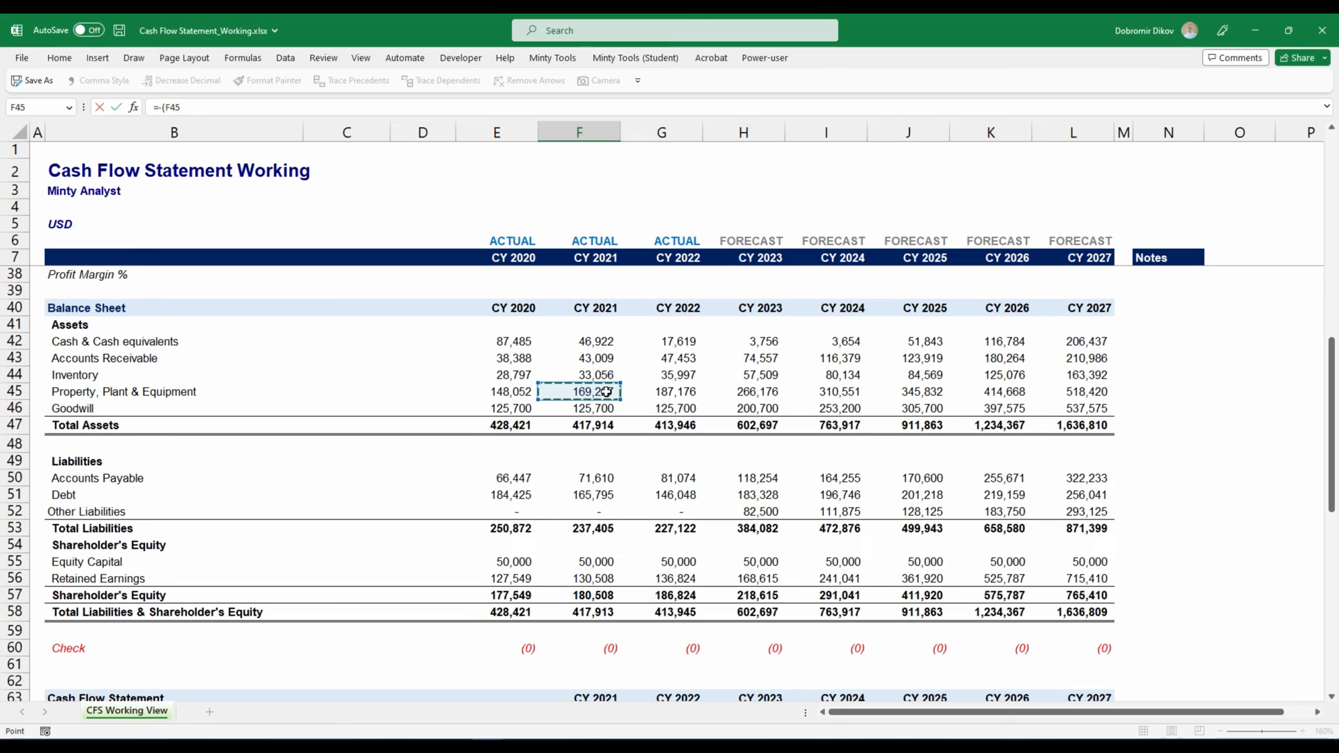
click(514, 391)
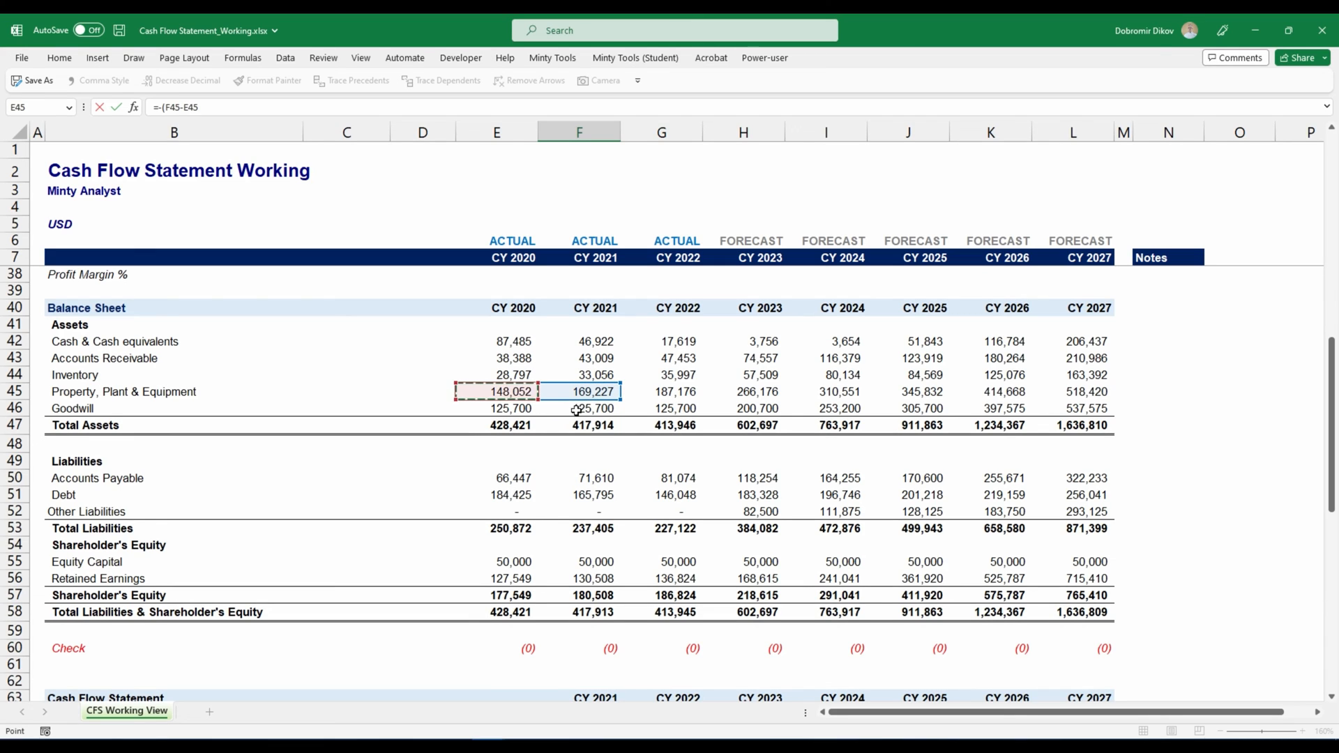
mouse_move(583, 442)
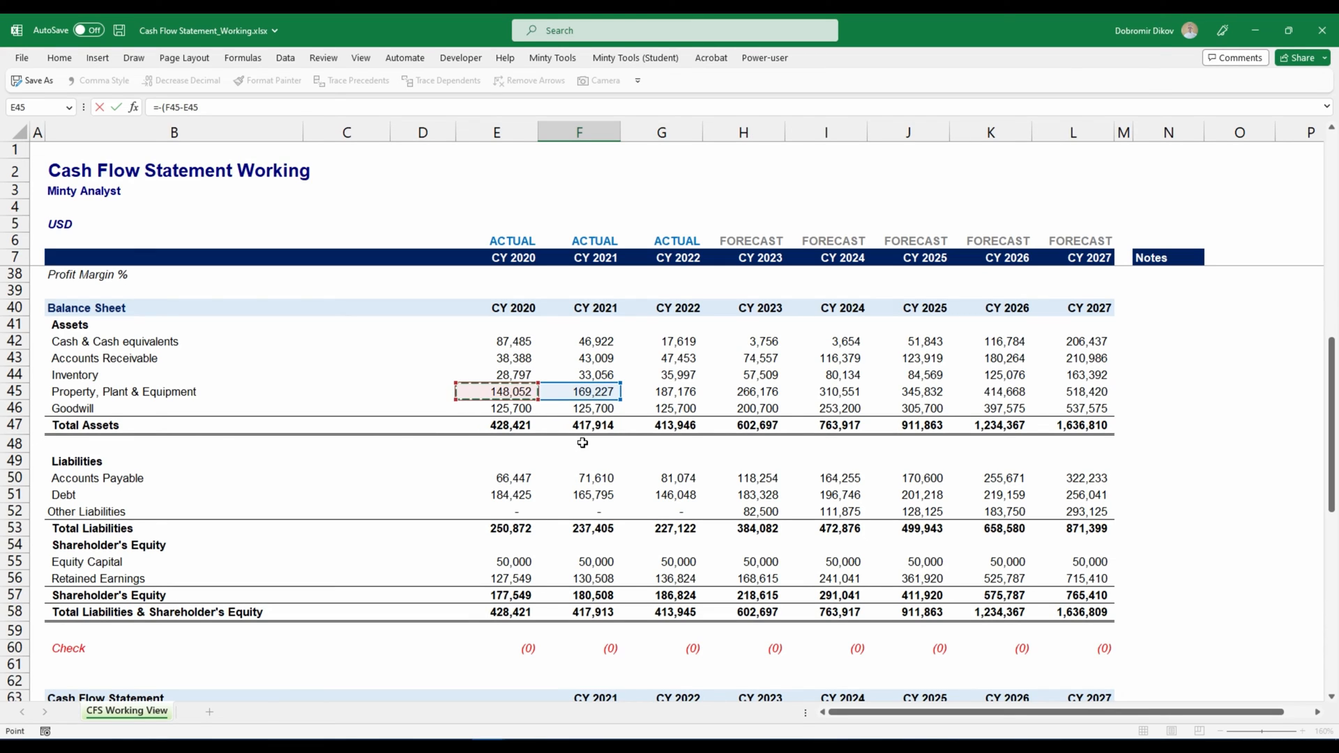
scroll(down, 3)
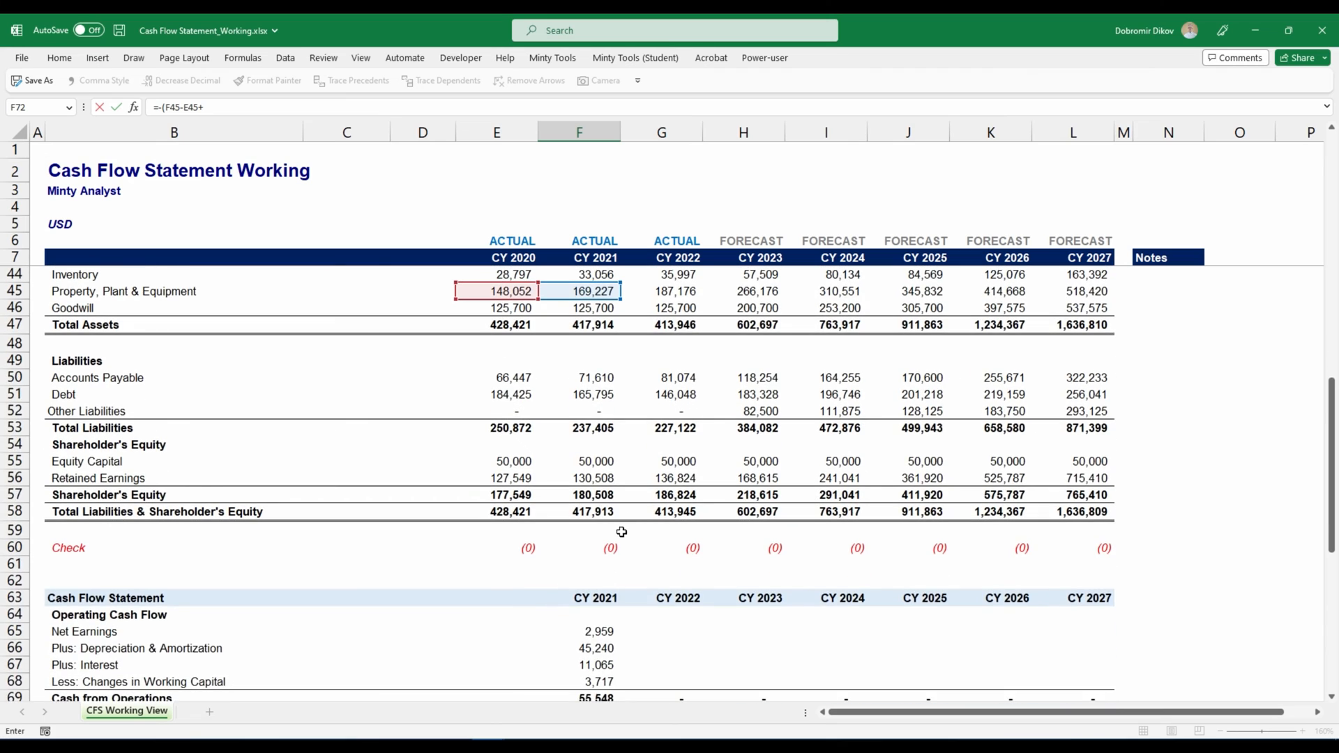
scroll(up, 3)
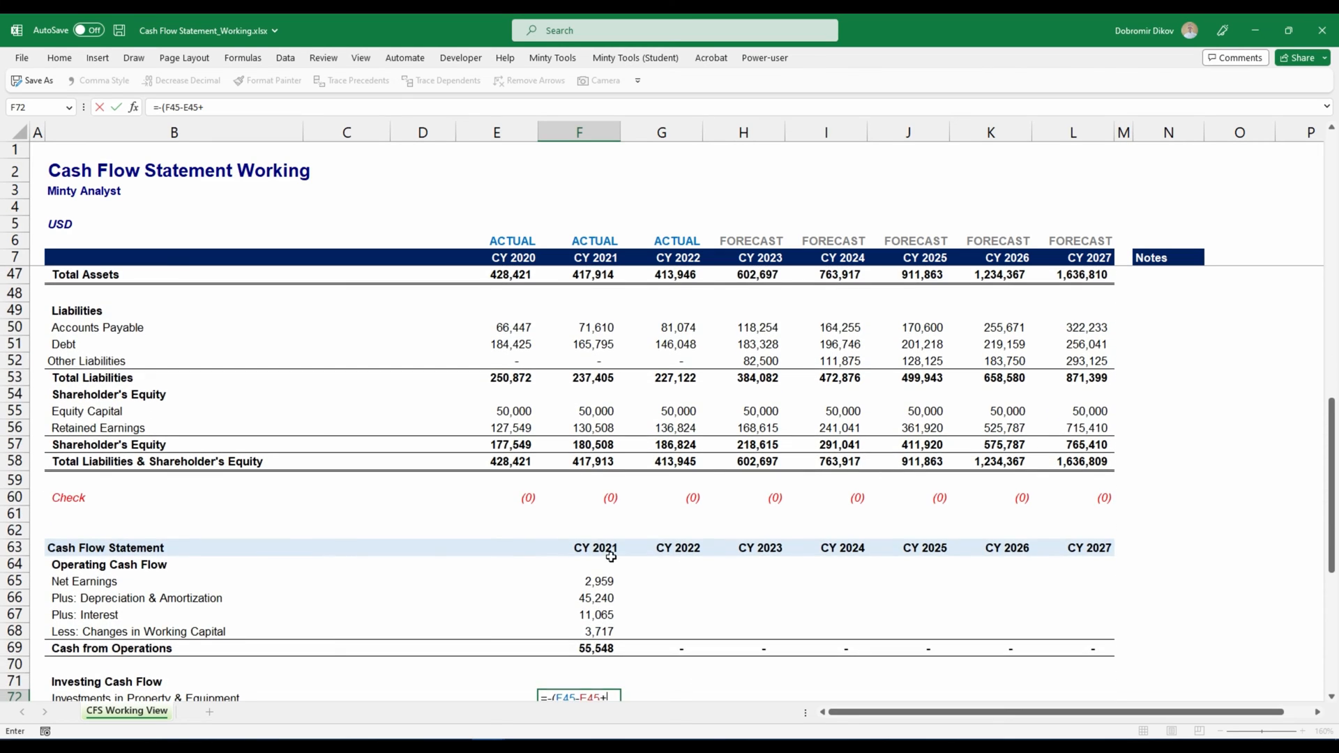
scroll(down, 3)
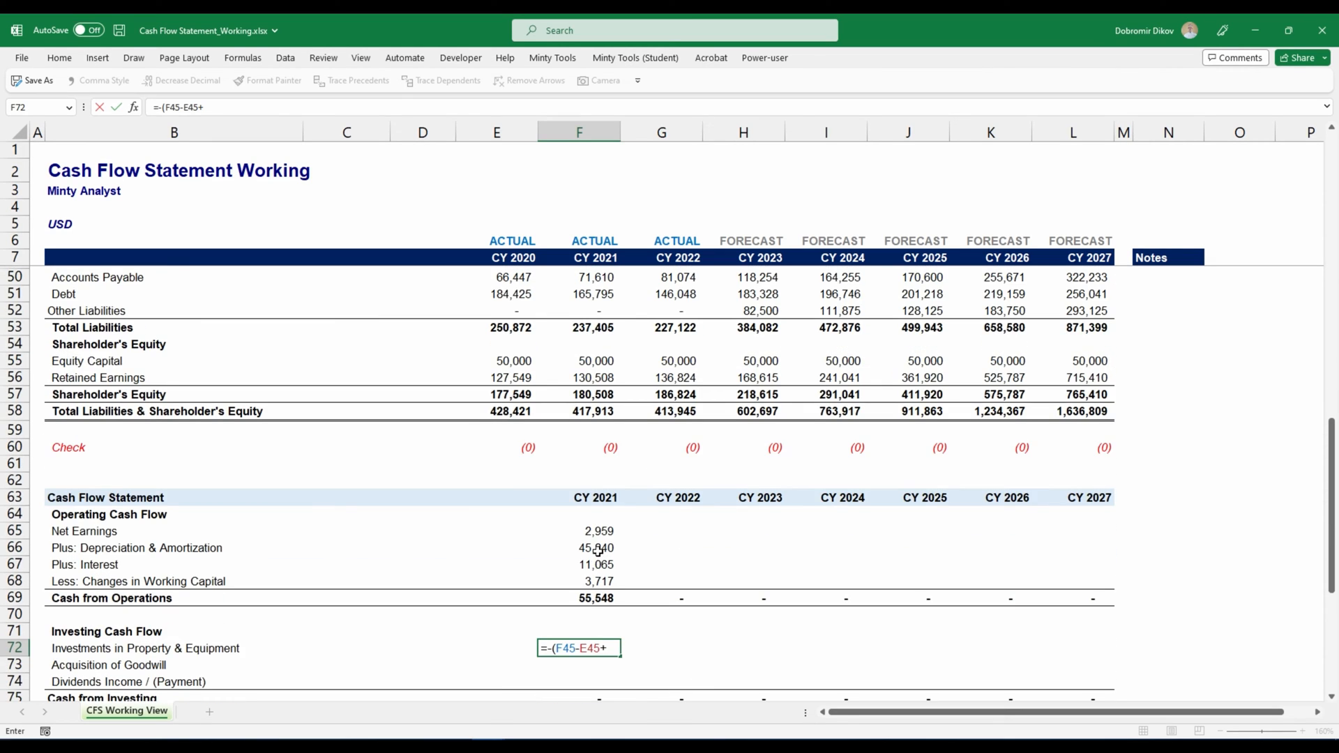
click(579, 547)
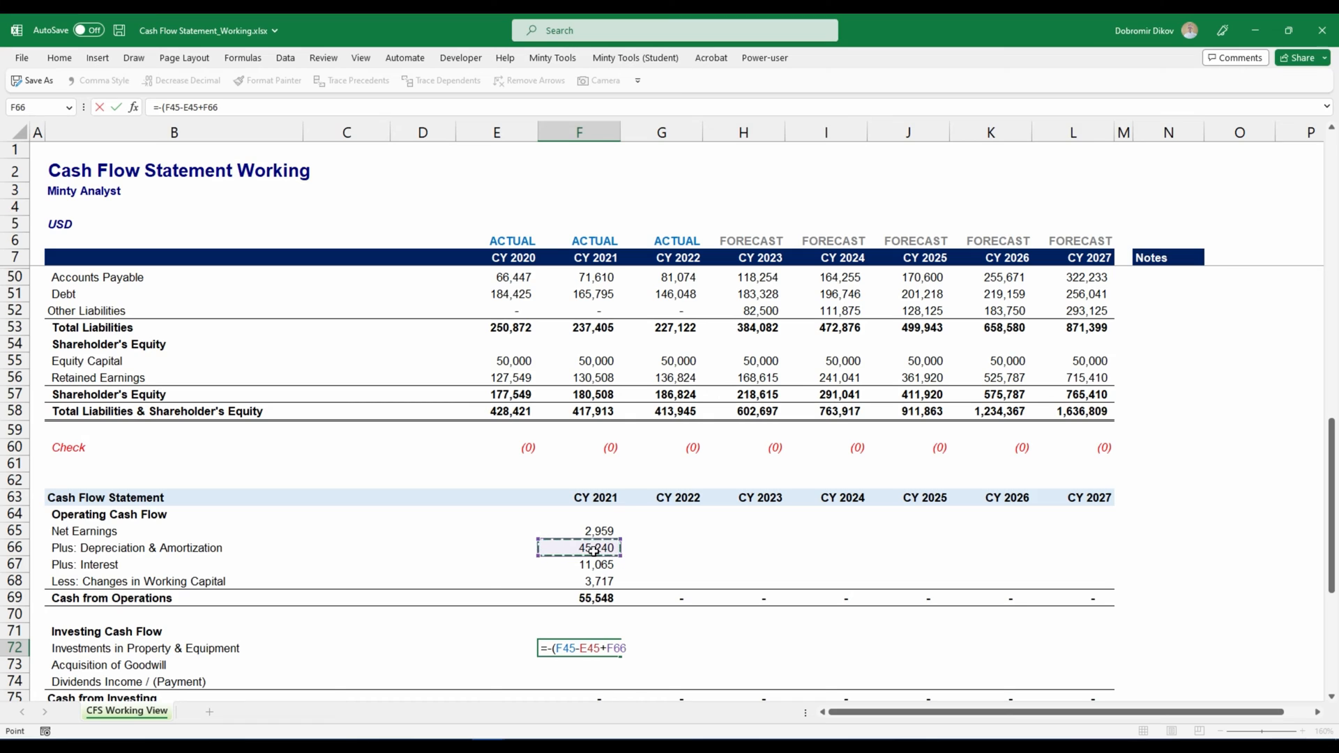
key(Return)
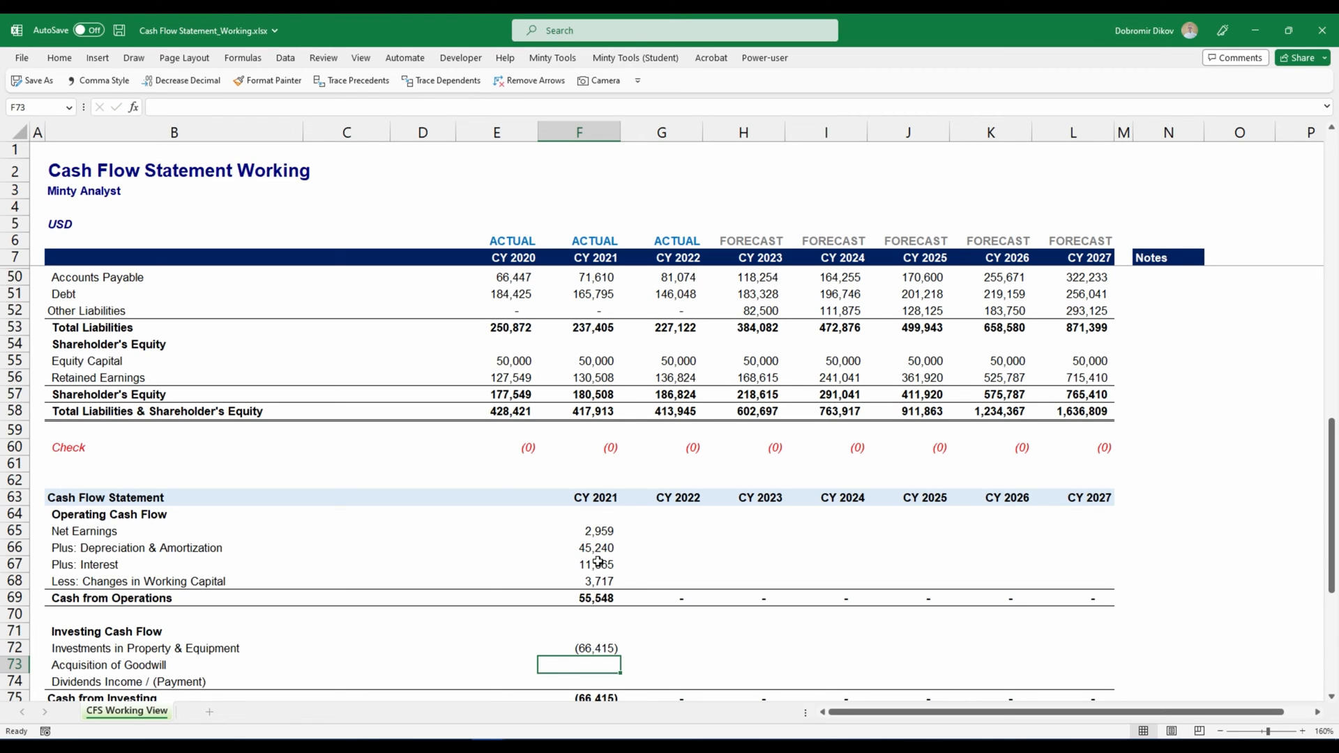
mouse_move(779, 642)
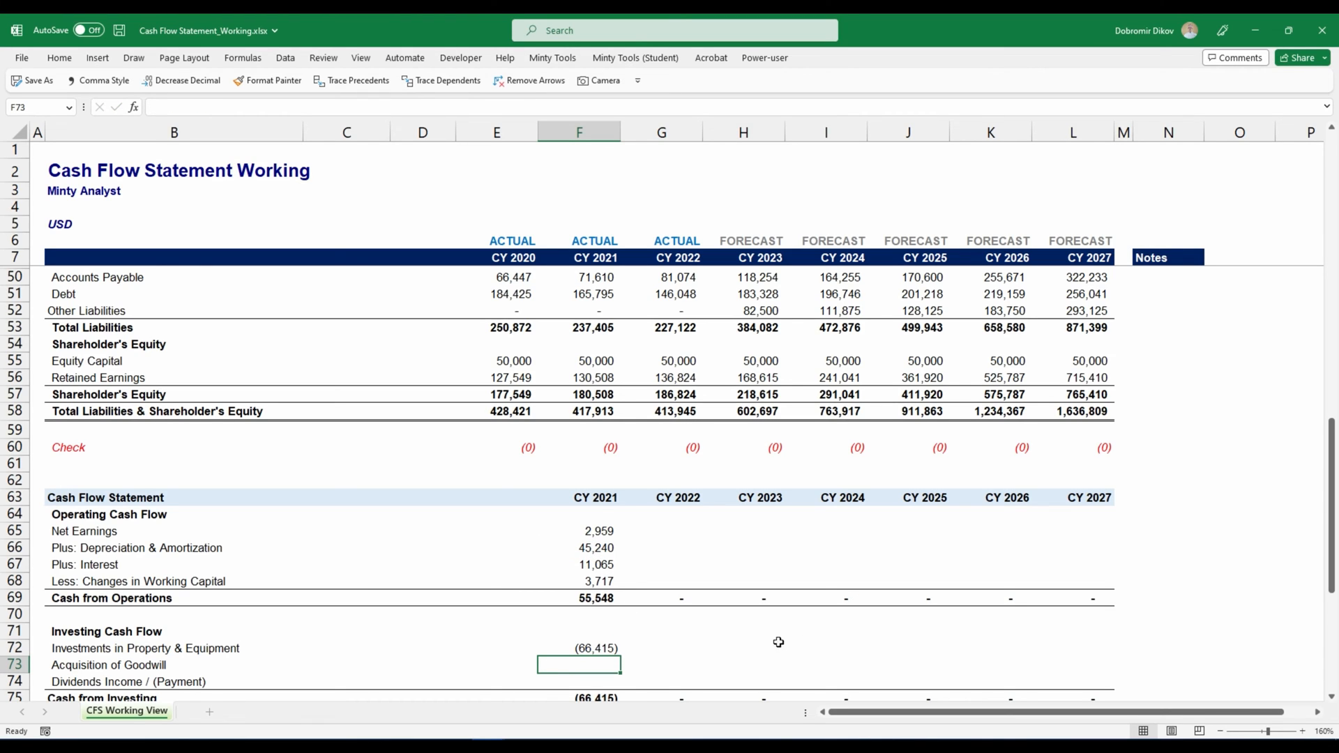
mouse_move(623, 664)
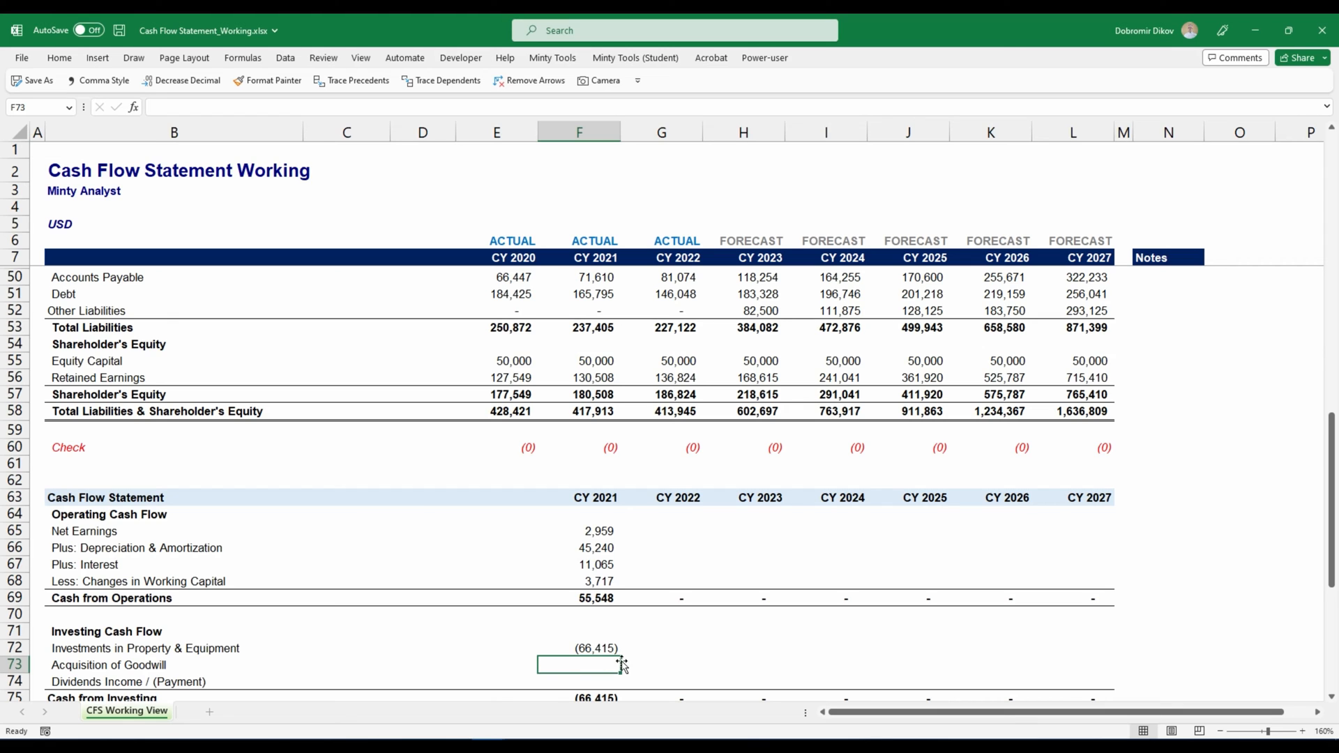
Step: Begin the CY2021 goodwill acquisition formula in F73 with =-
scroll(down, 3)
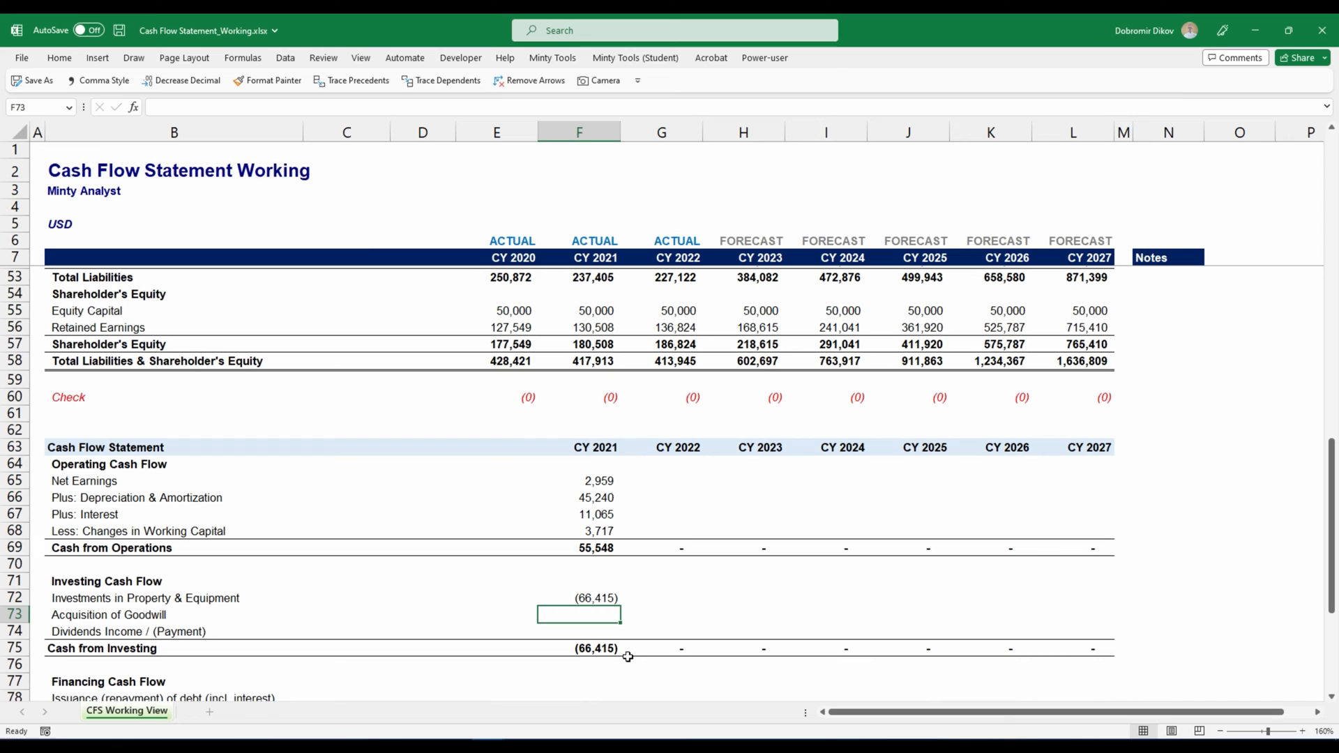
text(=-(F46-E46)
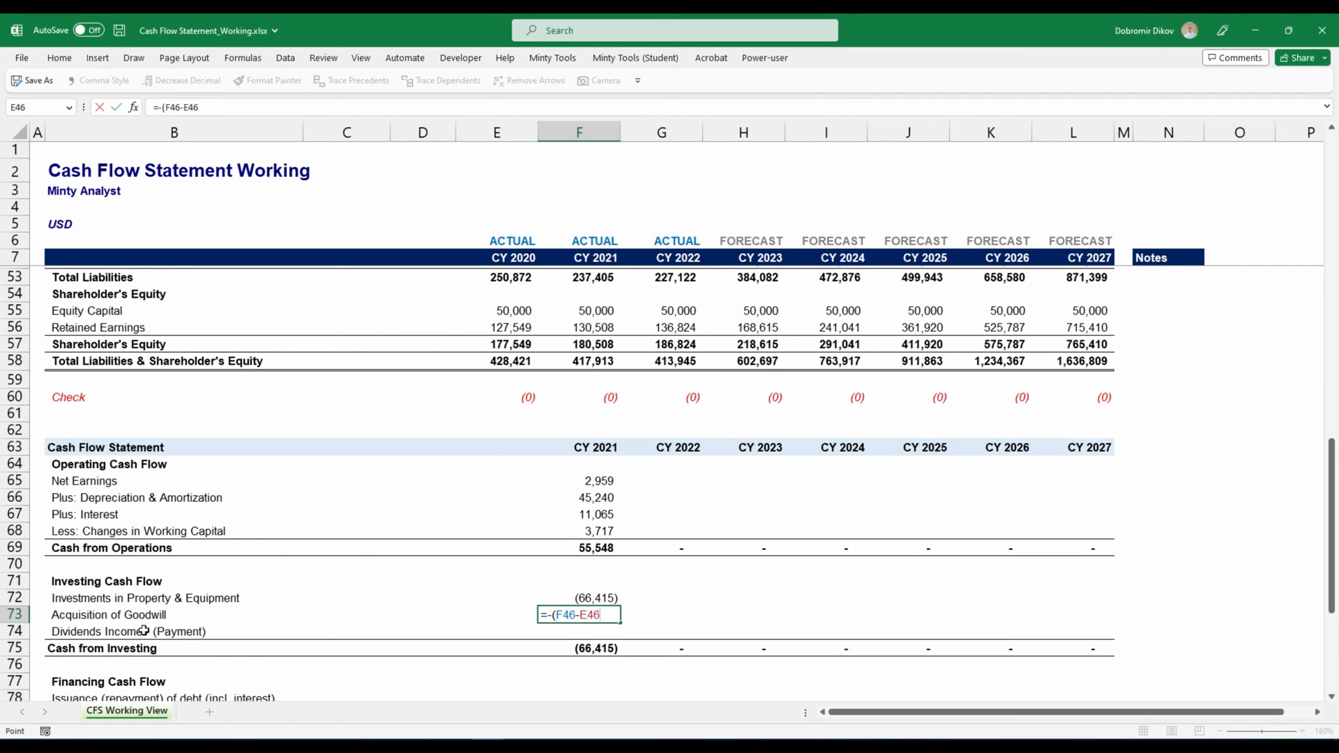
mouse_move(183, 488)
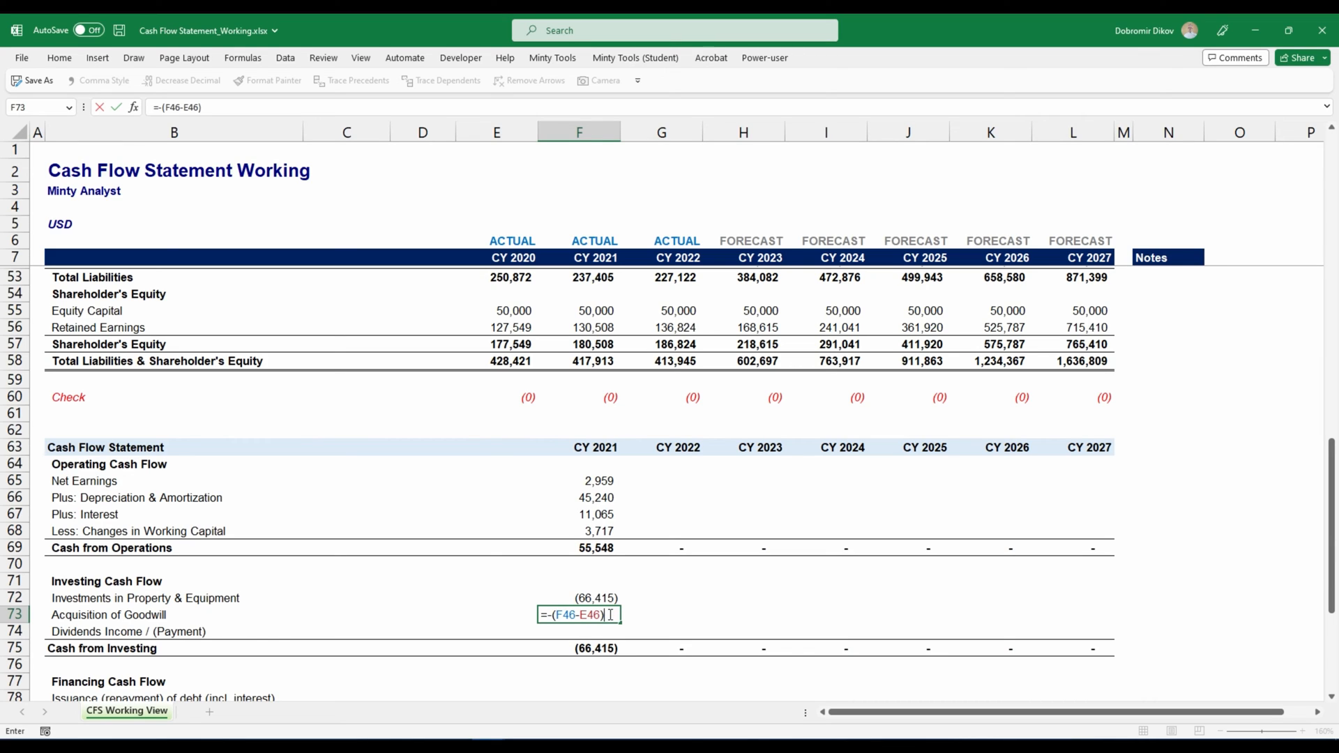
mouse_move(204, 618)
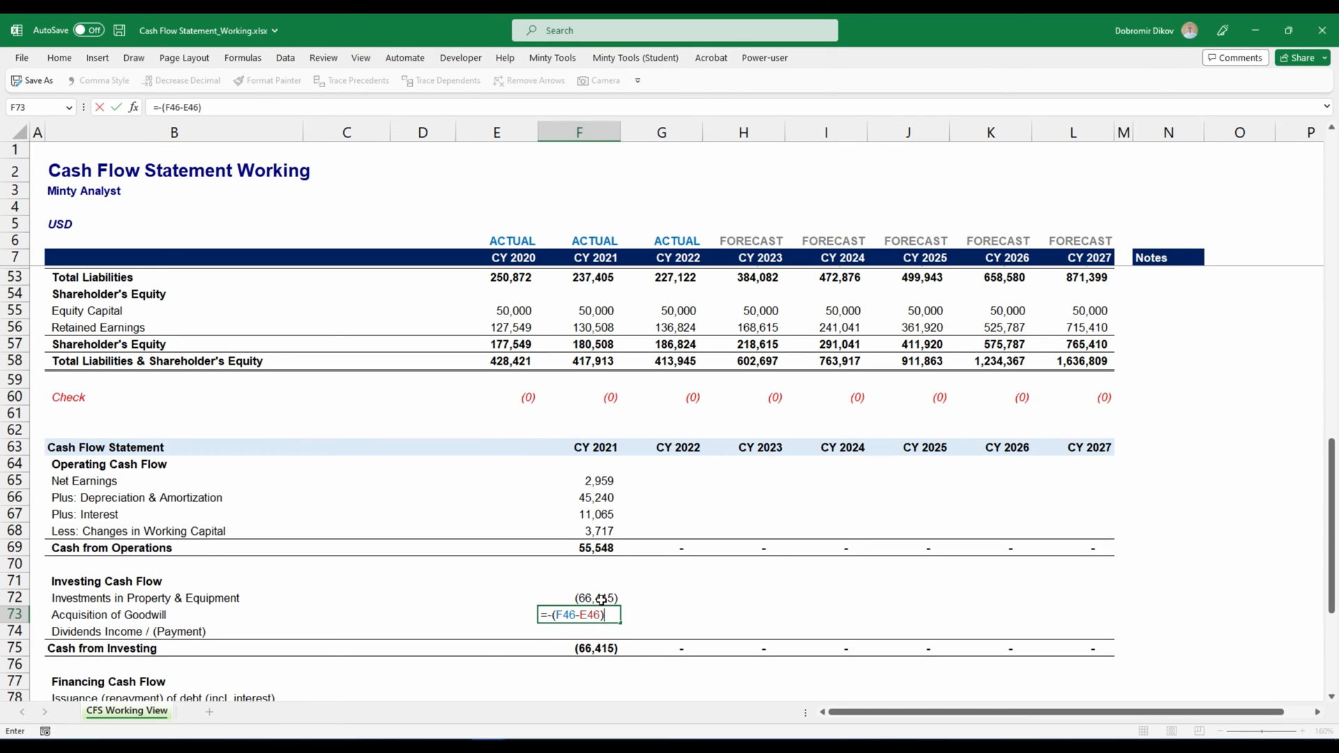
mouse_move(660, 622)
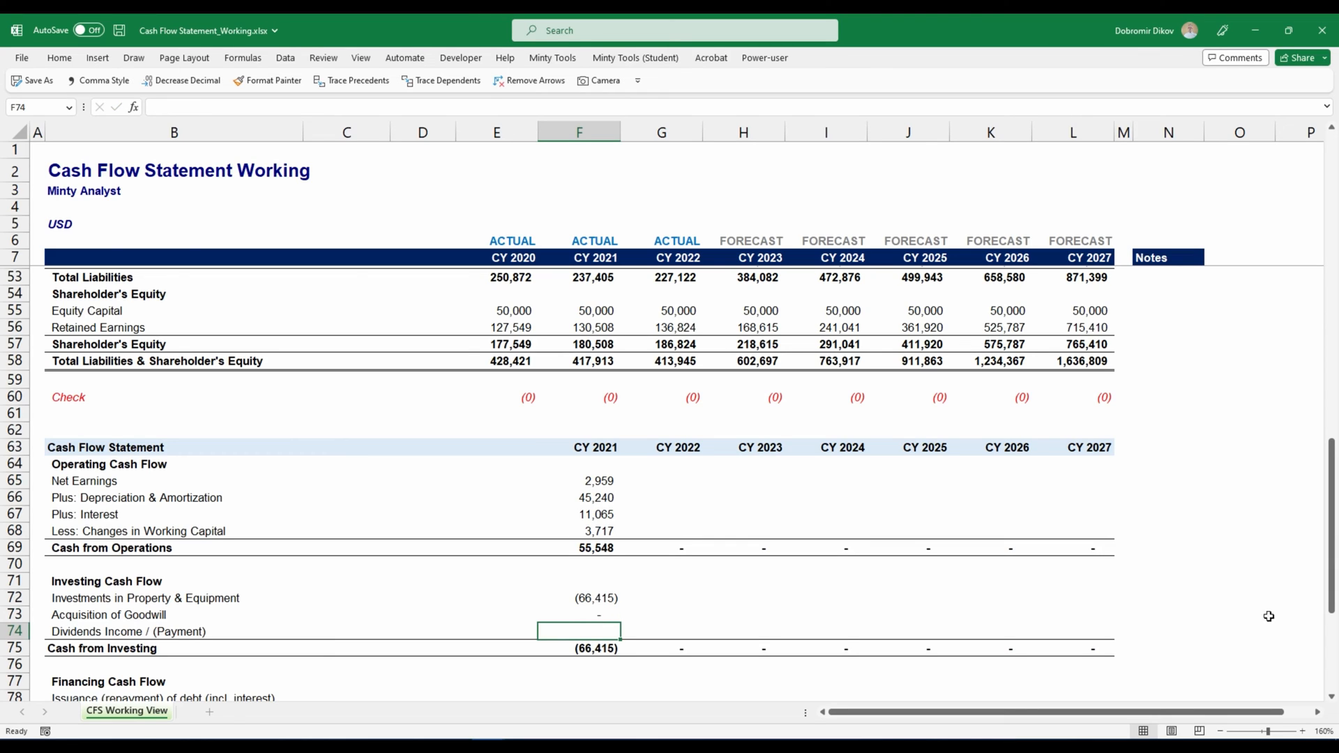
mouse_move(612, 642)
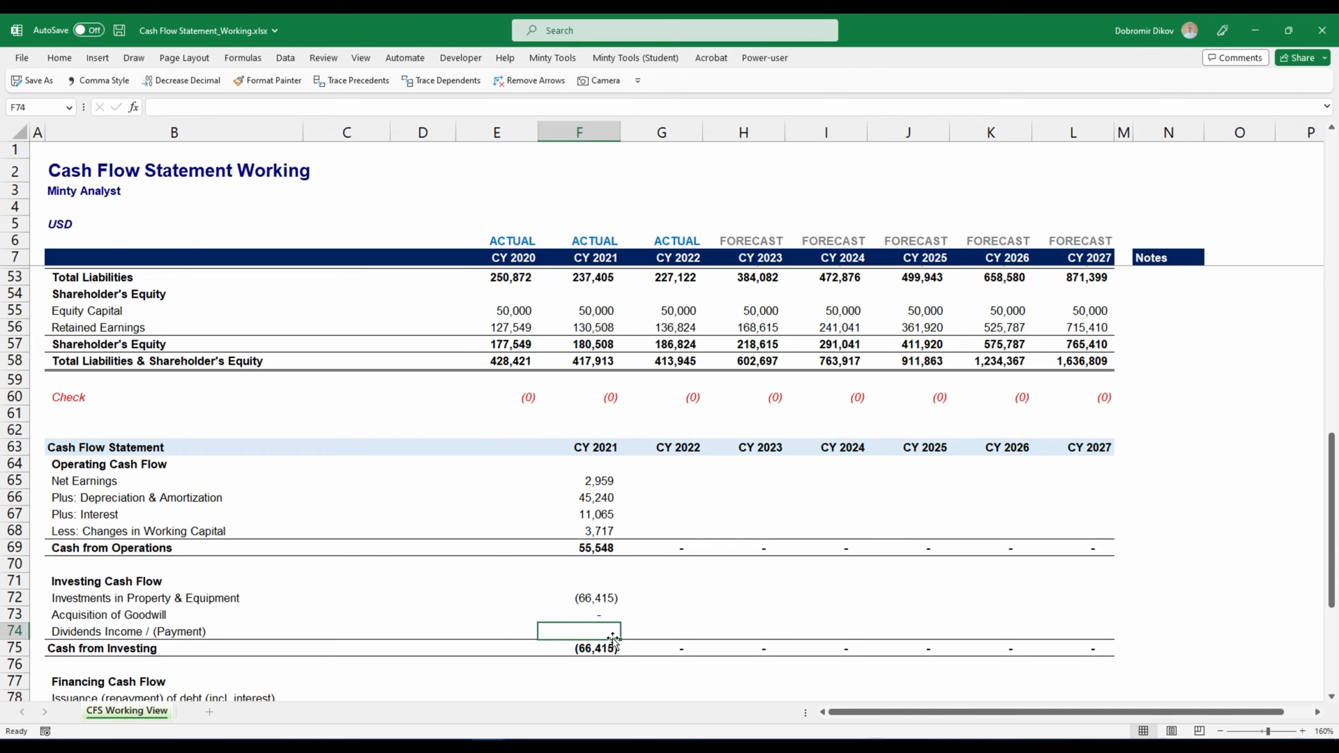
Step: Enter F74 as =-(F56-E56-F37), retained earnings change less net earnings, showing zero dividends
scroll(up, 3)
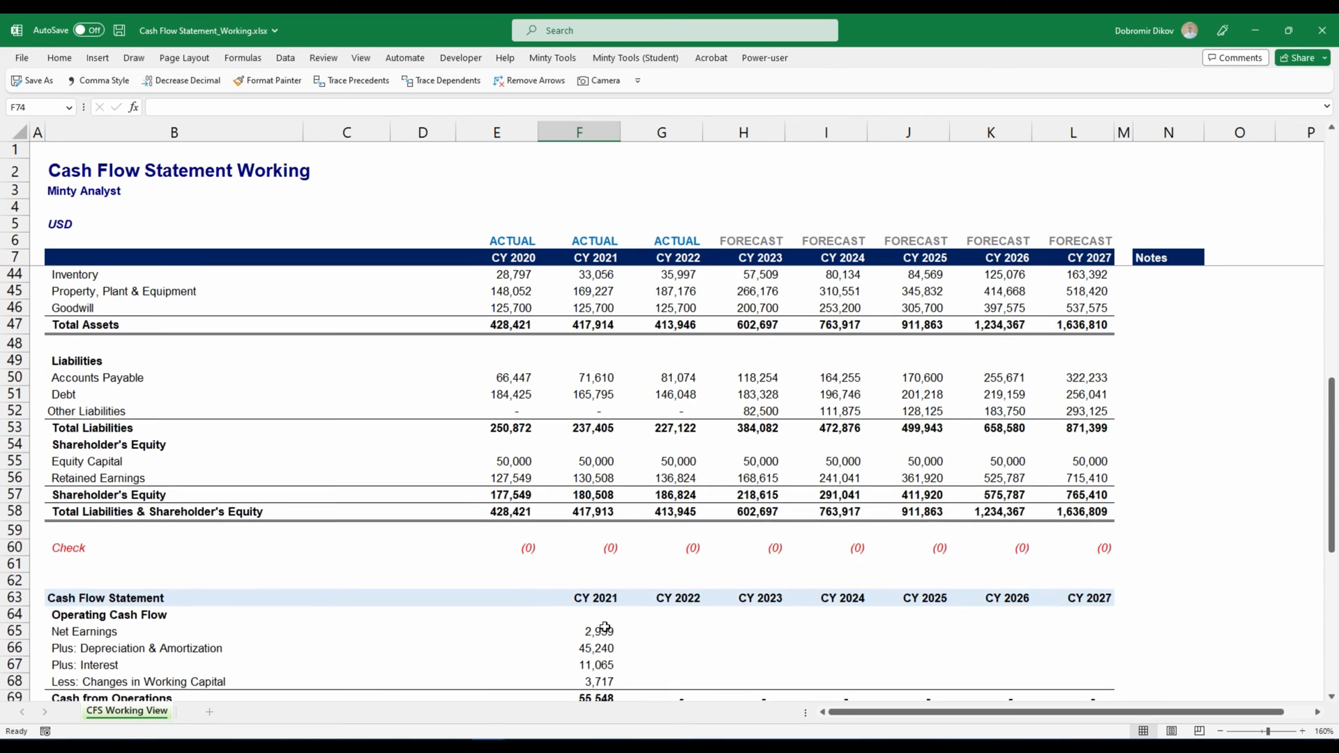
scroll(down, 3)
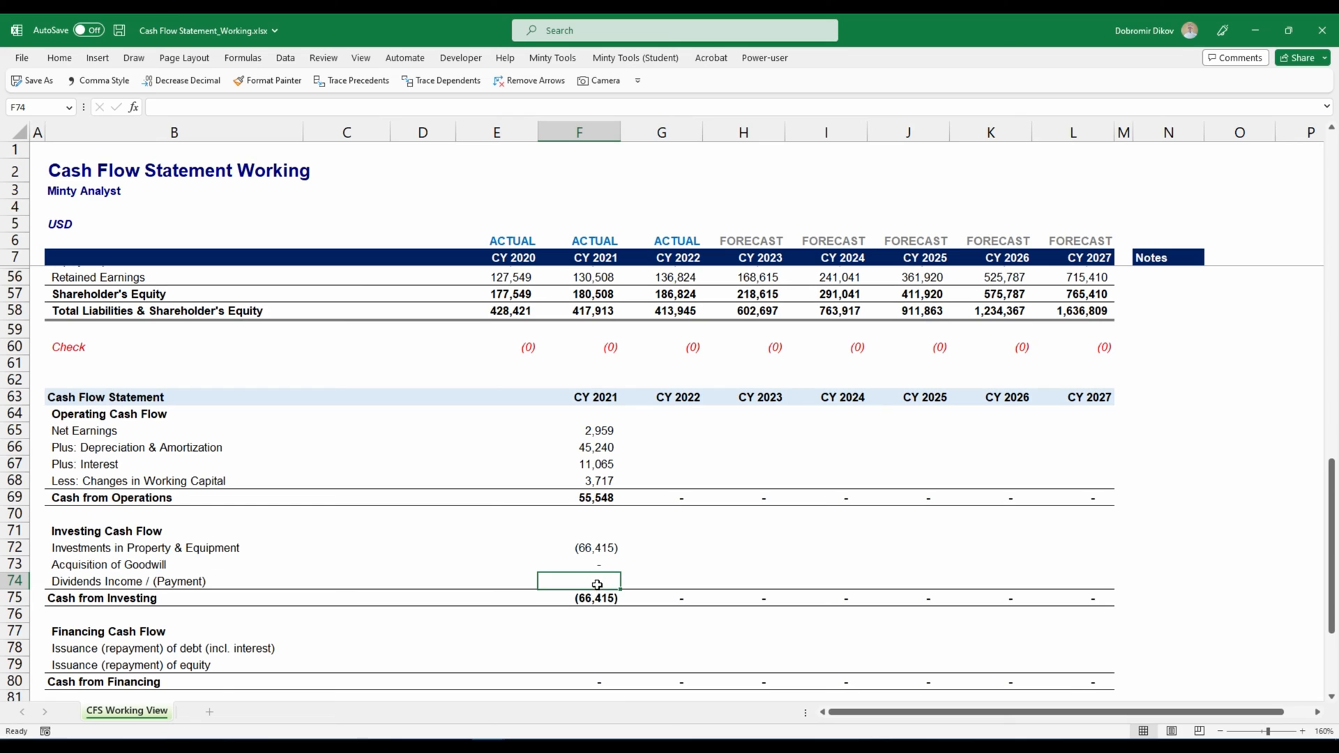
text(=-)
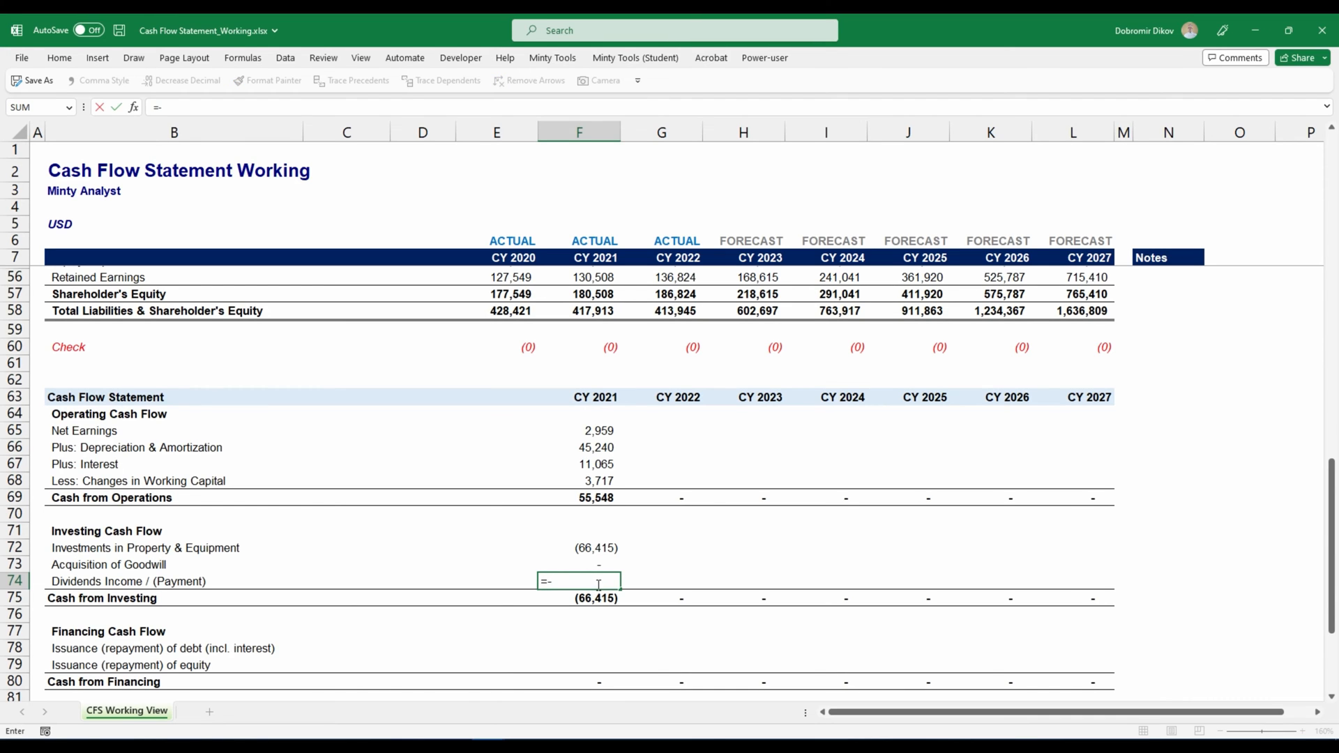
text(()
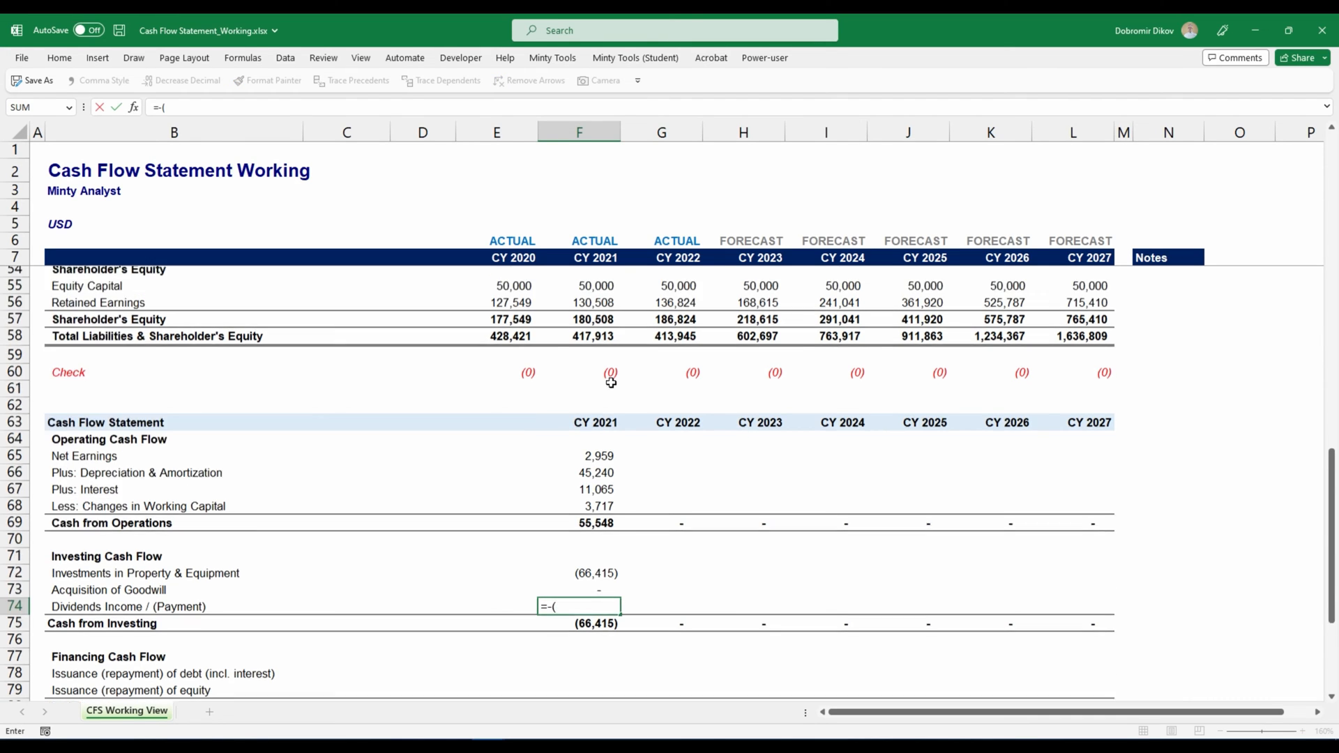
scroll(up, 3)
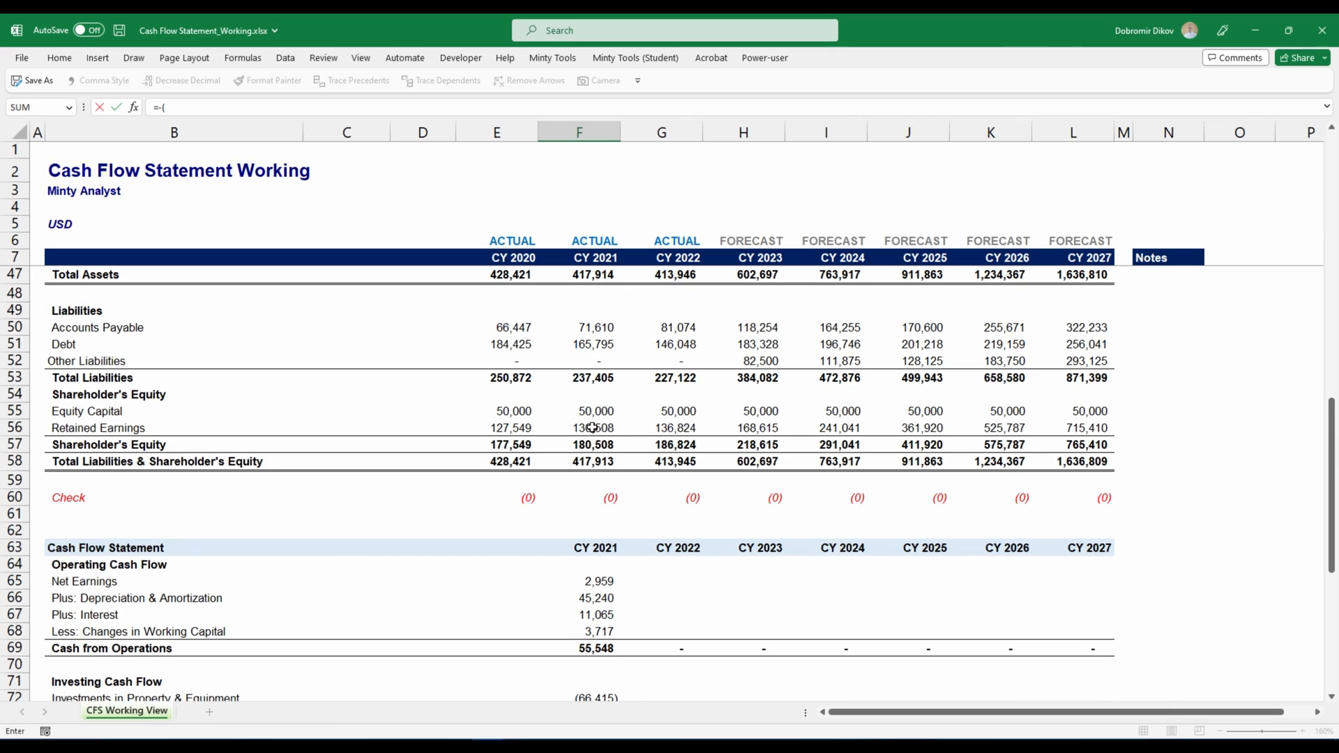
click(596, 428)
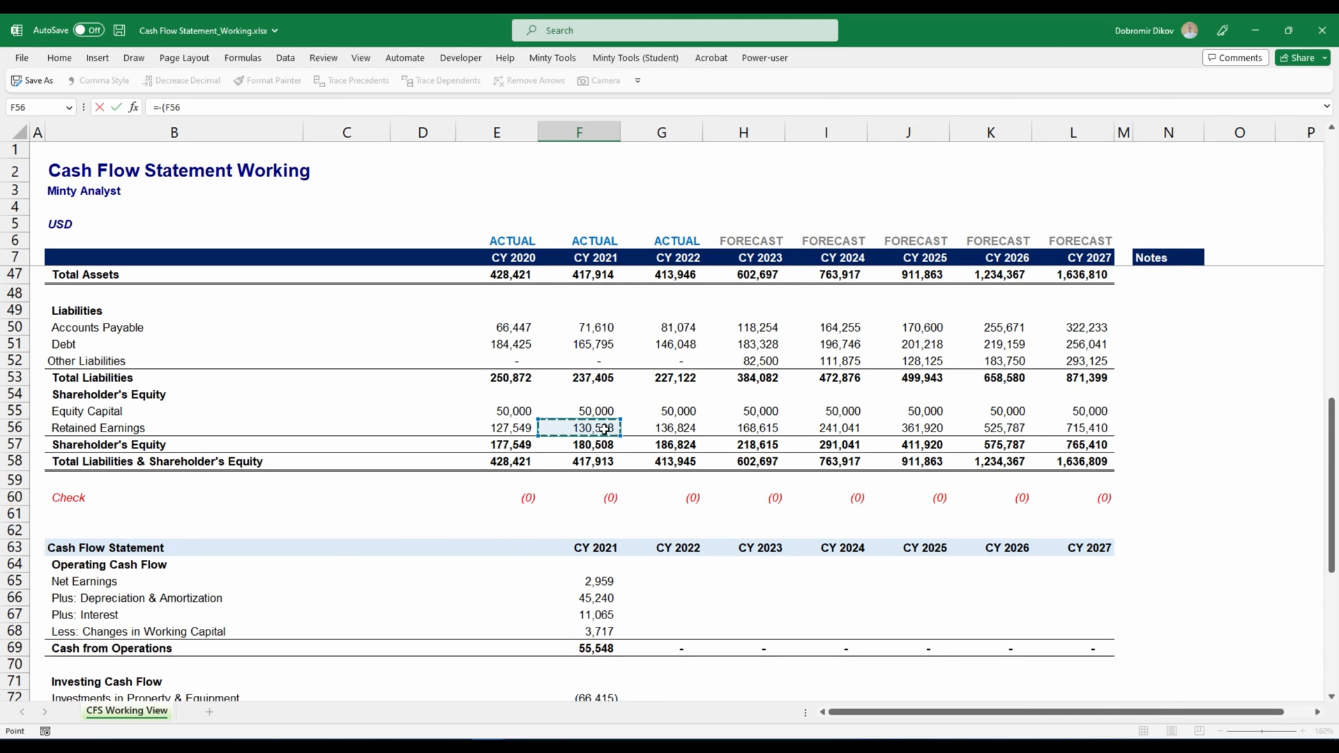
click(512, 429)
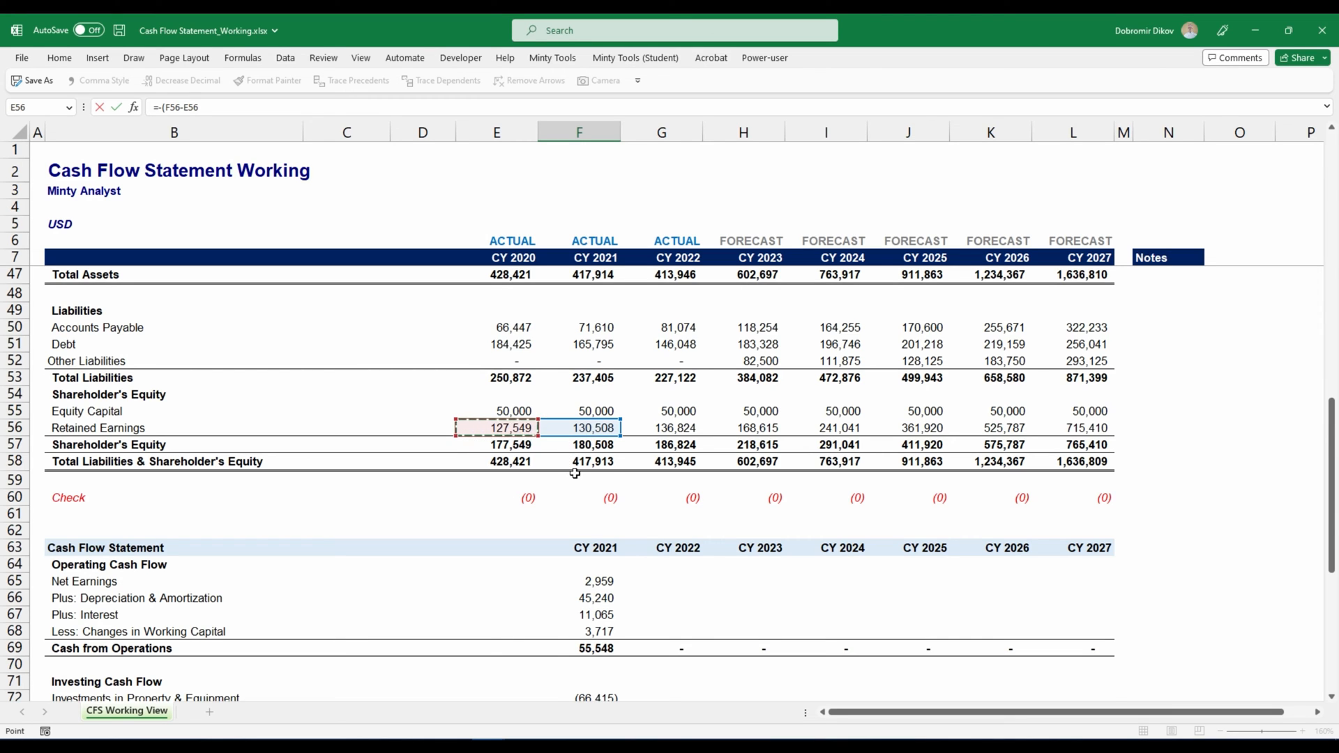
scroll(up, 3)
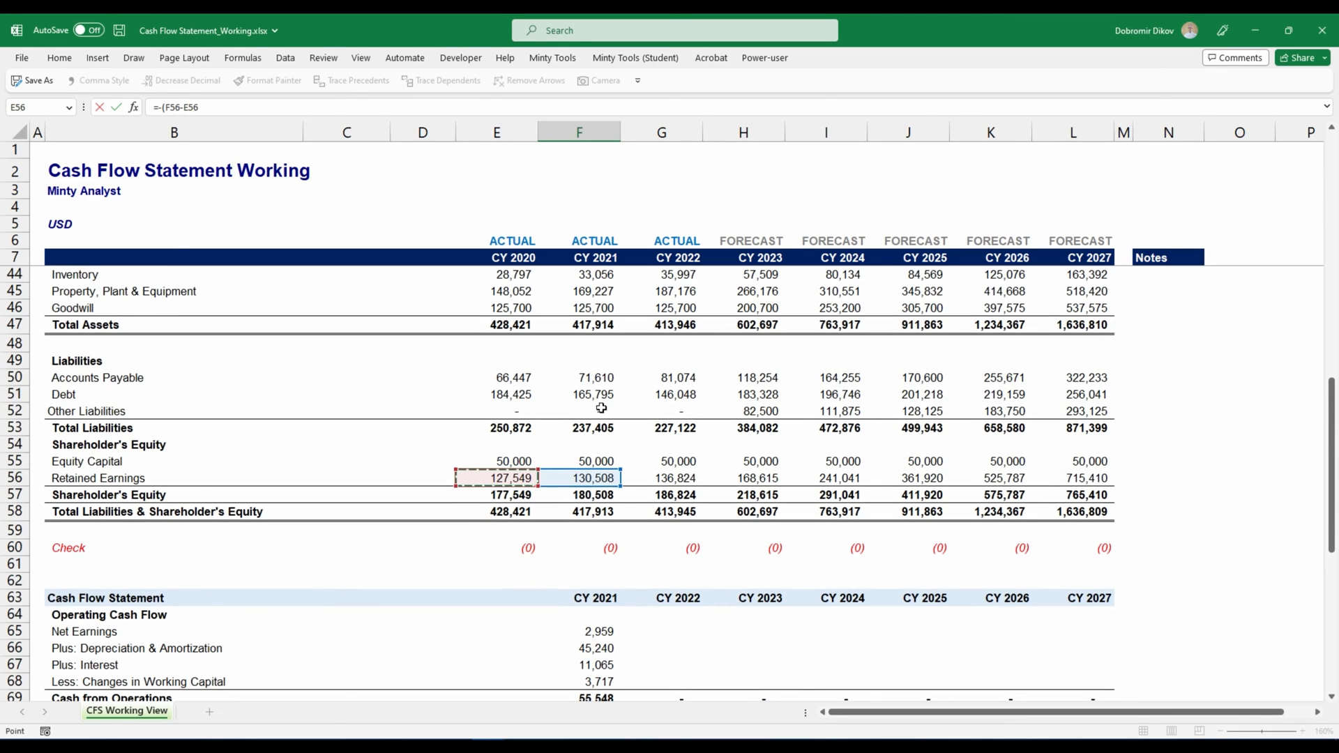
scroll(up, 3)
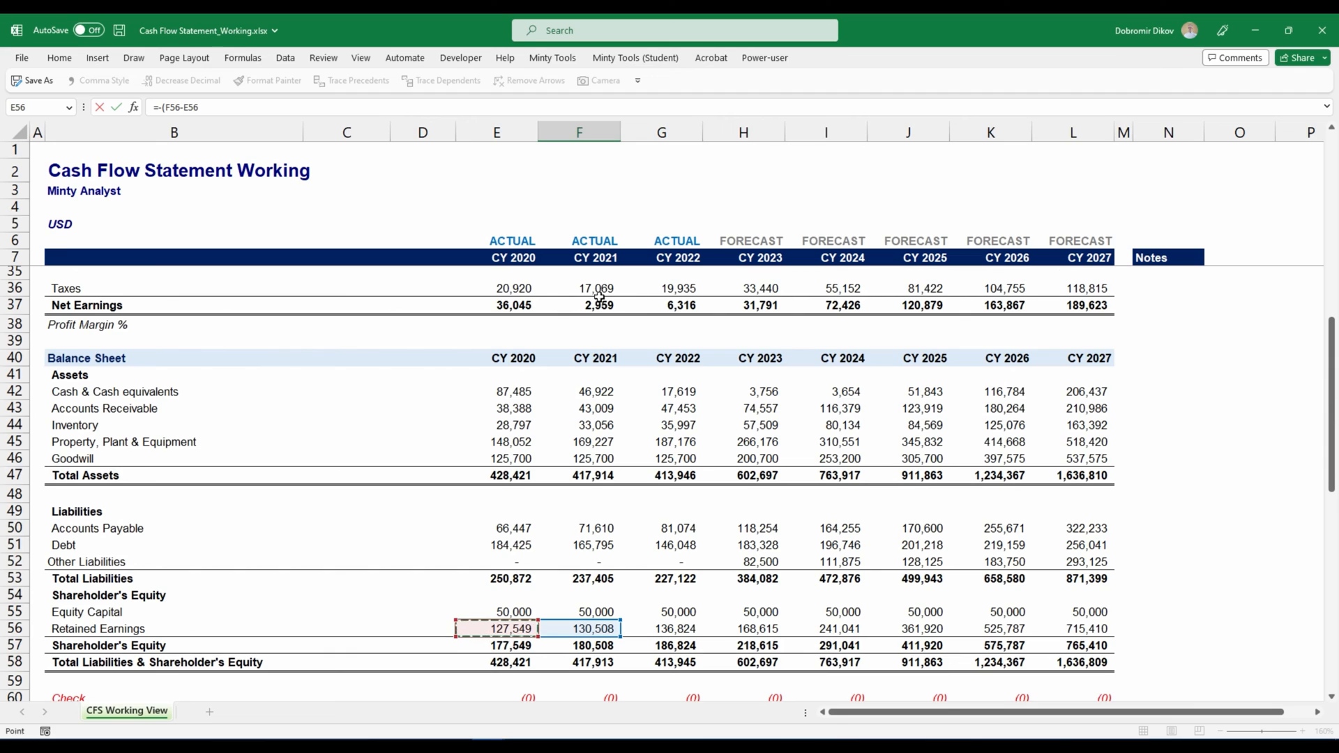
click(579, 306)
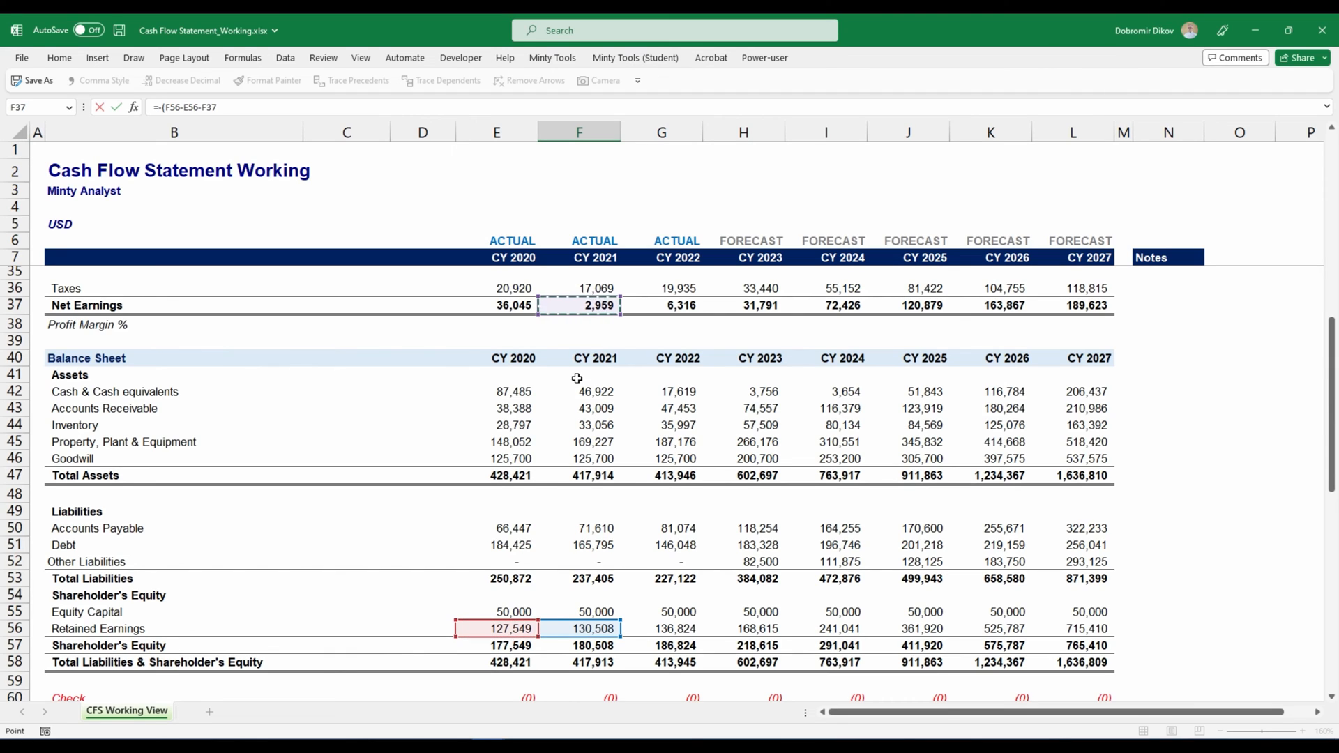
mouse_move(599, 316)
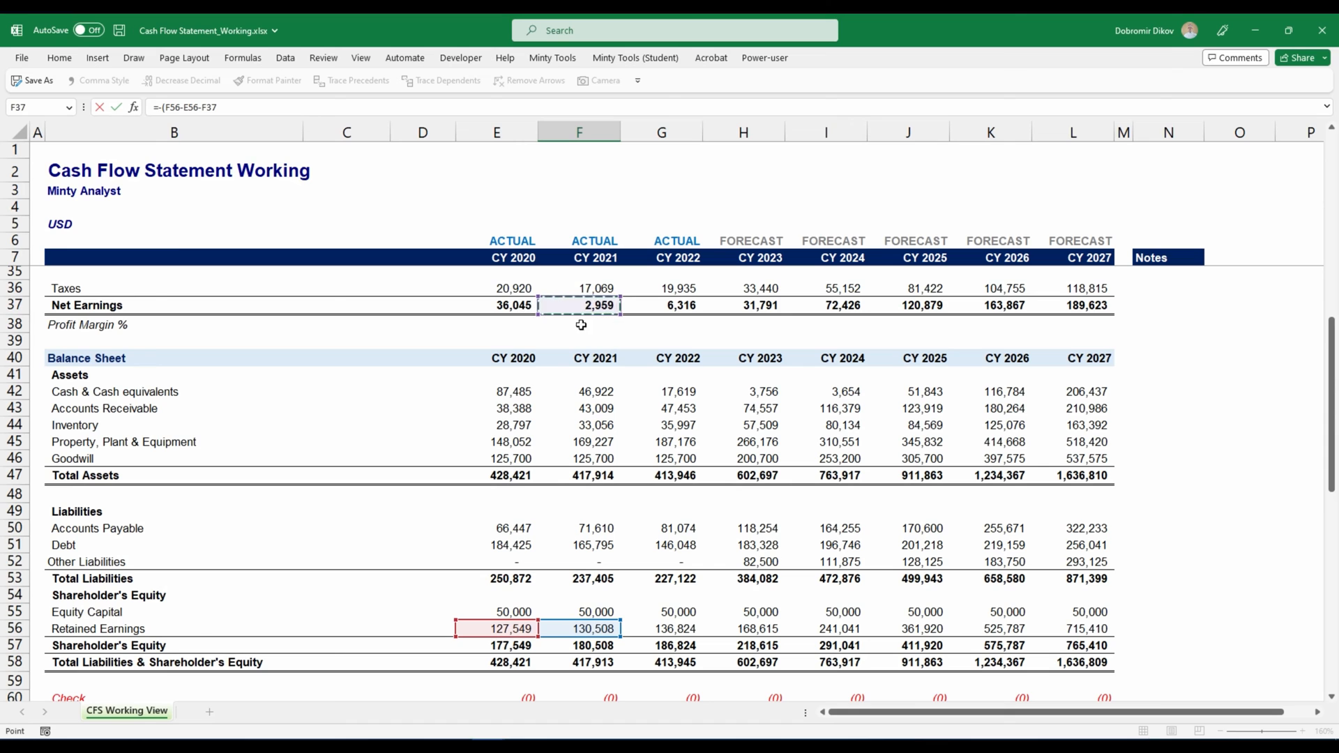
scroll(down, 3)
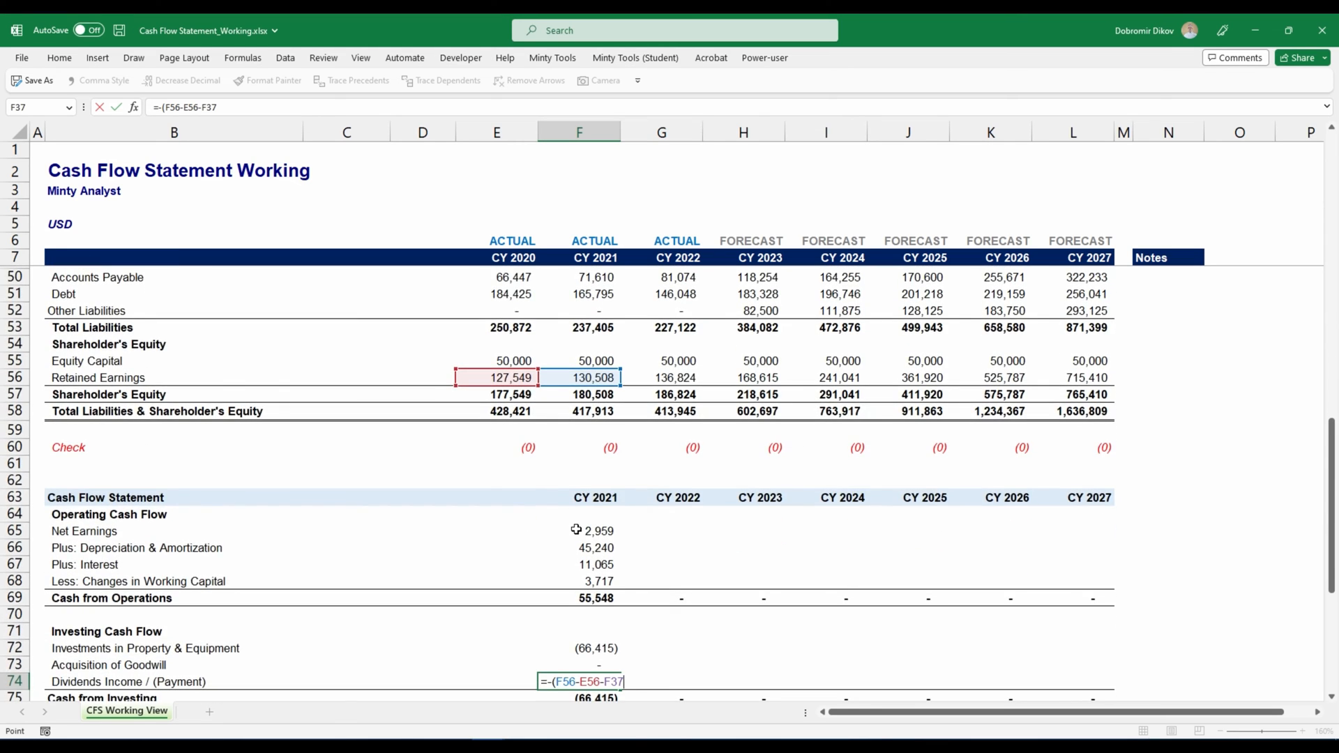
key(Return)
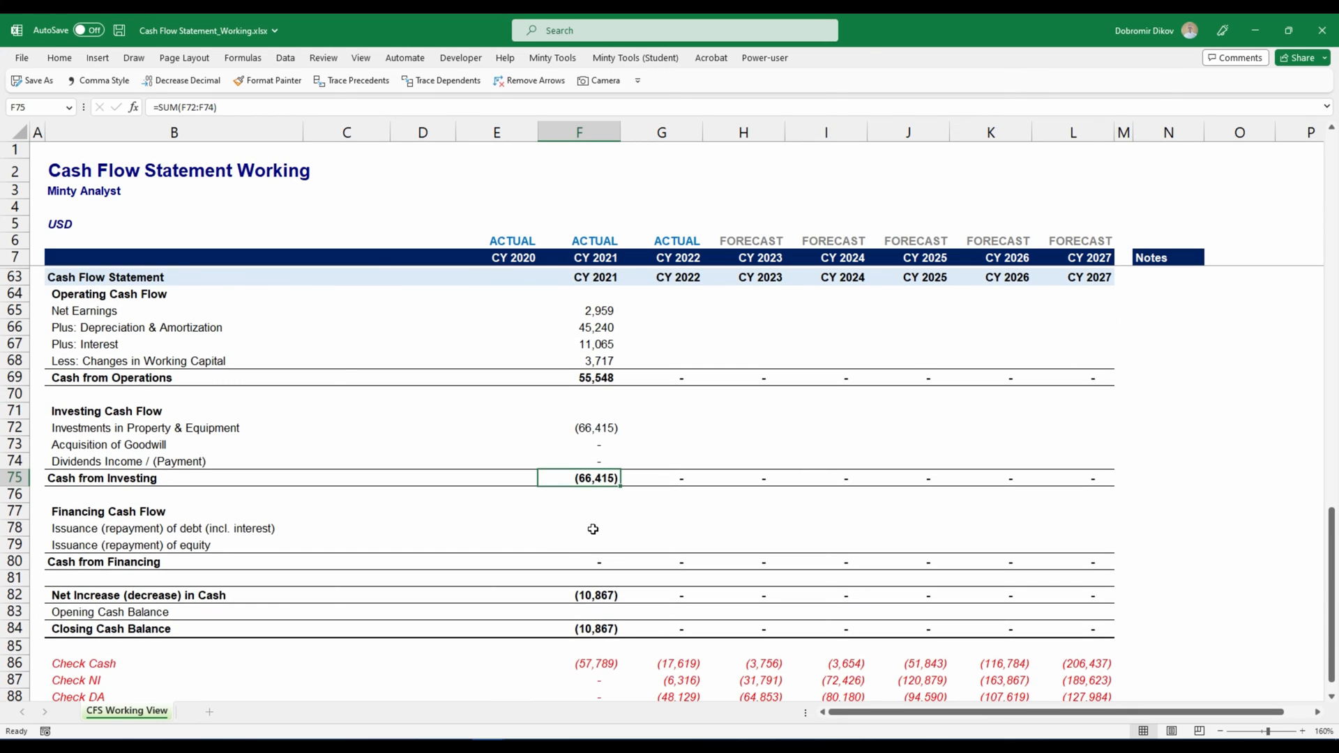
Step: Enter F78 as debt change F51-E51 less interest F67, giving (29,695) cash from financing
click(592, 527)
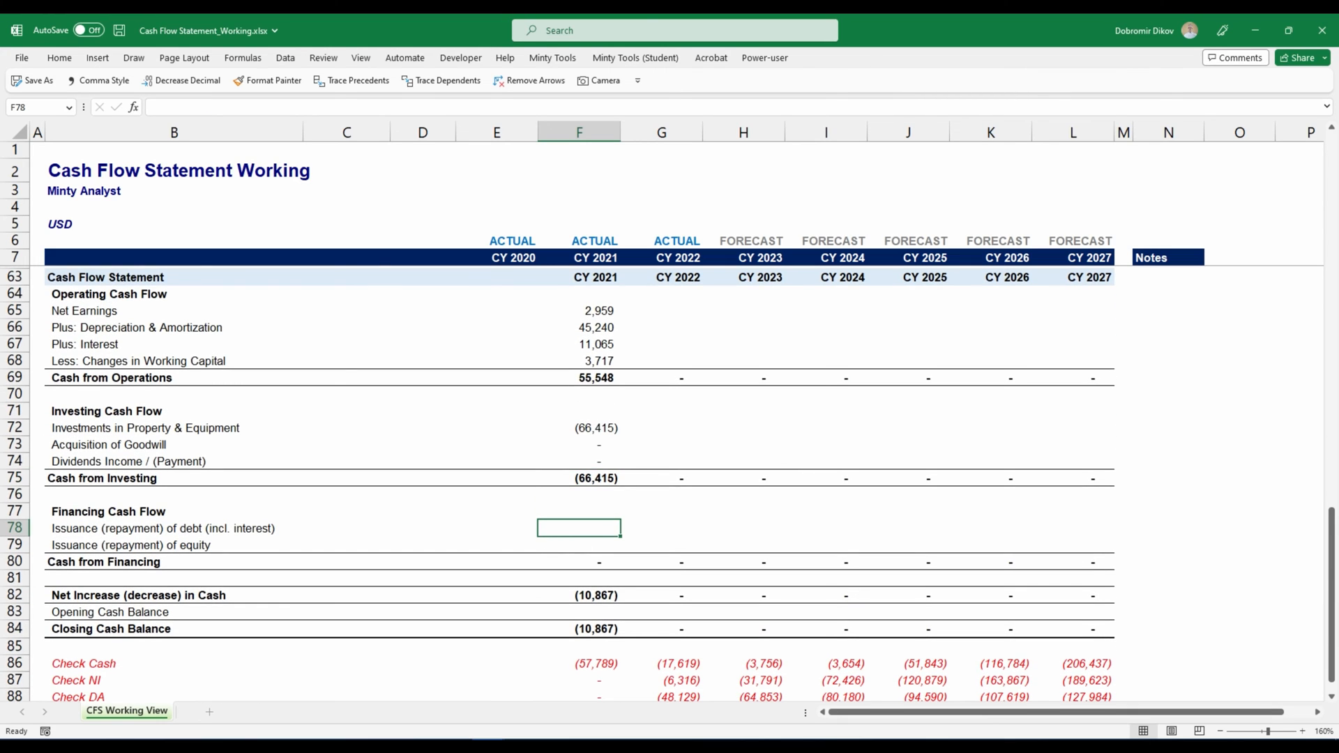
mouse_move(493, 519)
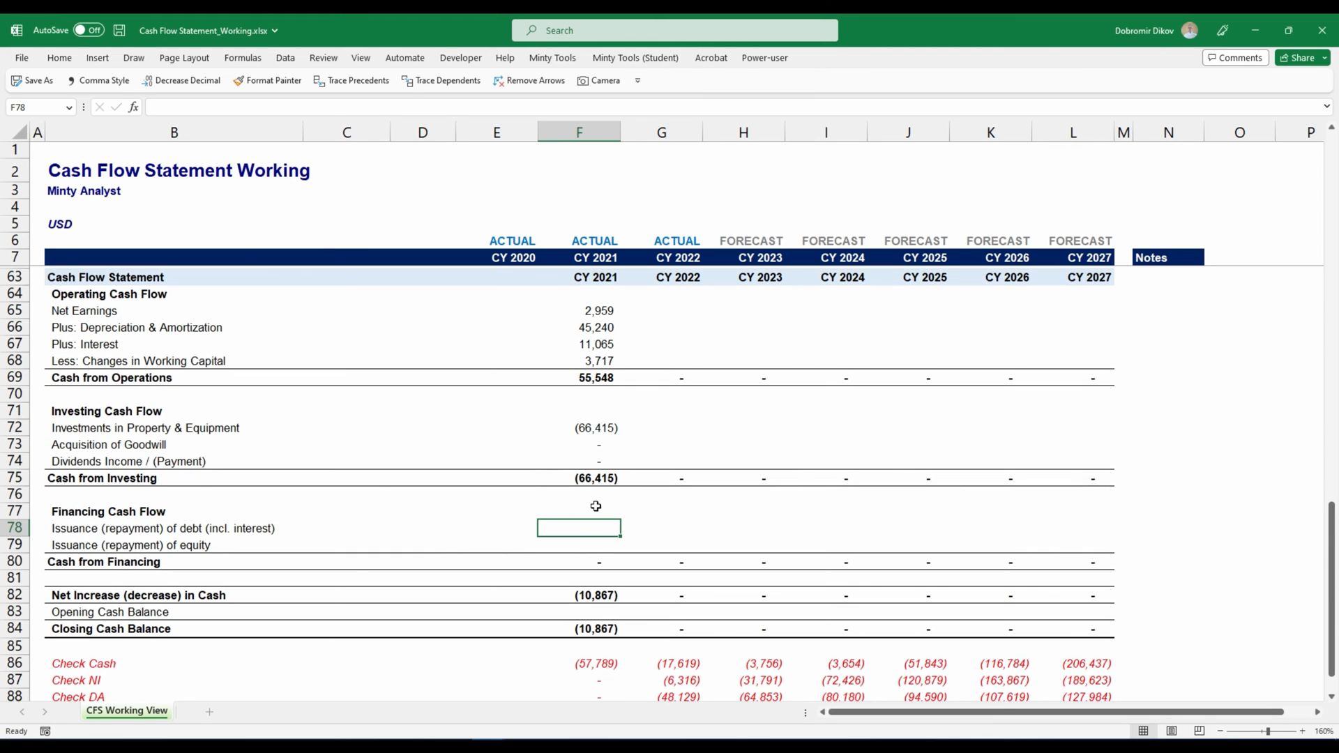
text(=F51)
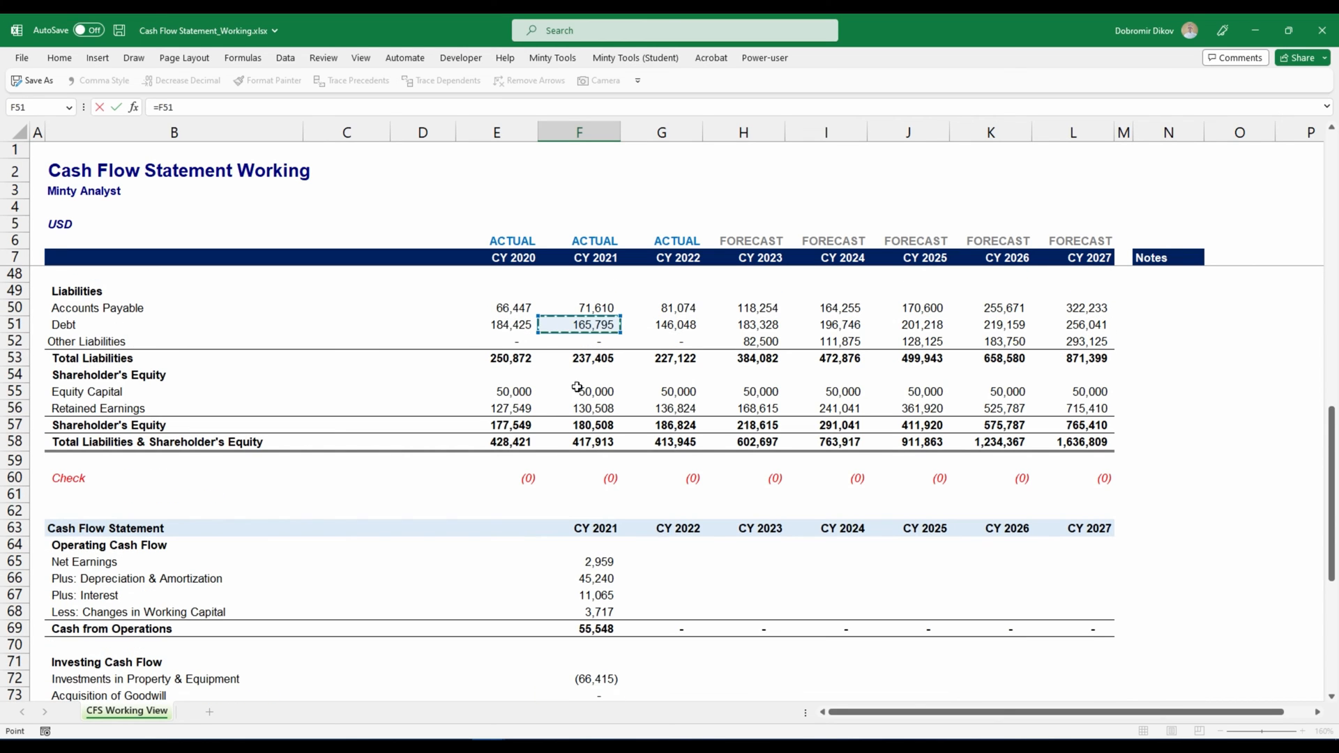
scroll(down, 3)
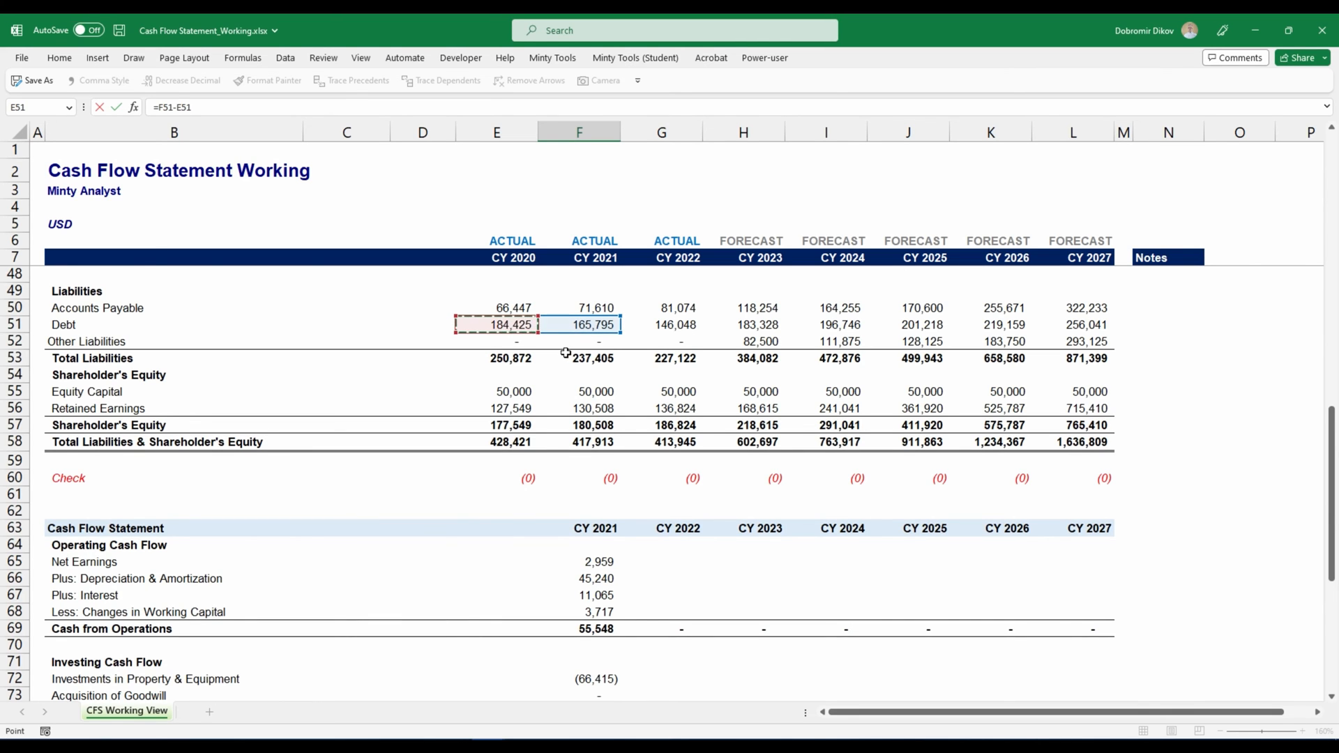
scroll(down, 3)
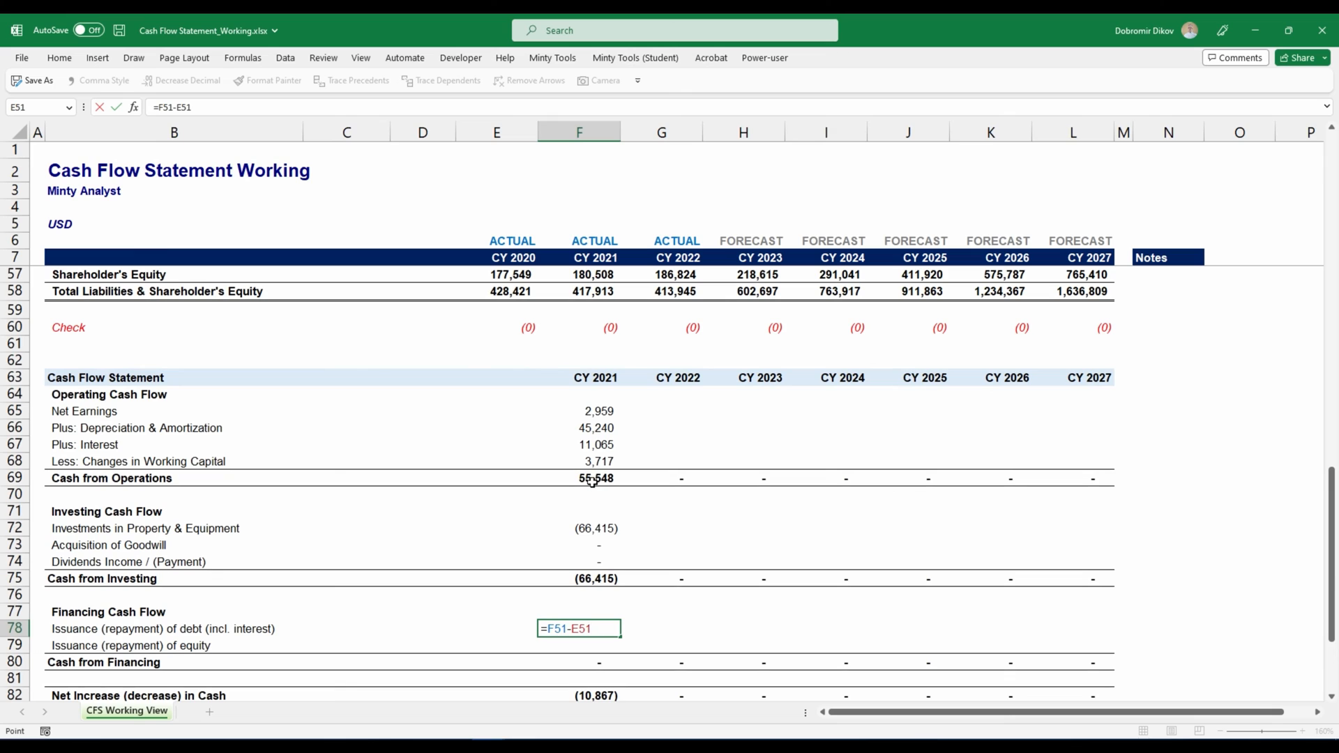
text(-)
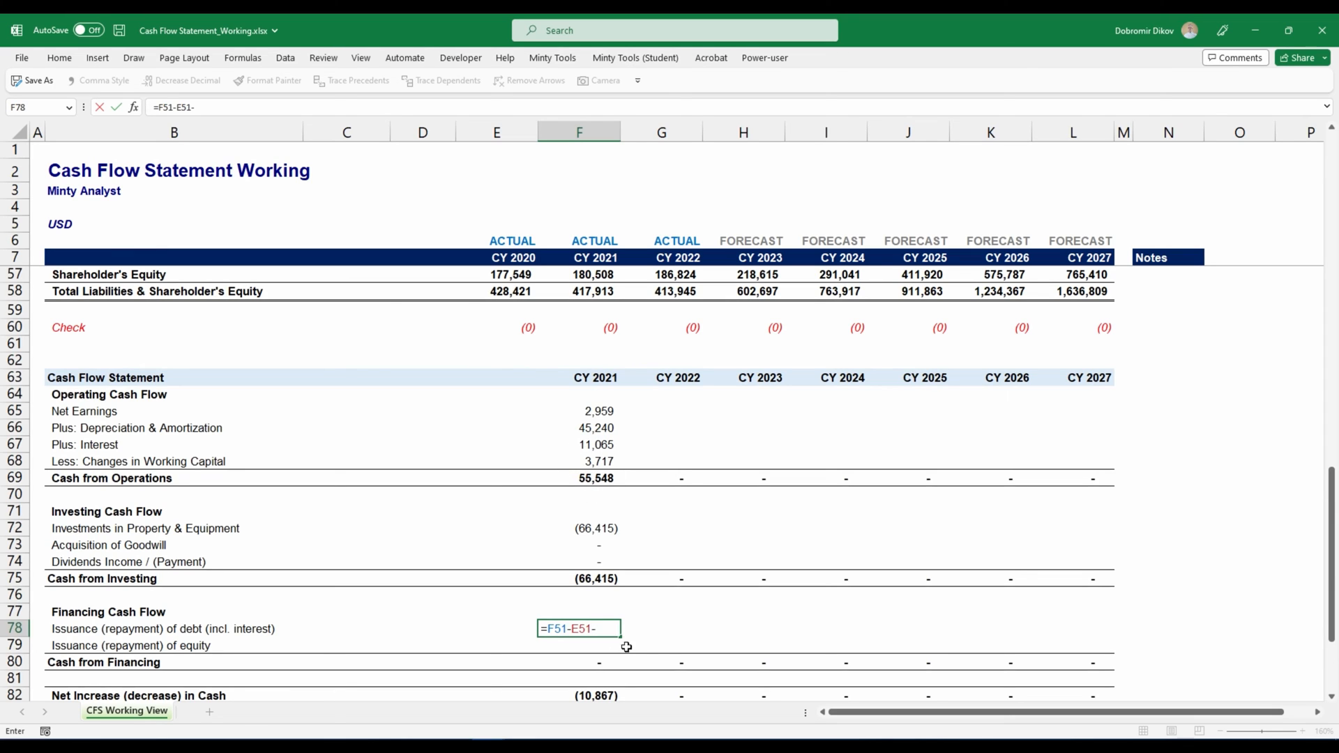
click(578, 444)
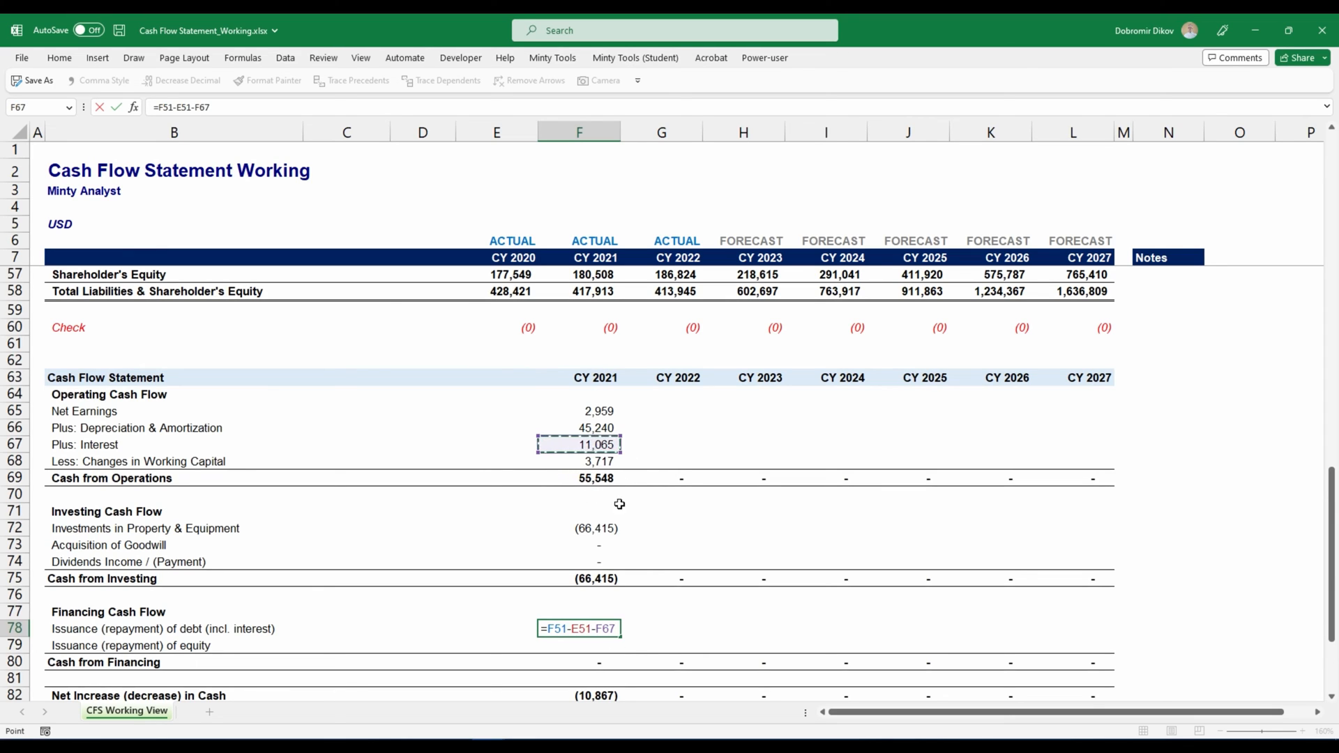
key(Return)
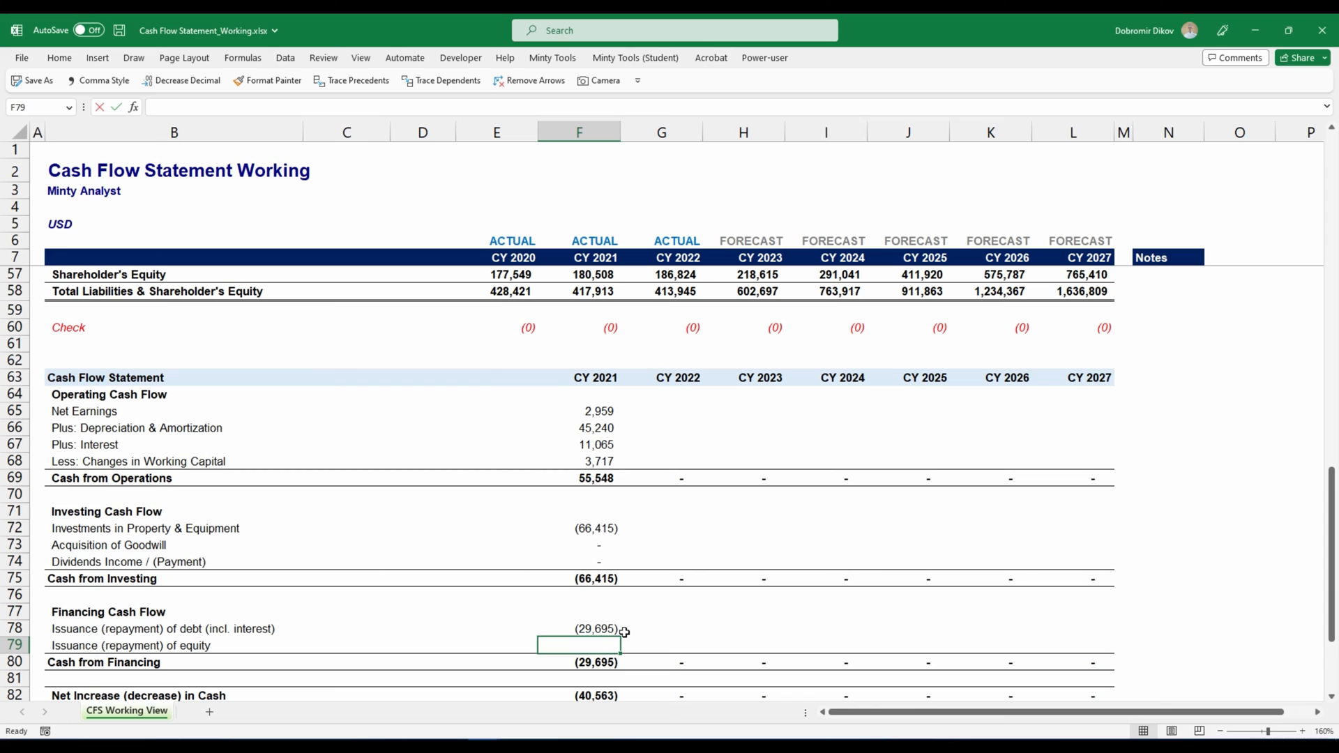
Step: Enter F79 as CY2021 less CY2020 equity capital (F55-E55), giving zero equity issuance
text(=)
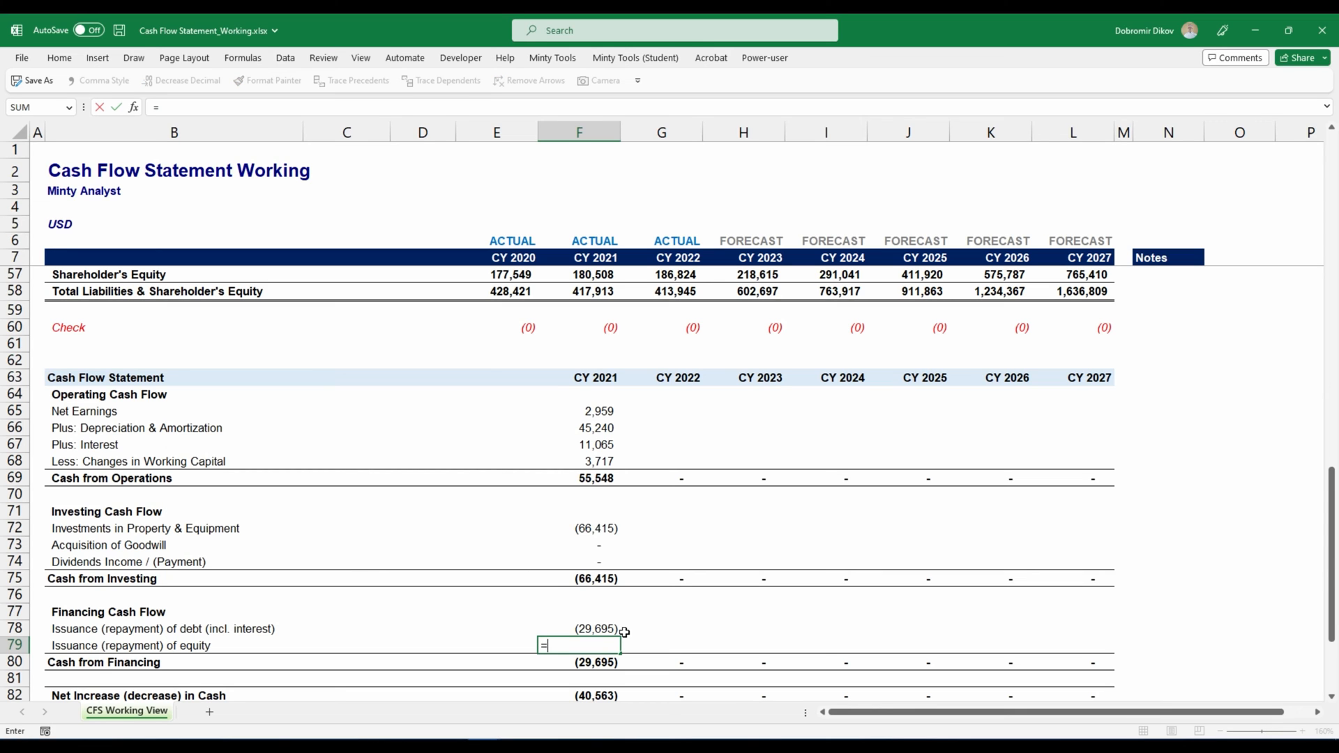
scroll(up, 3)
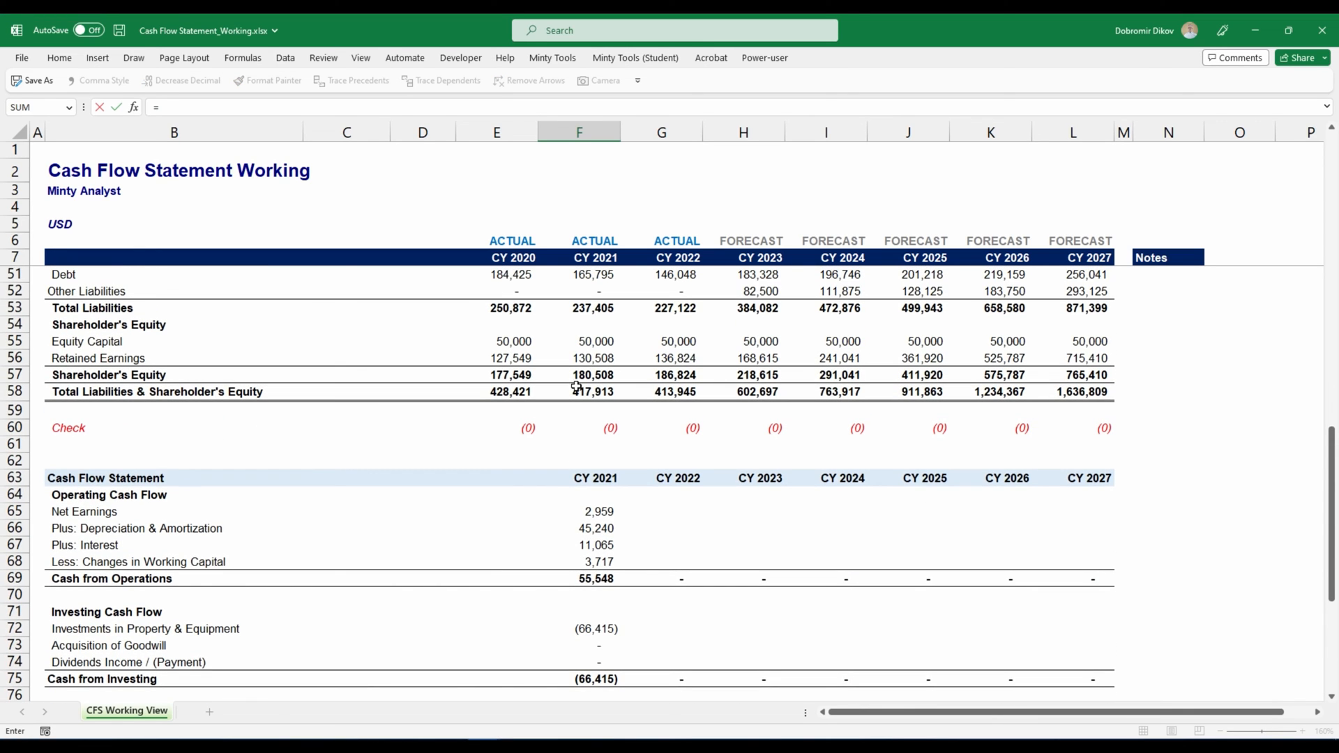
click(596, 342)
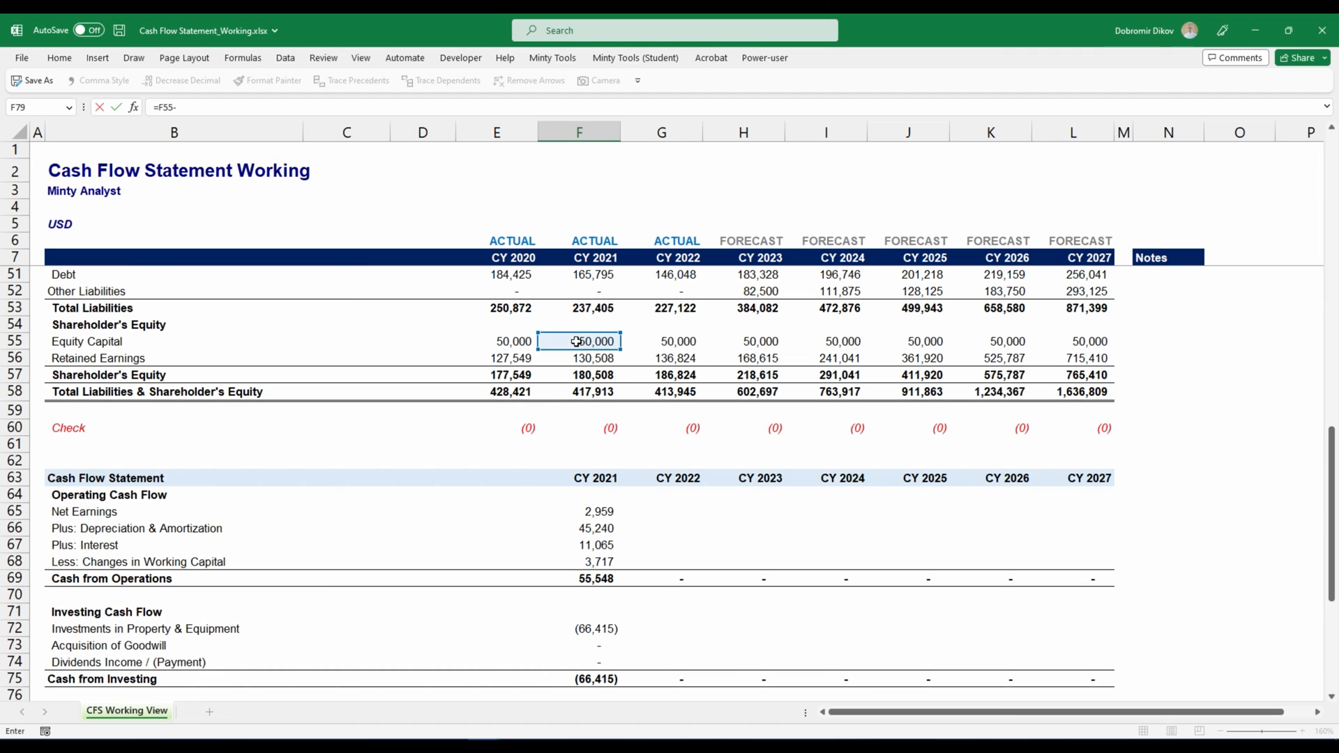
click(512, 341)
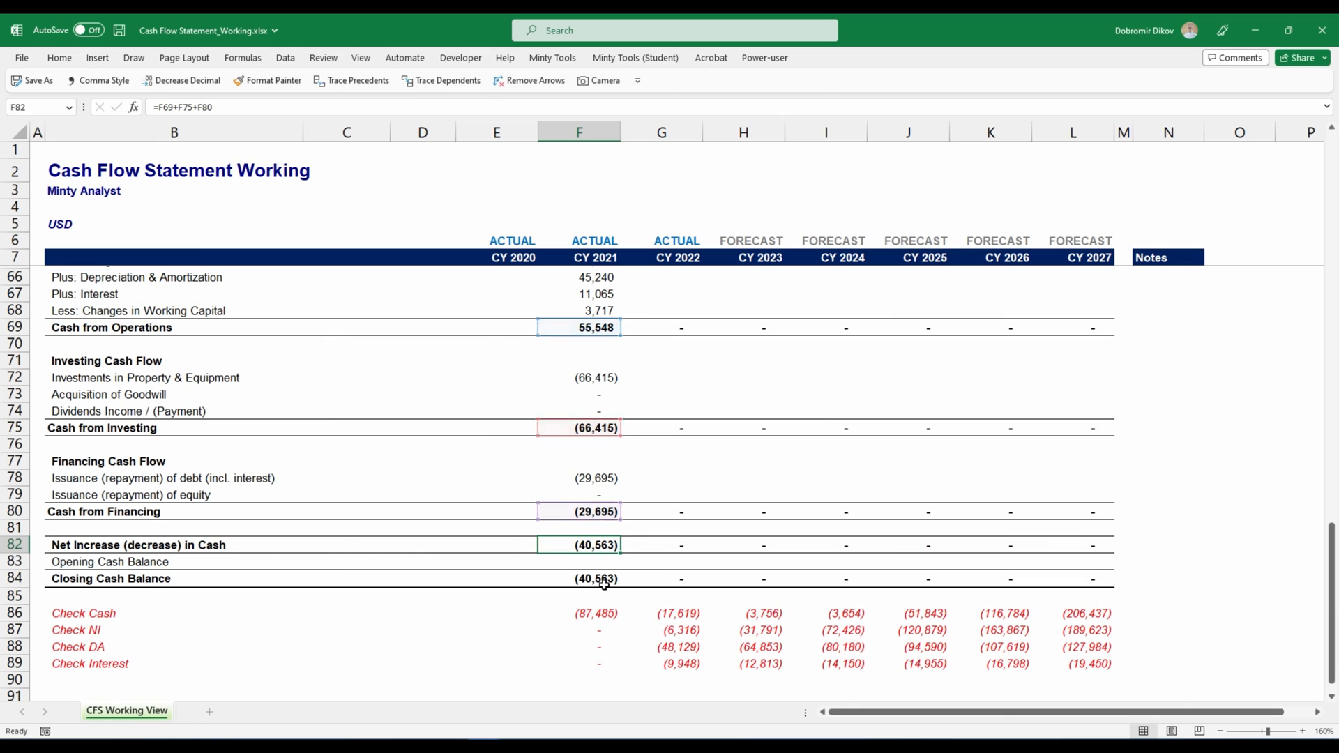
Step: Link F83 opening cash to prior-year closing cash E84, giving 87,485 and a 46,922 closing balance
click(579, 429)
text(=E84)
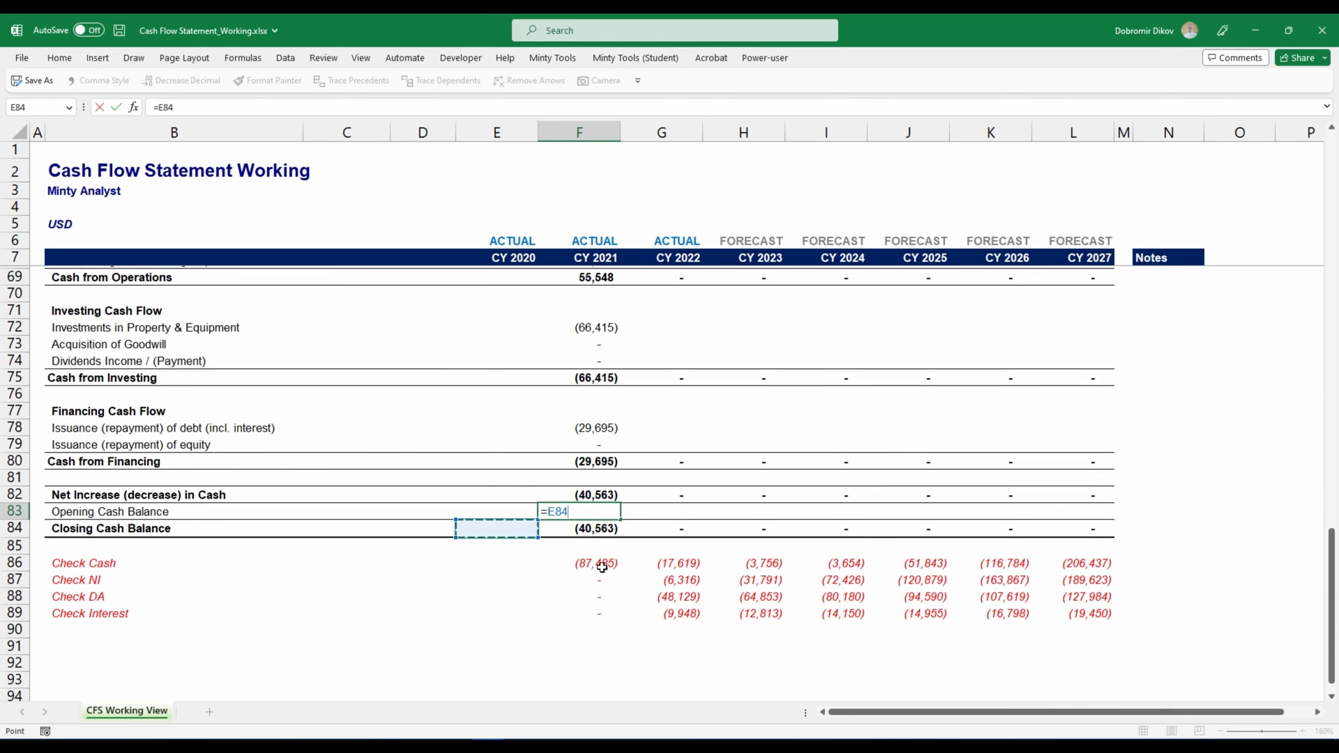
key(Return)
text(=)
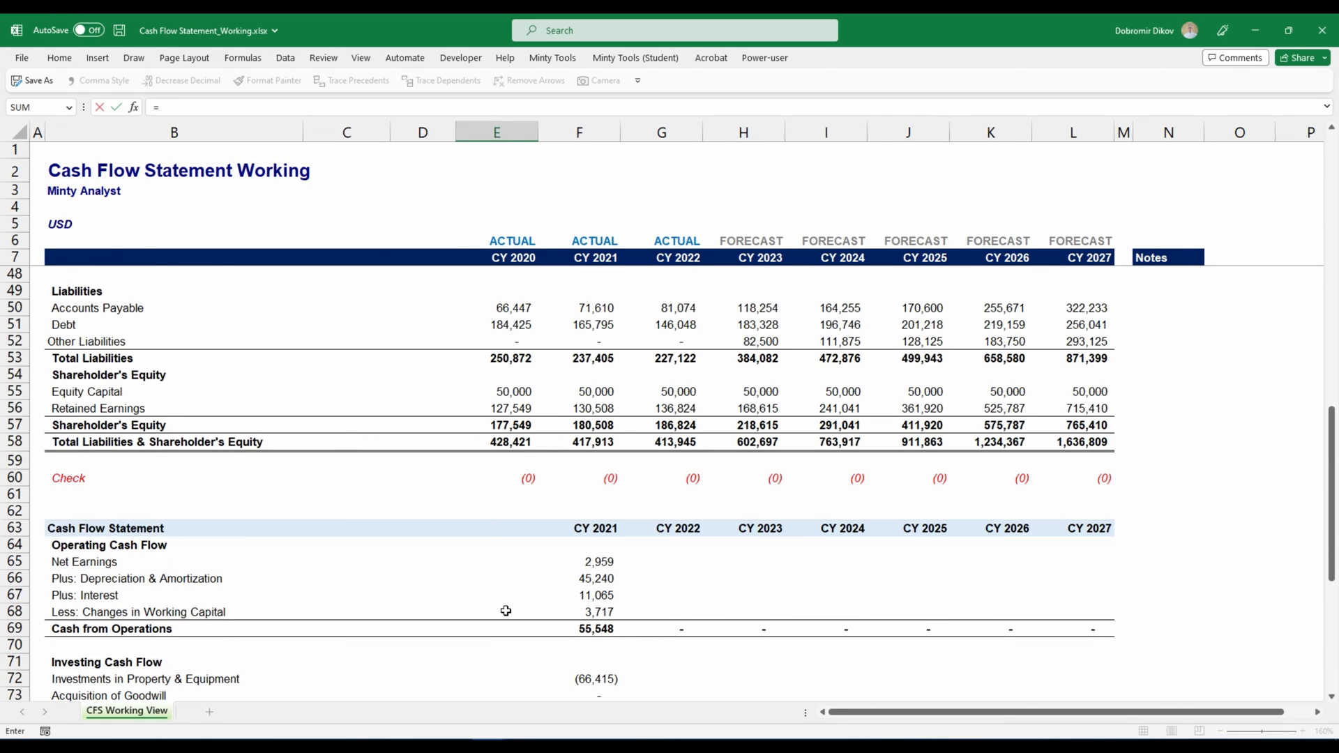
scroll(up, 3)
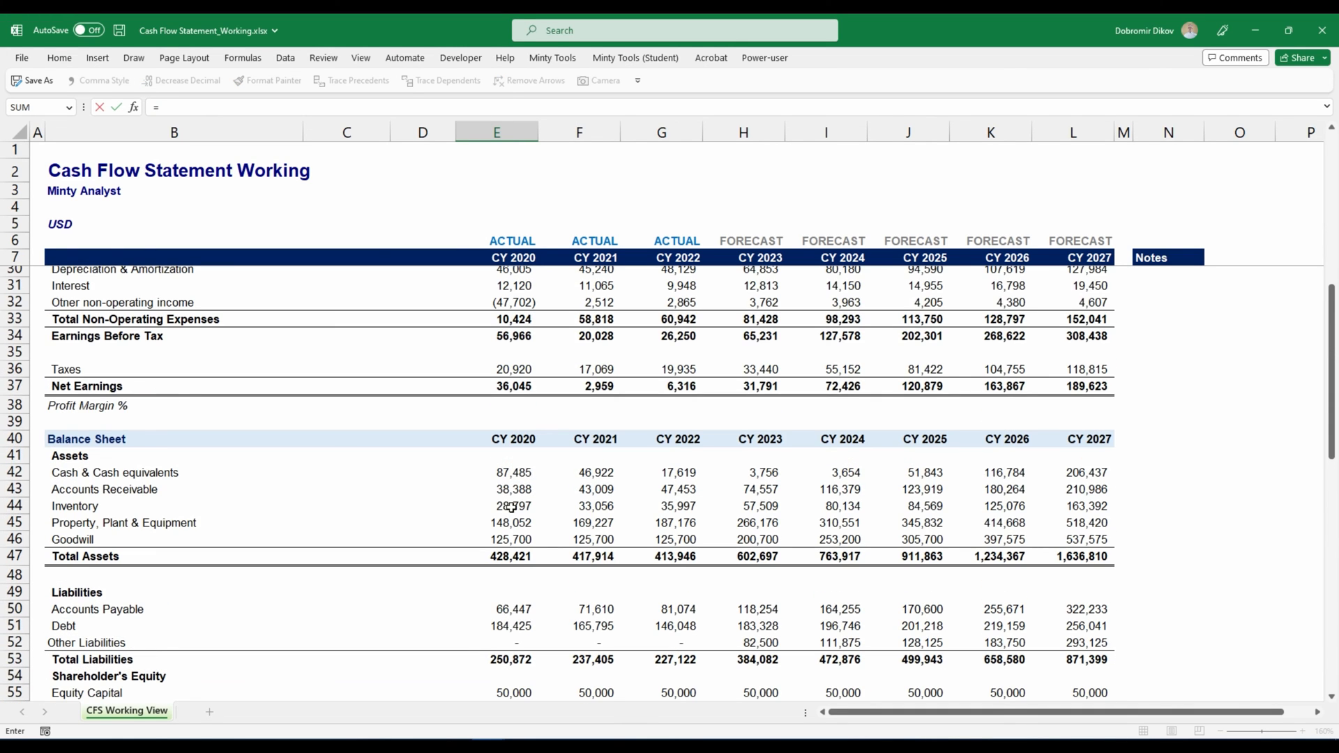
scroll(down, 3)
text(E84)
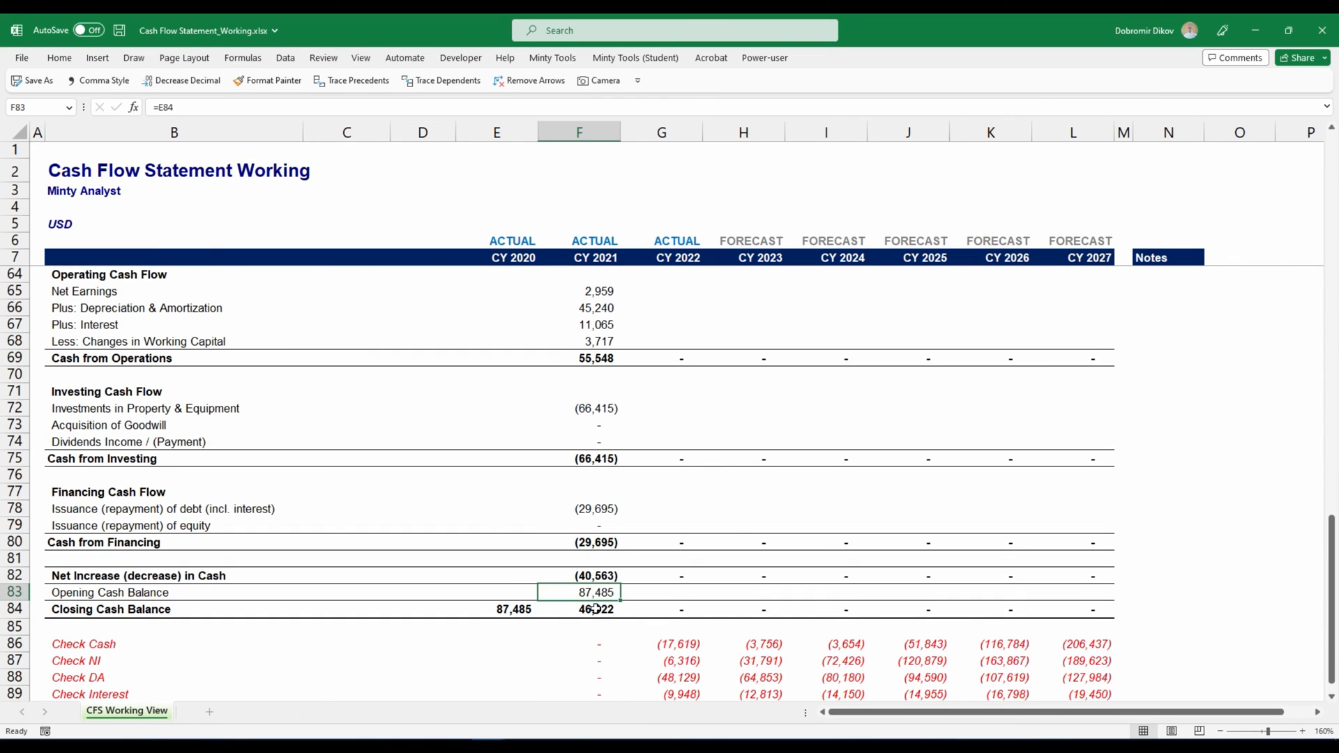
Step: Verify the CY2021 Check Cash result in F86 reads zero
click(579, 609)
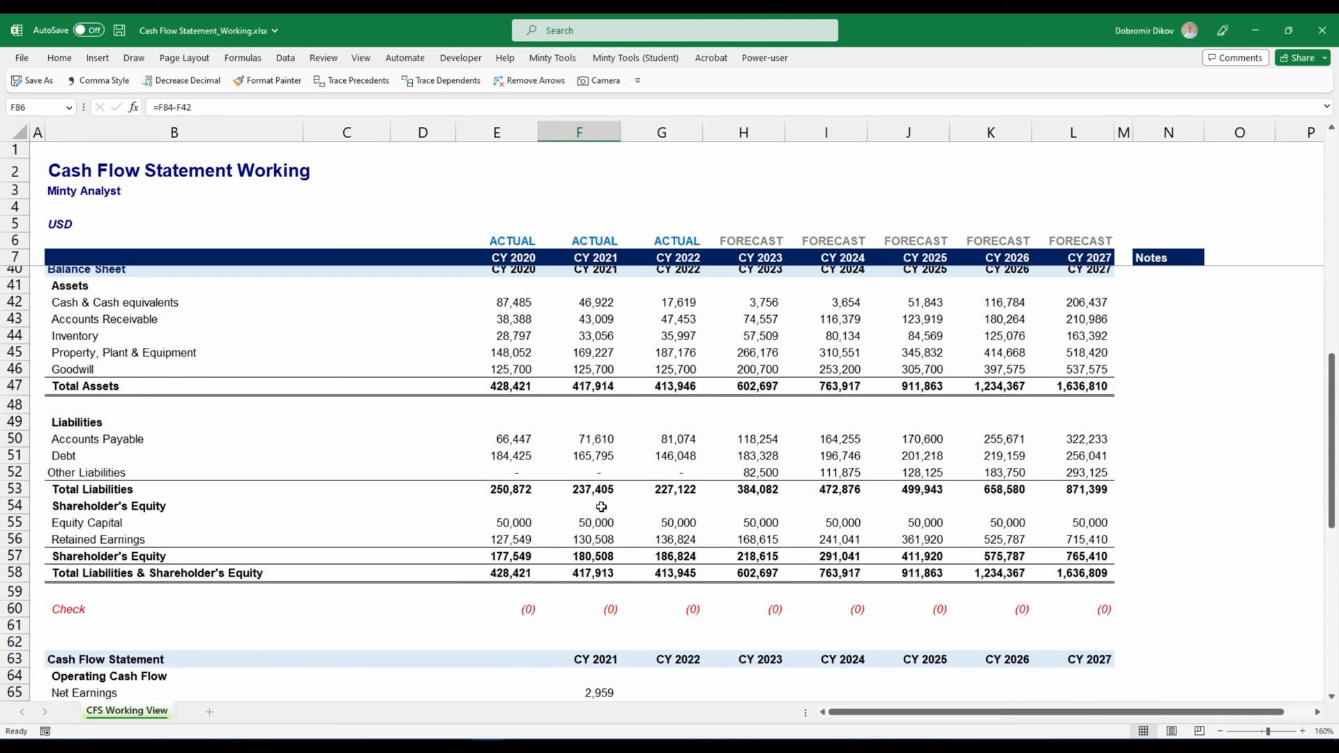
scroll(up, 3)
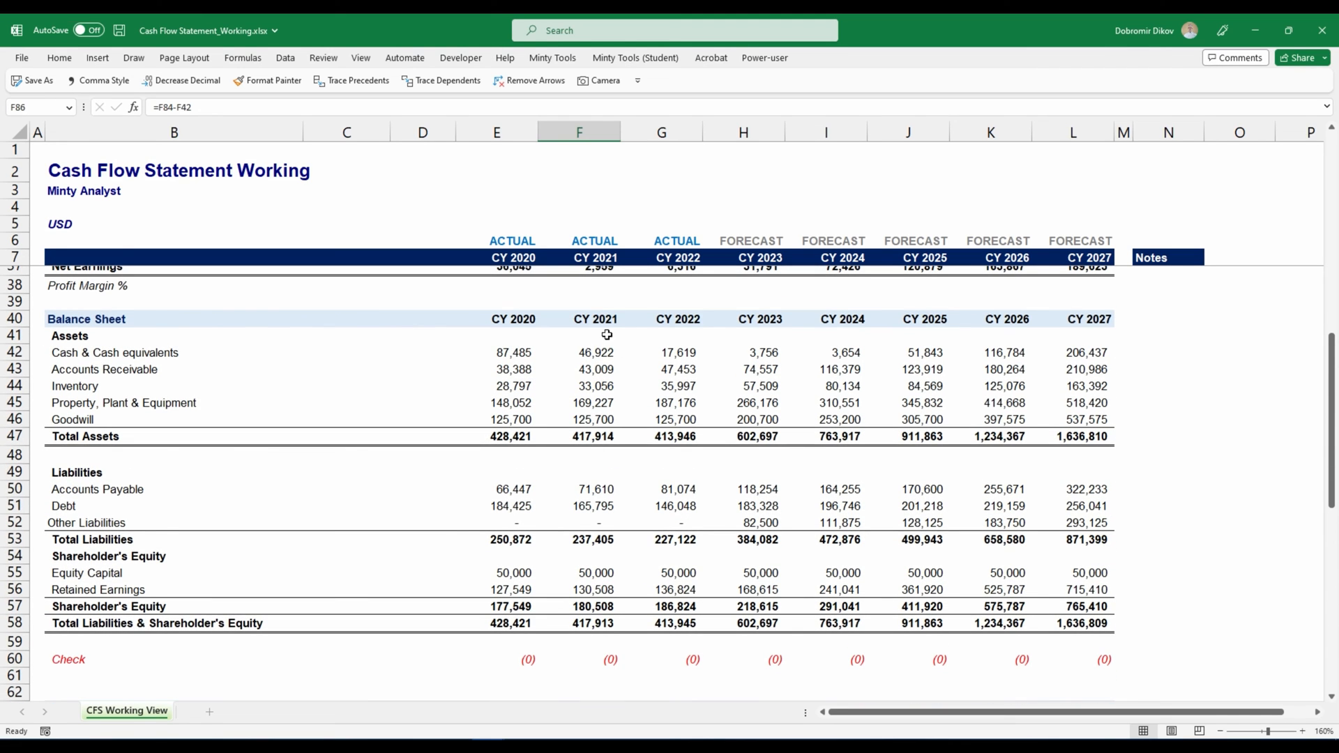
scroll(down, 3)
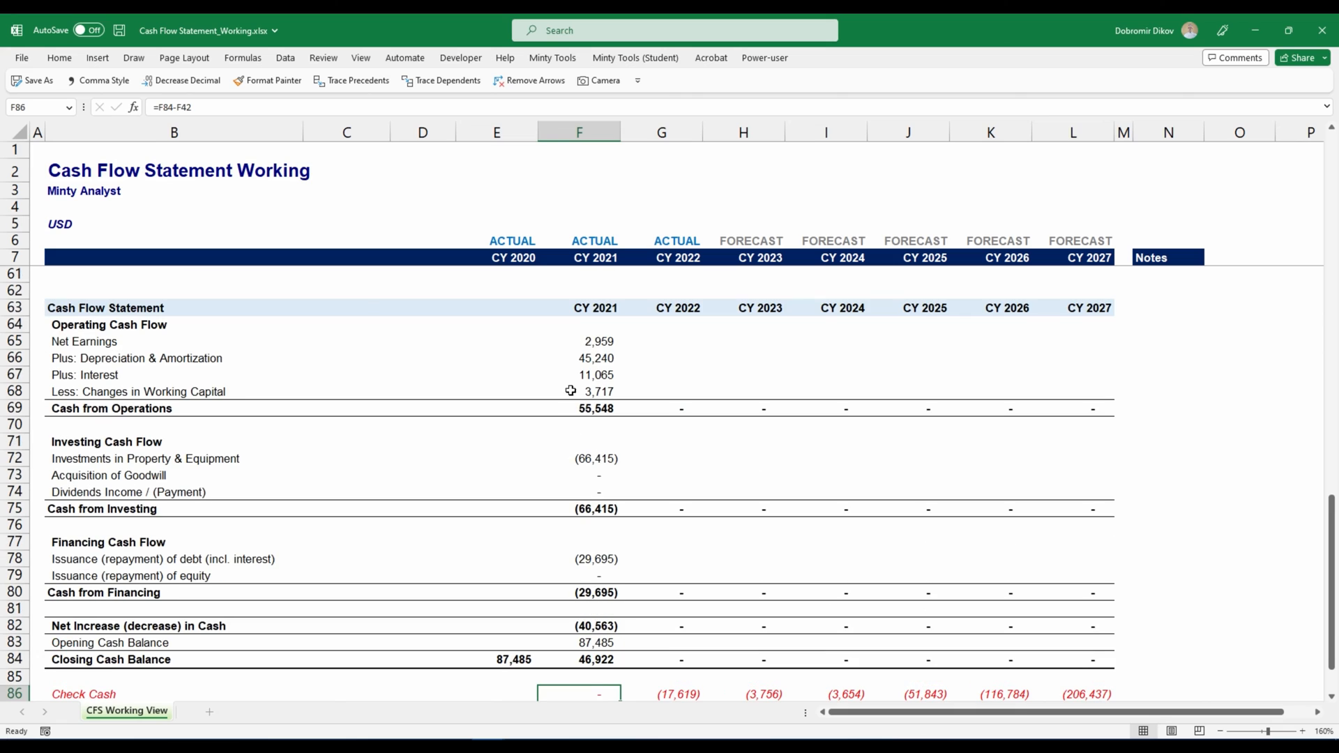
mouse_move(709, 661)
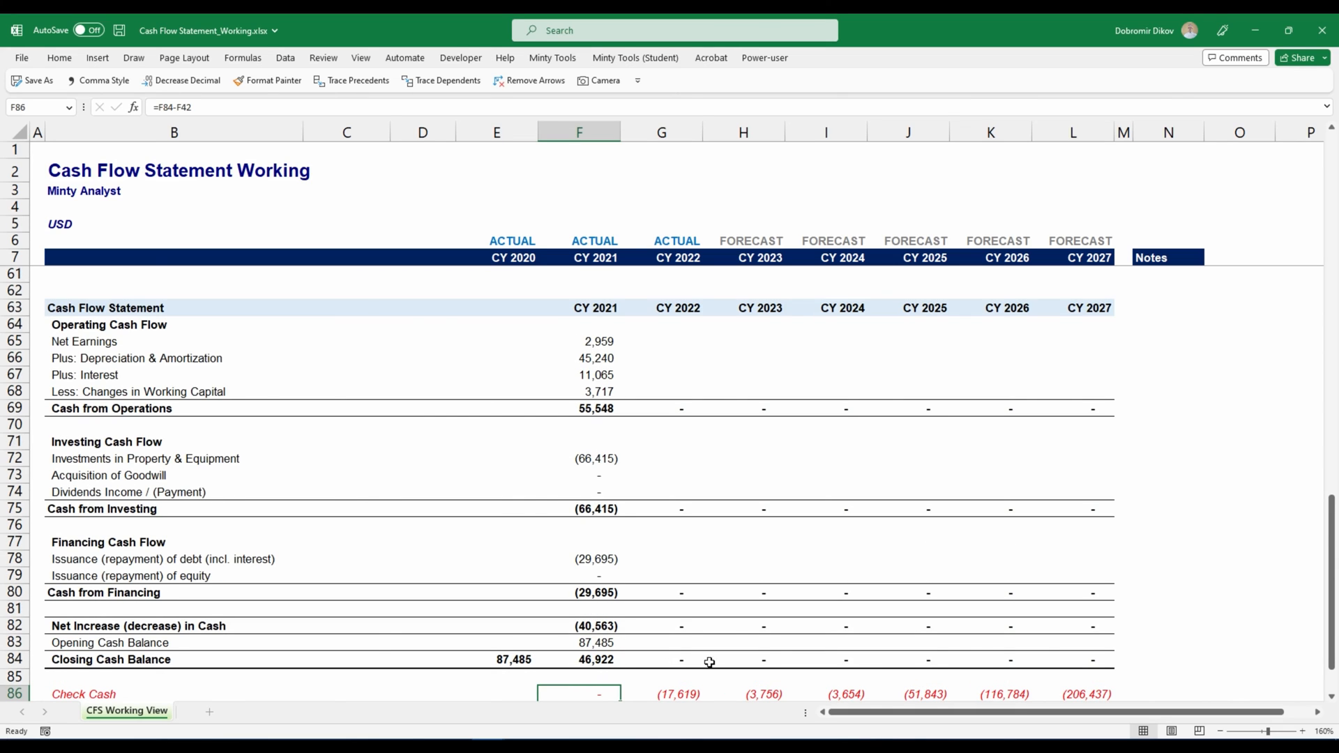
scroll(down, 3)
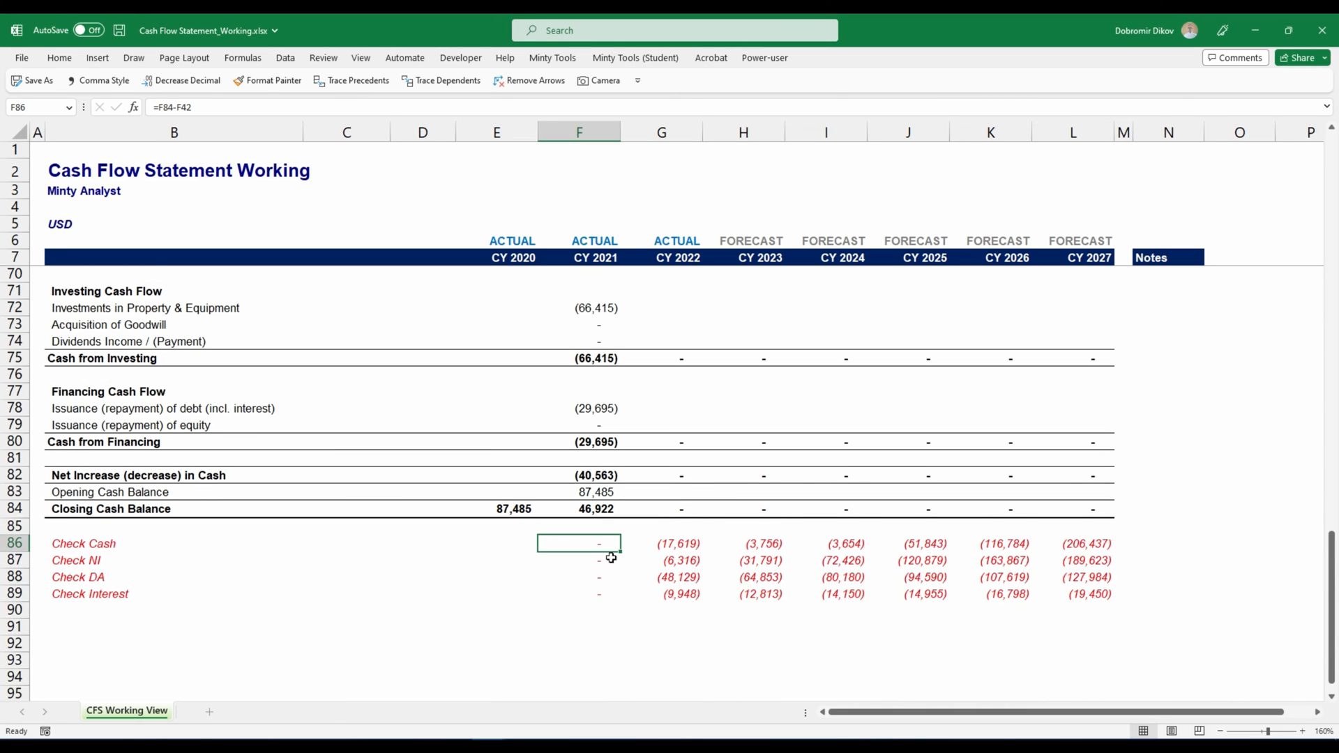
double_click(578, 543)
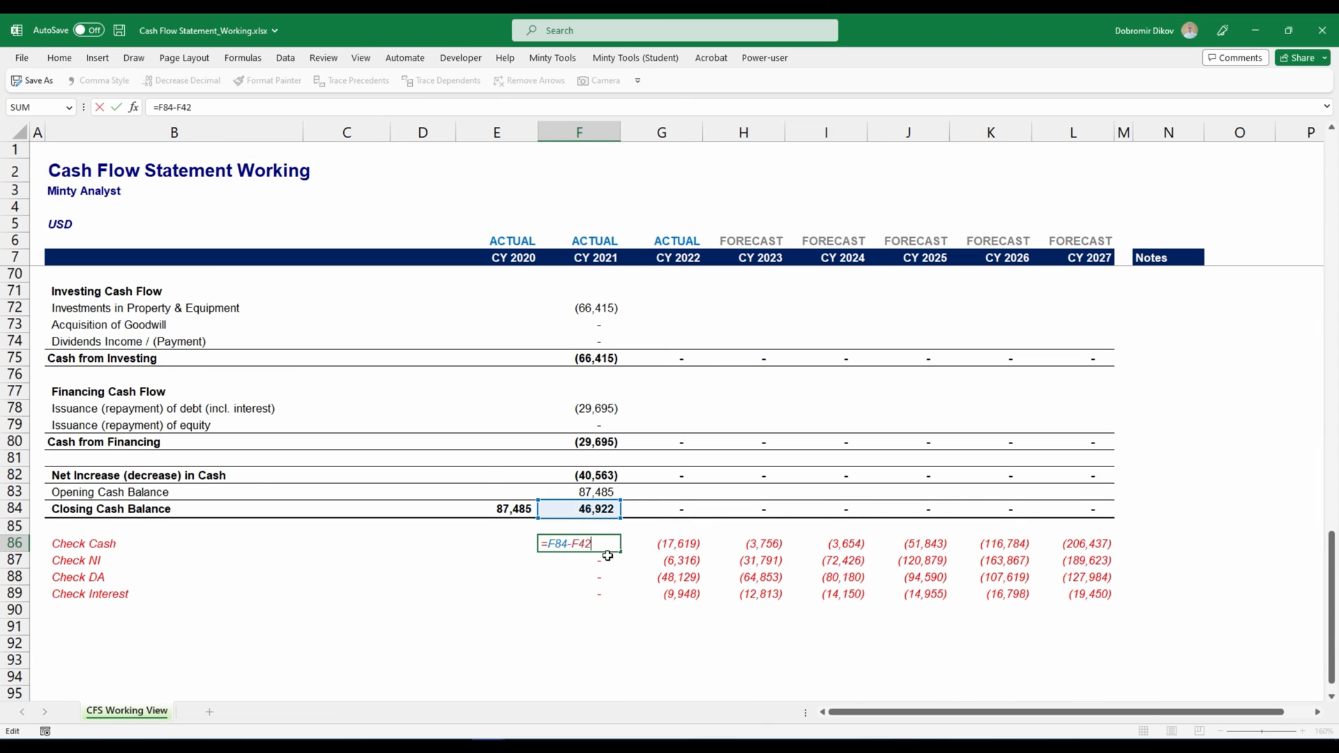
scroll(up, 3)
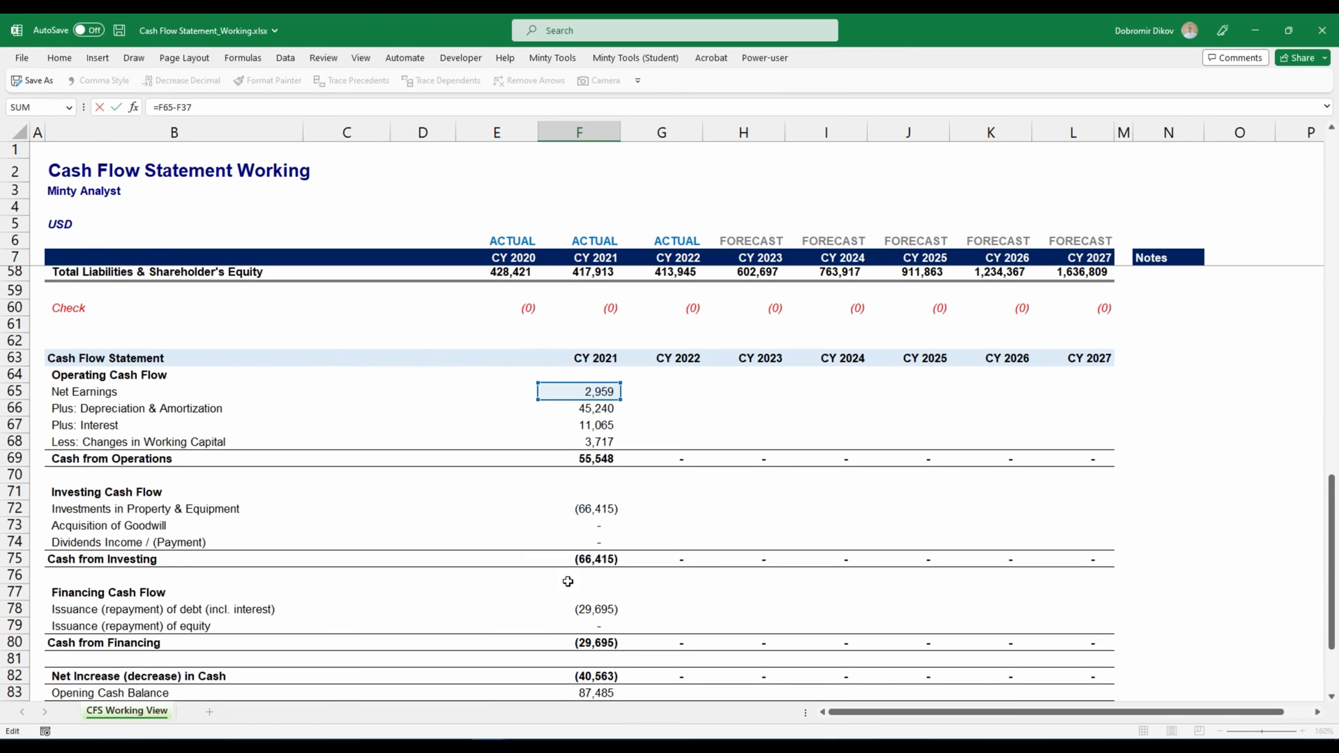
scroll(up, 3)
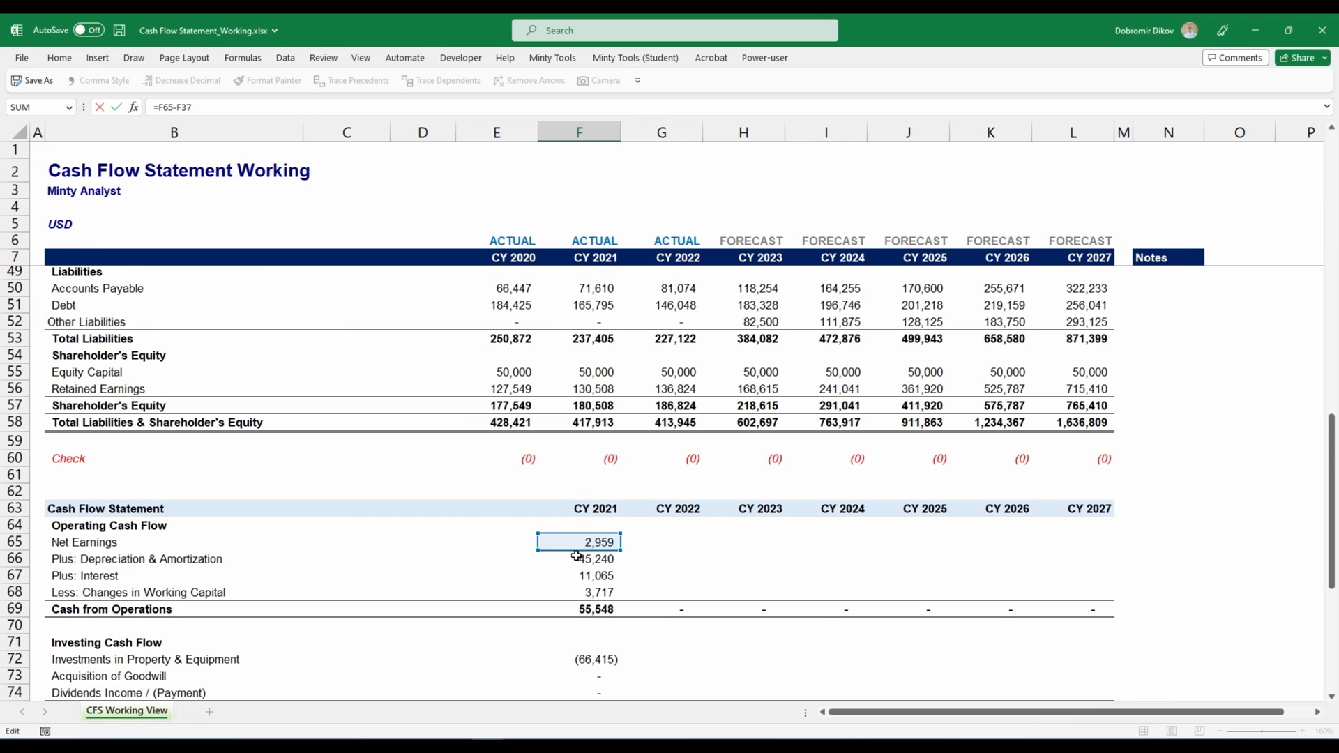
scroll(up, 3)
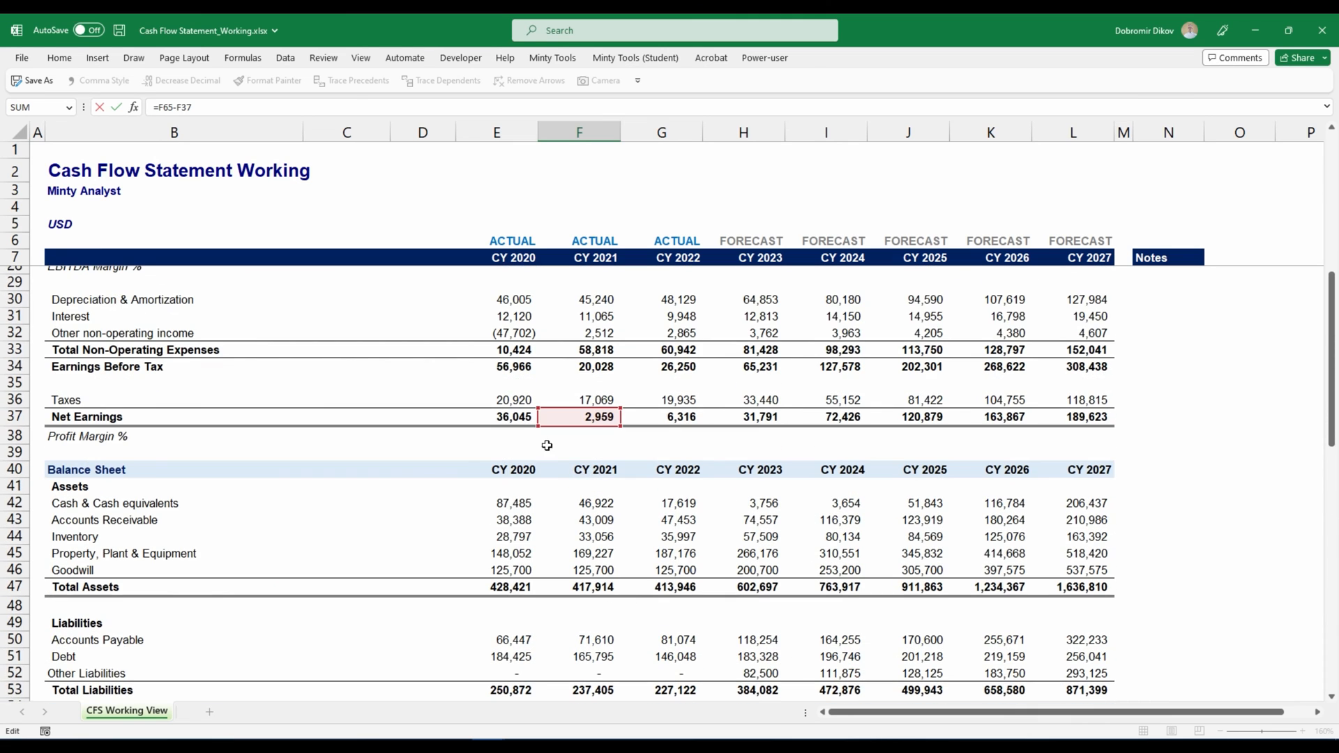
scroll(down, 3)
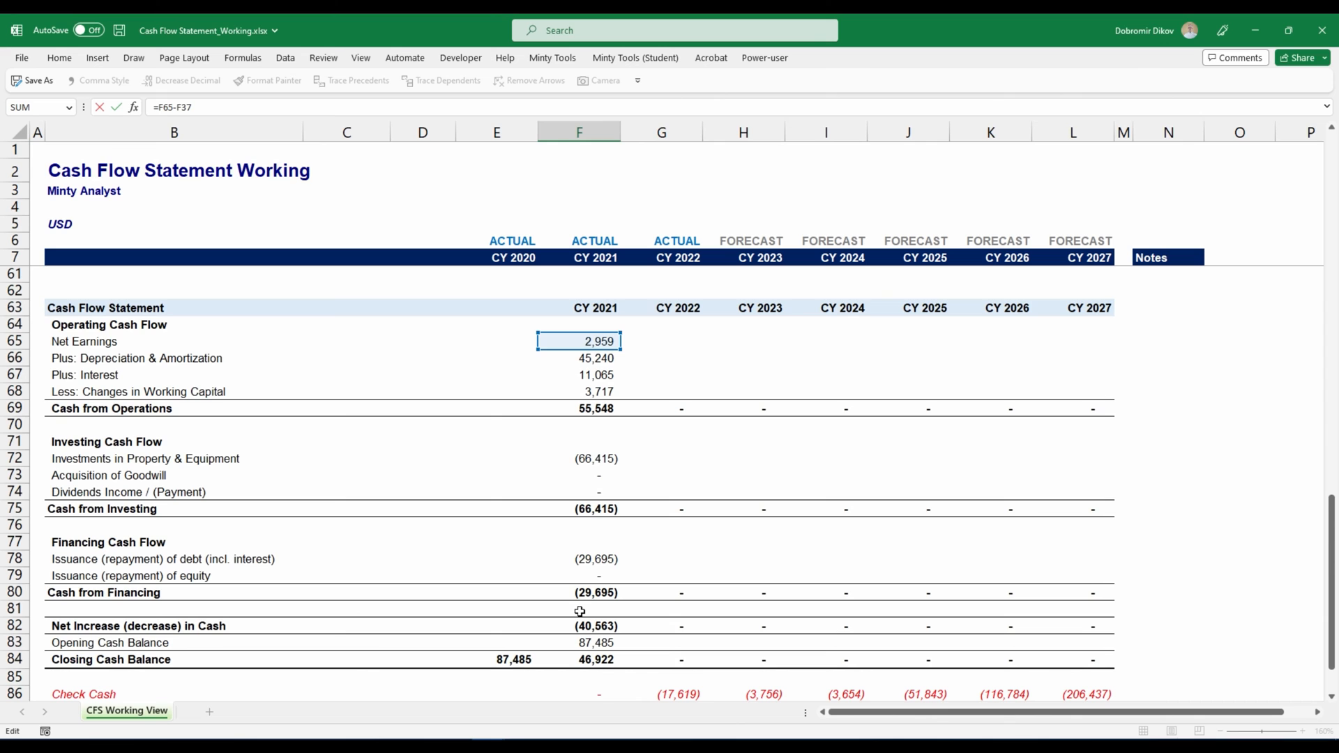
mouse_move(739, 356)
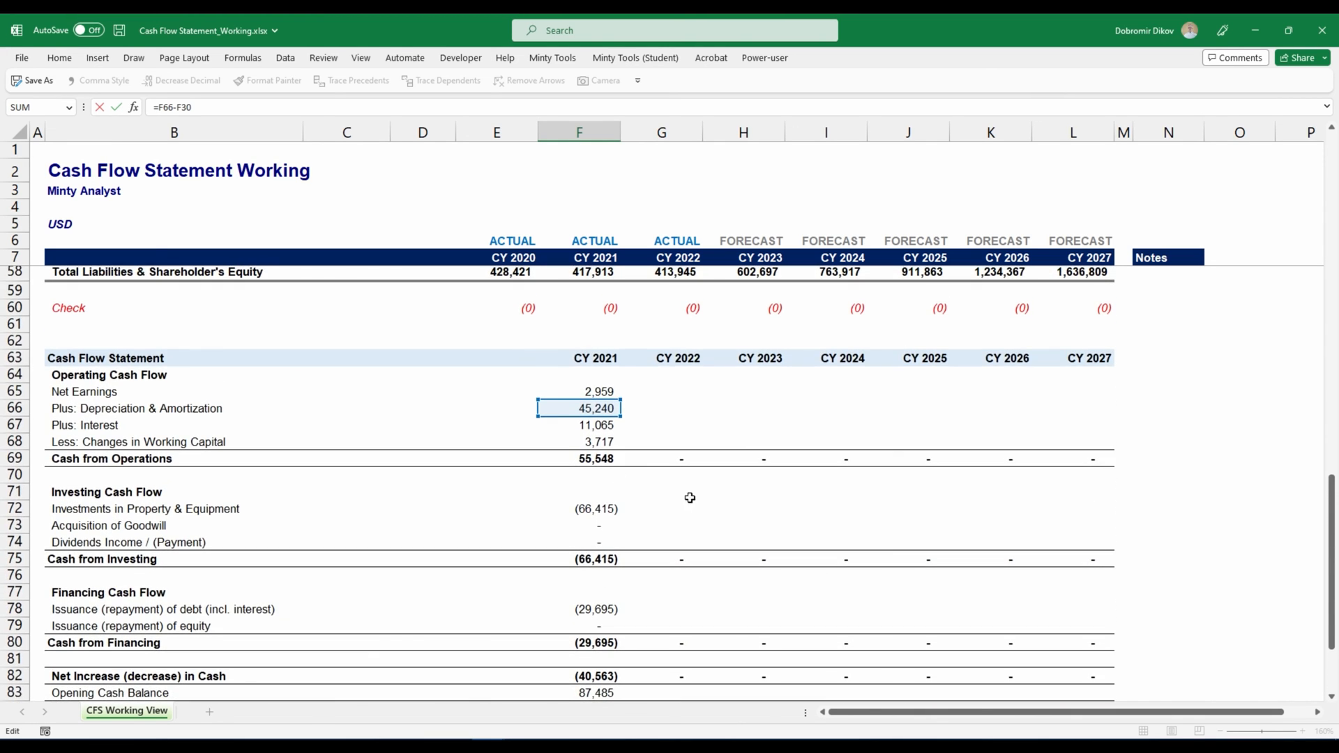
scroll(up, 3)
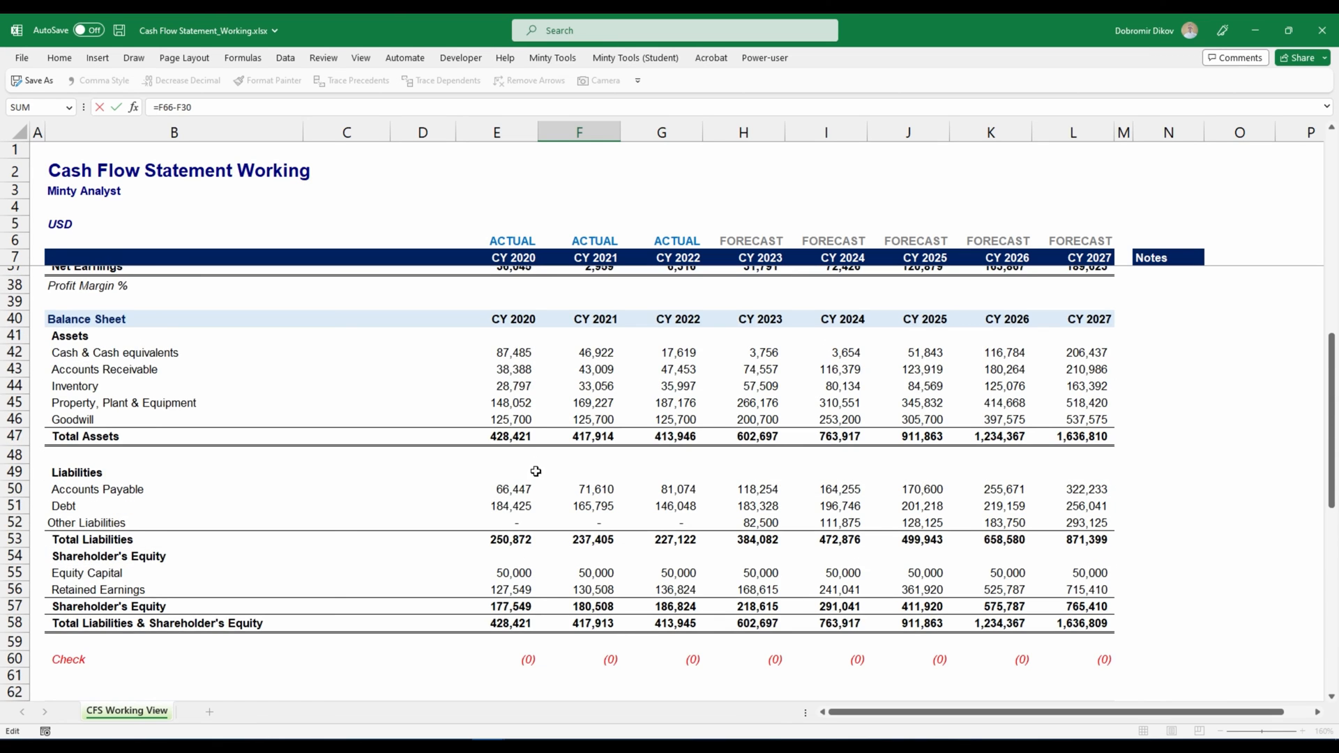
scroll(up, 3)
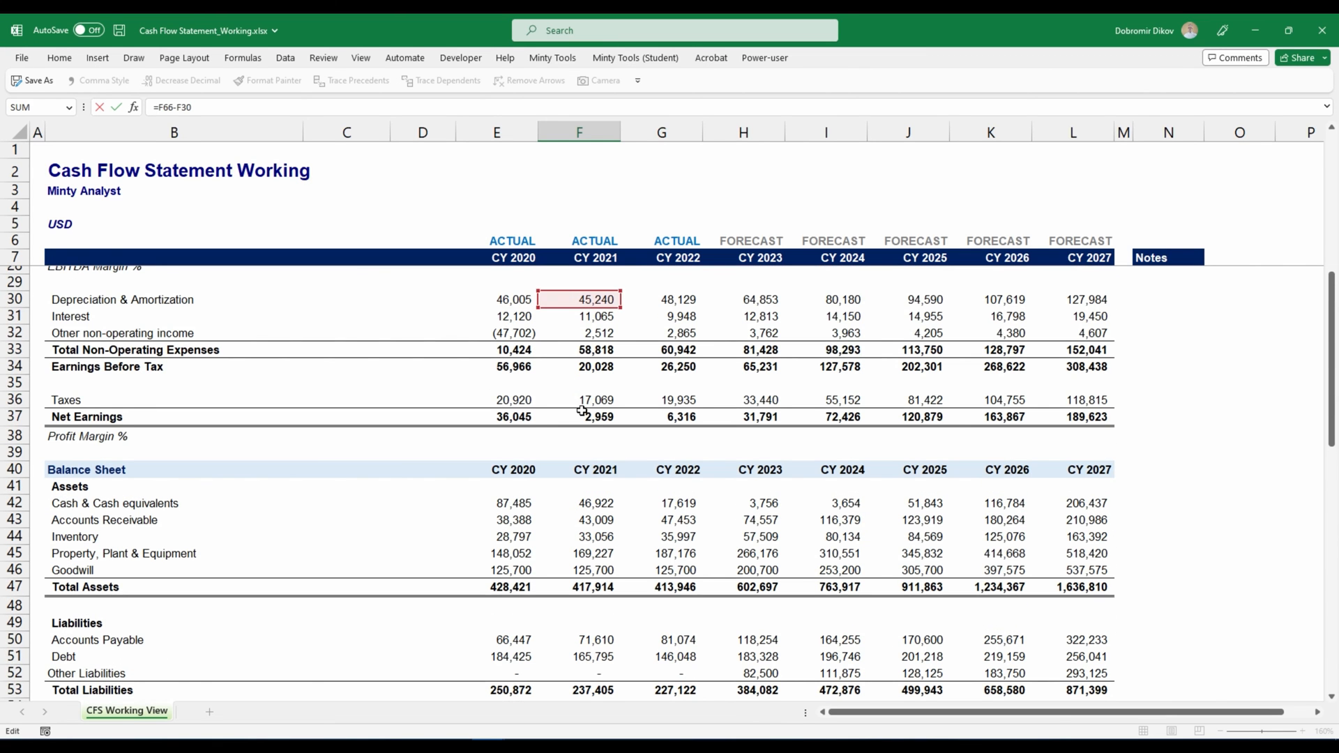
scroll(down, 3)
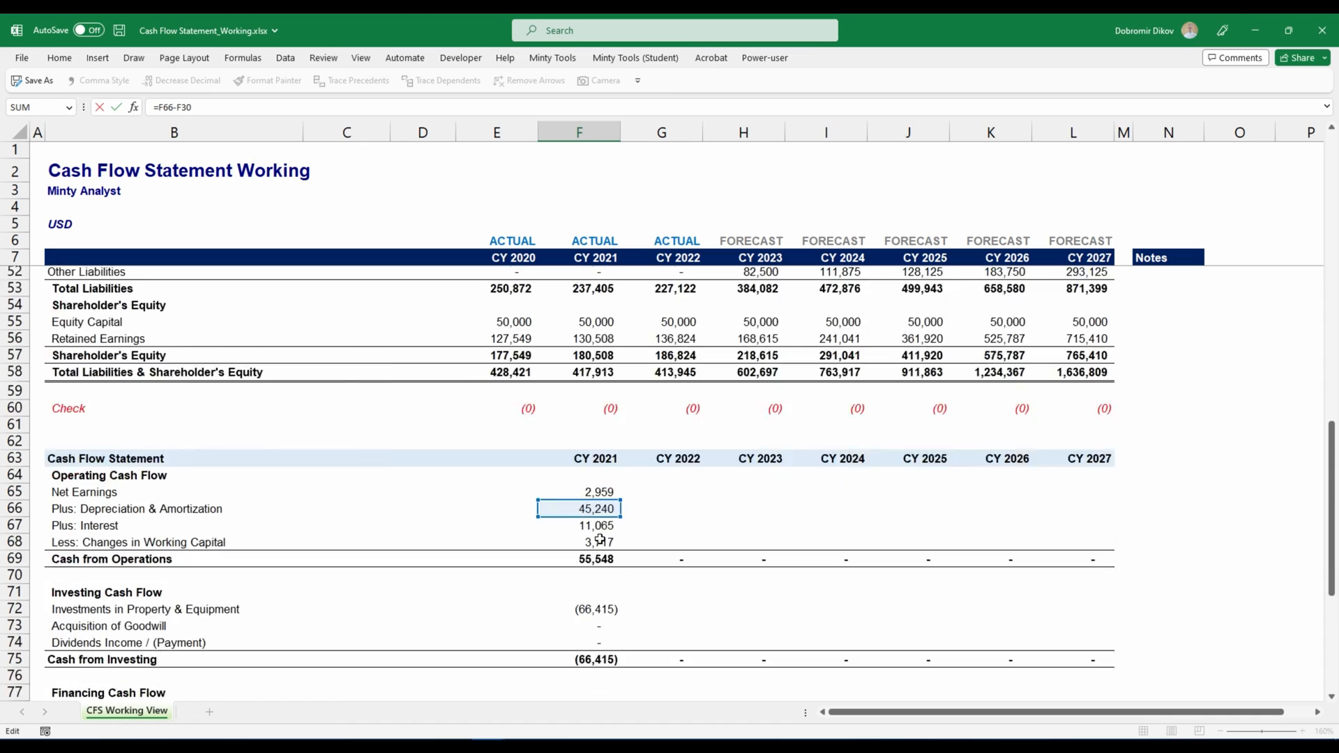
scroll(down, 3)
text(=F67-F31)
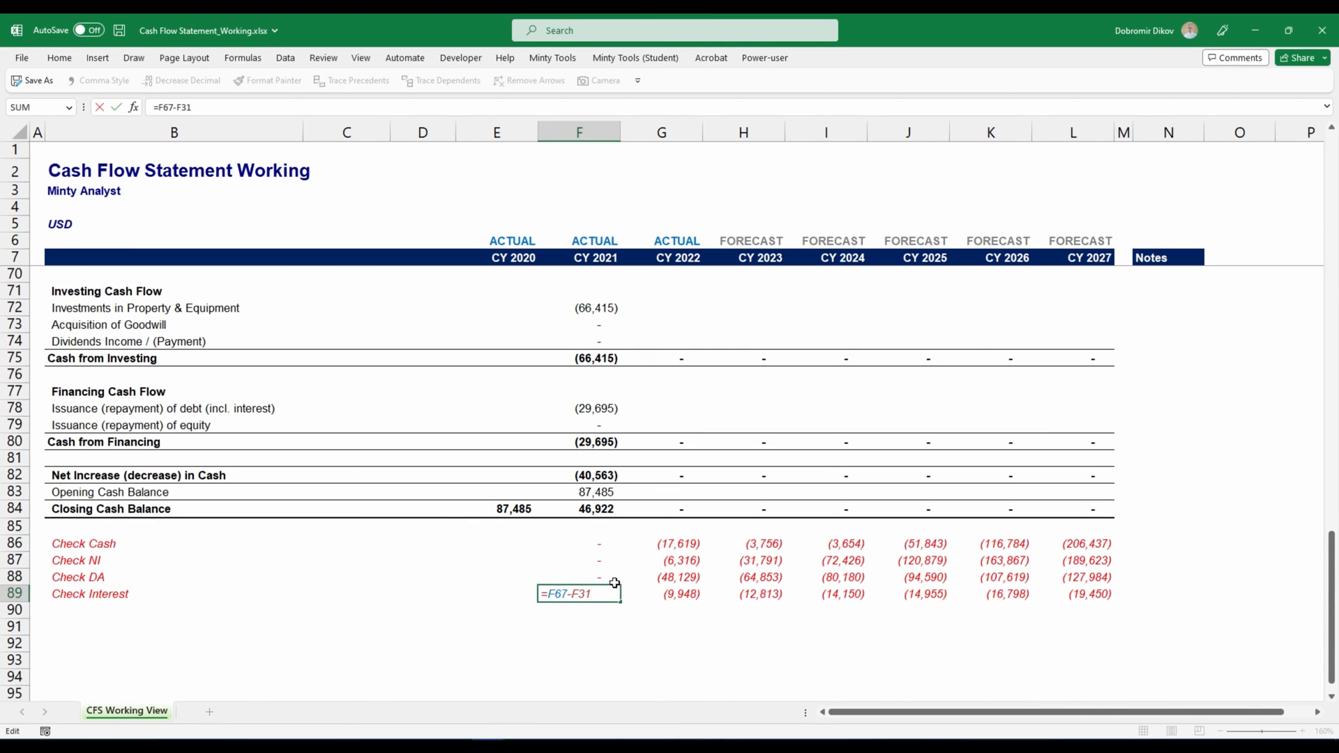
scroll(up, 3)
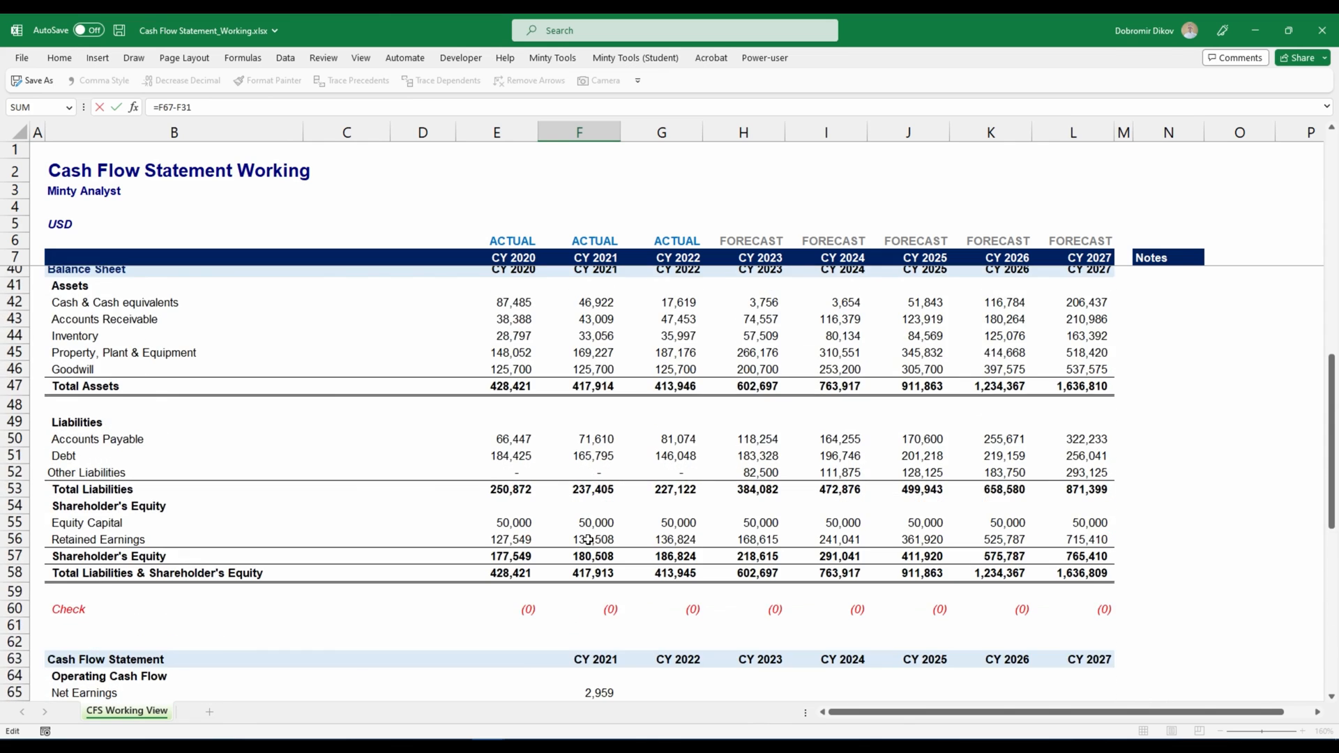
scroll(up, 3)
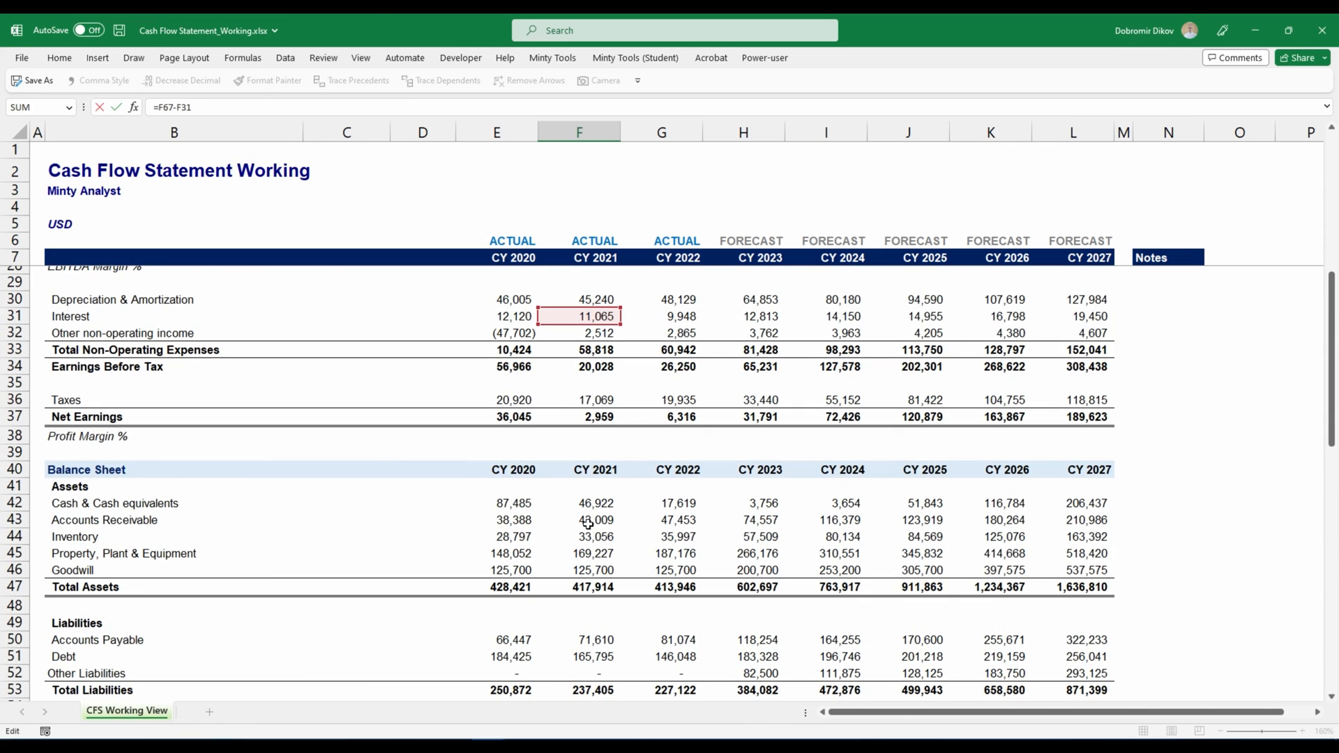
scroll(down, 3)
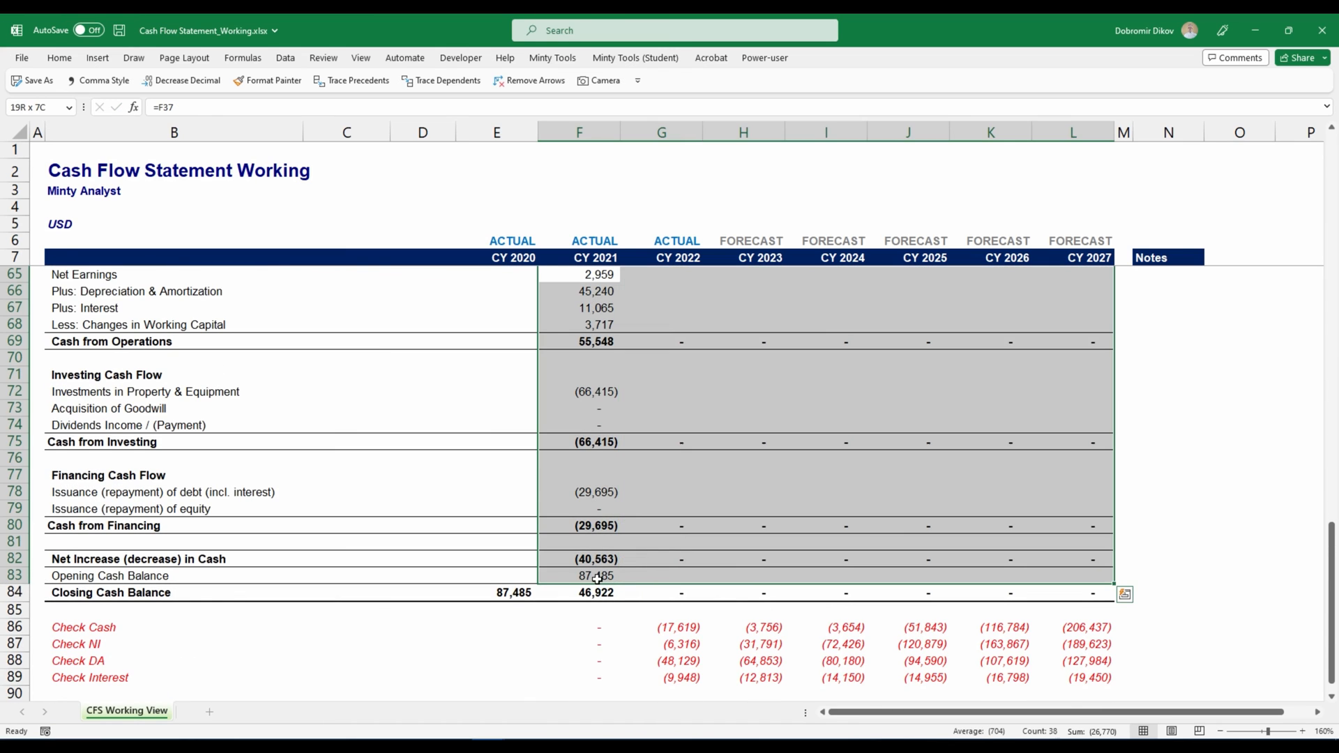
Step: Scroll up to review the filled CY2022–CY2027 cash flow and check rows
scroll(up, 3)
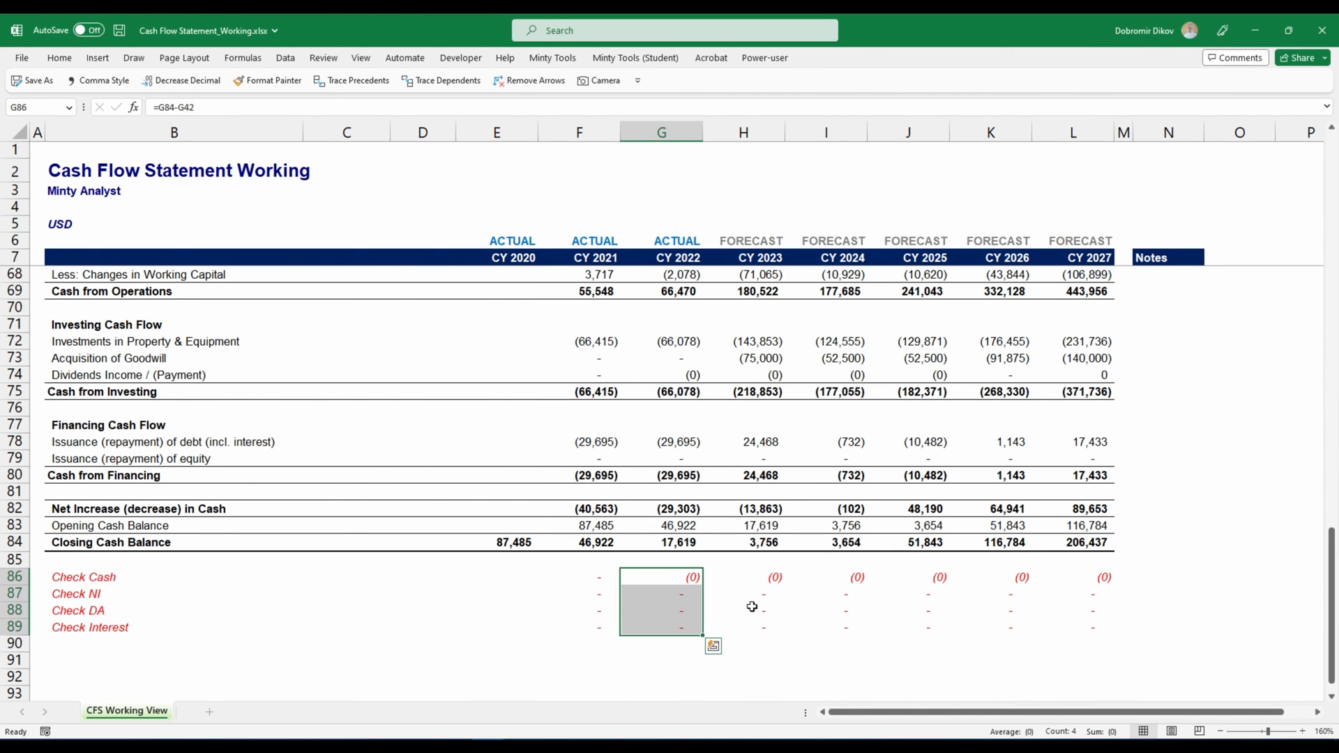
scroll(up, 3)
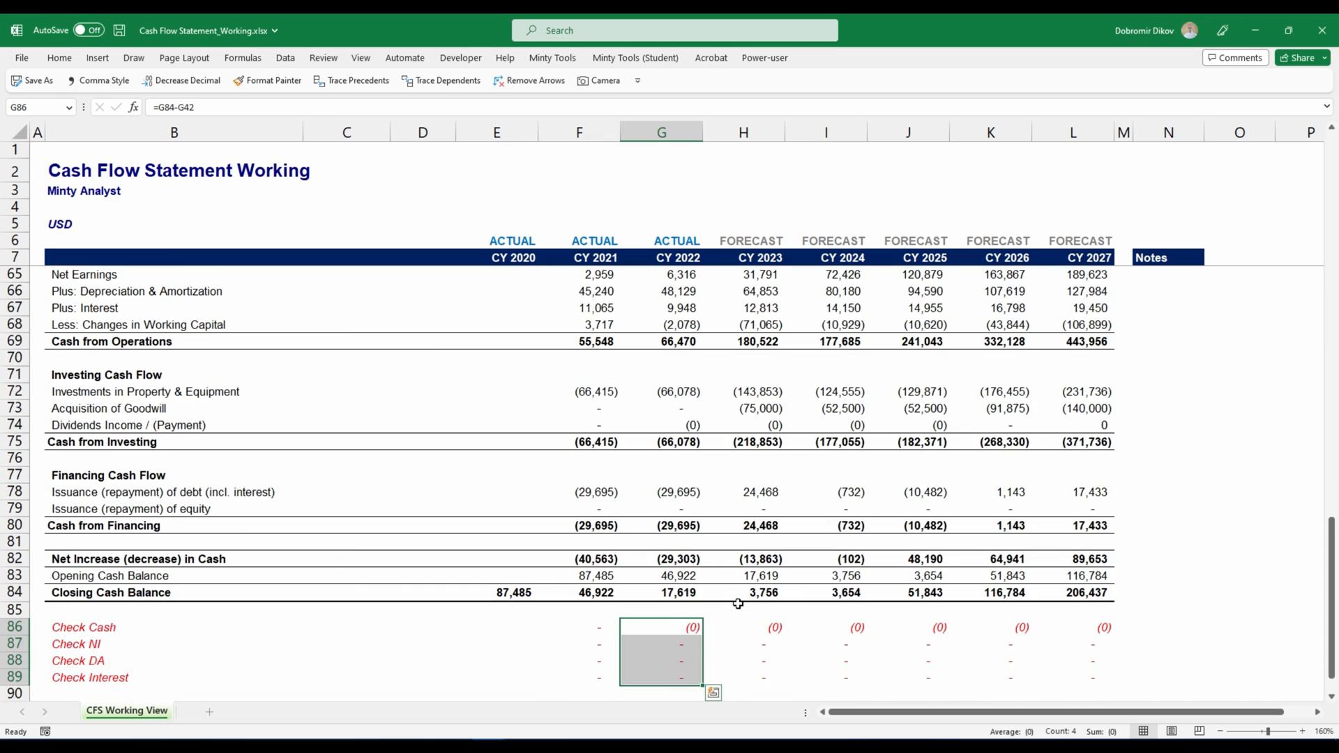